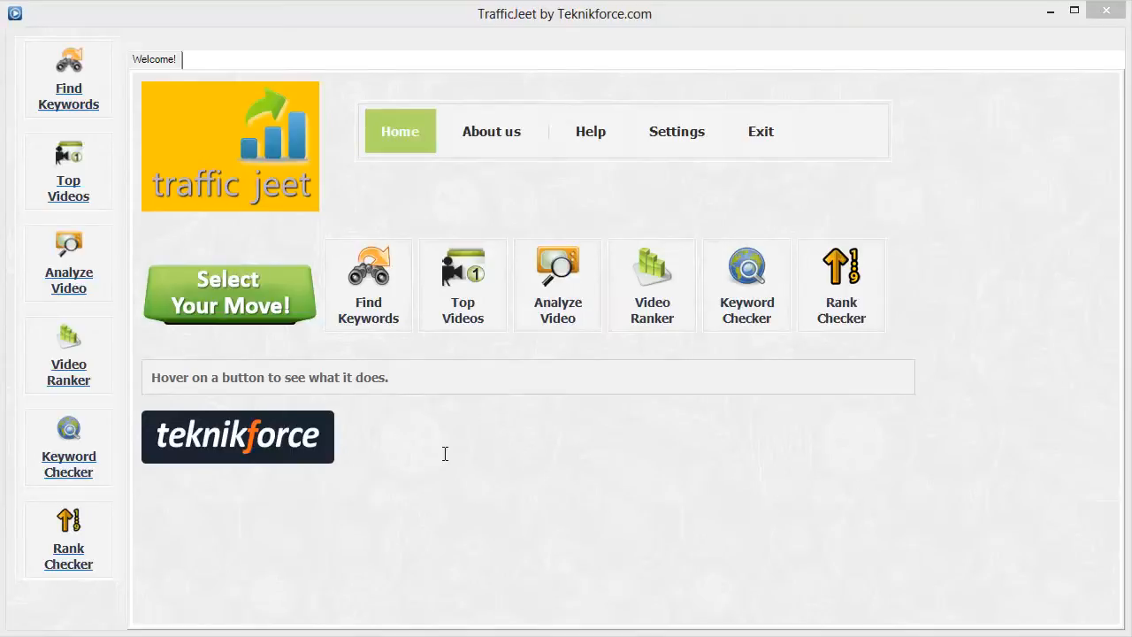
{"action": "mouse_move", "coordinate": [285, 181]}
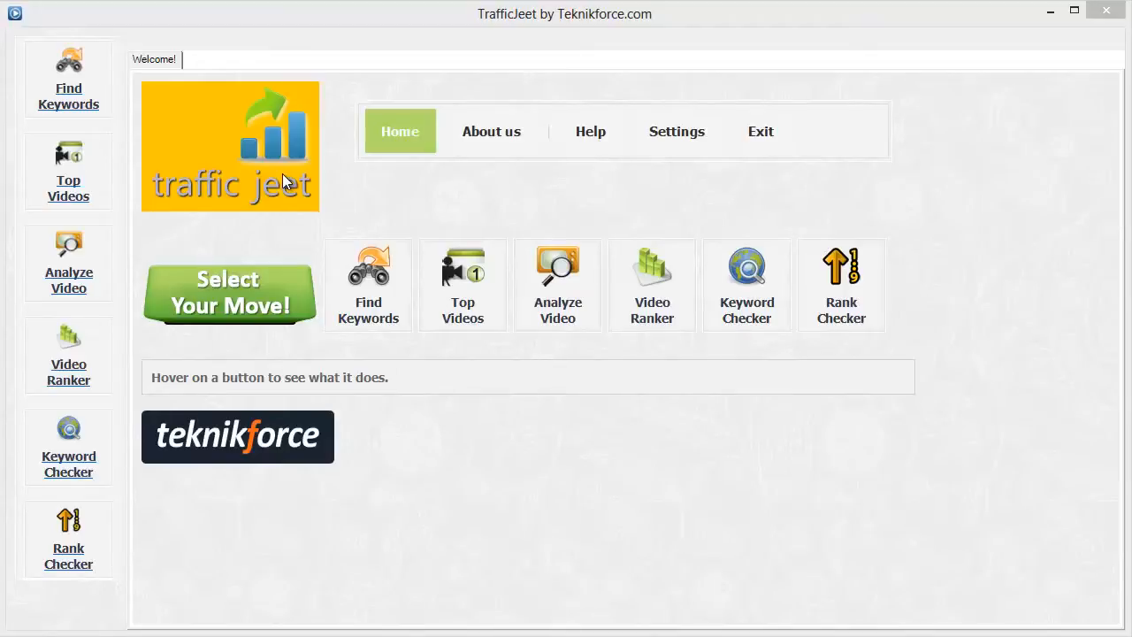
{"action": "mouse_move", "coordinate": [383, 212]}
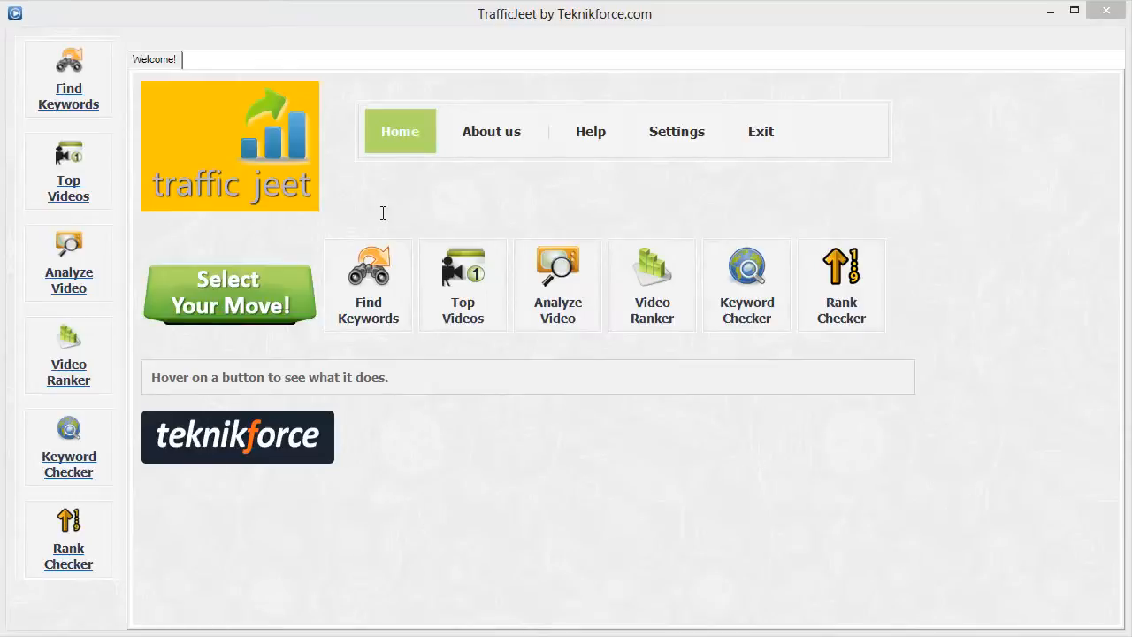
{"action": "mouse_move", "coordinate": [384, 350]}
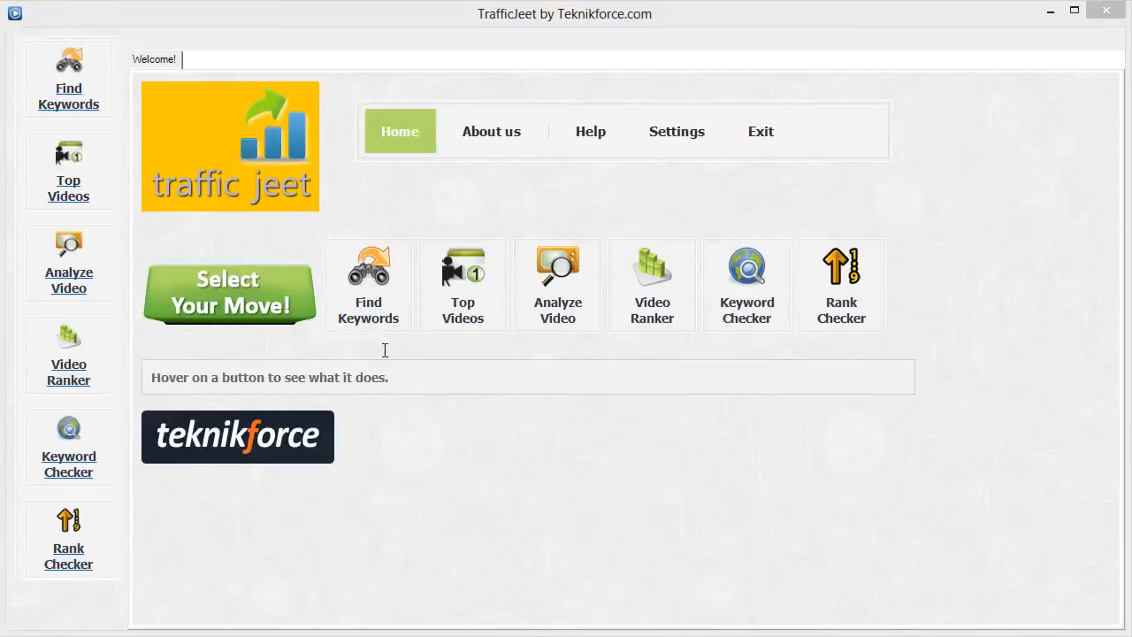
{"action": "mouse_move", "coordinate": [550, 368]}
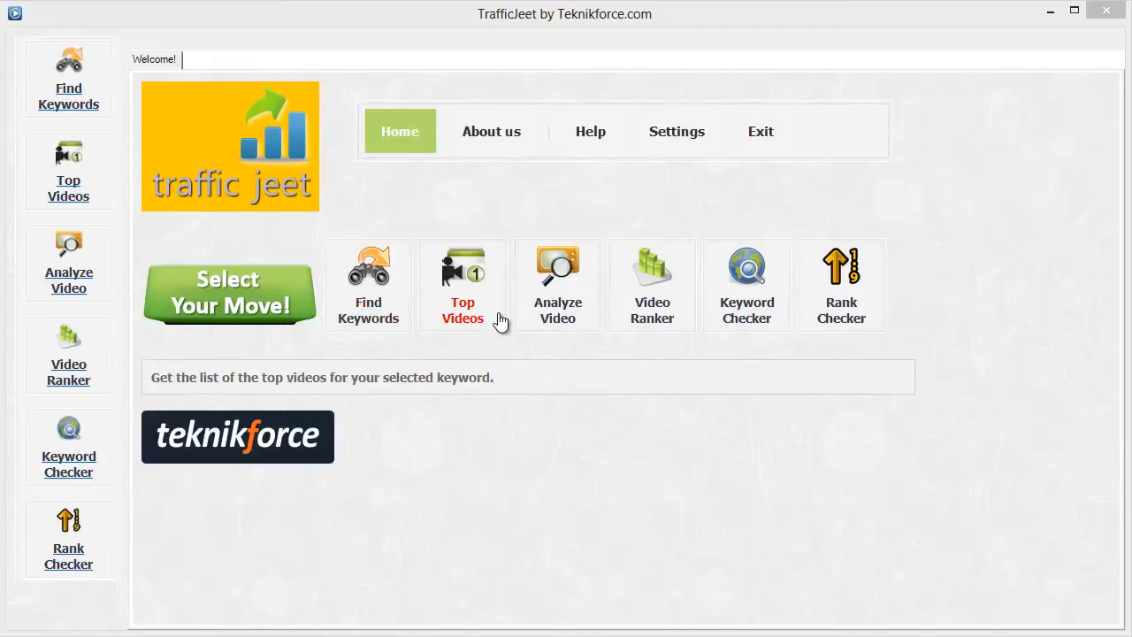
{"action": "mouse_move", "coordinate": [593, 319]}
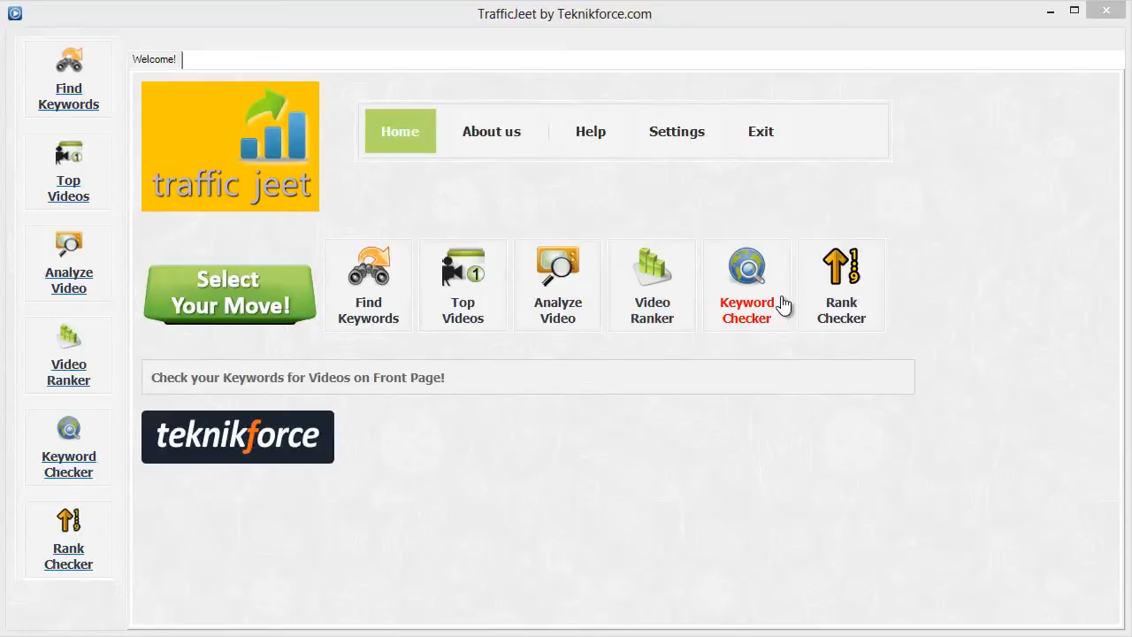
{"action": "mouse_move", "coordinate": [842, 287]}
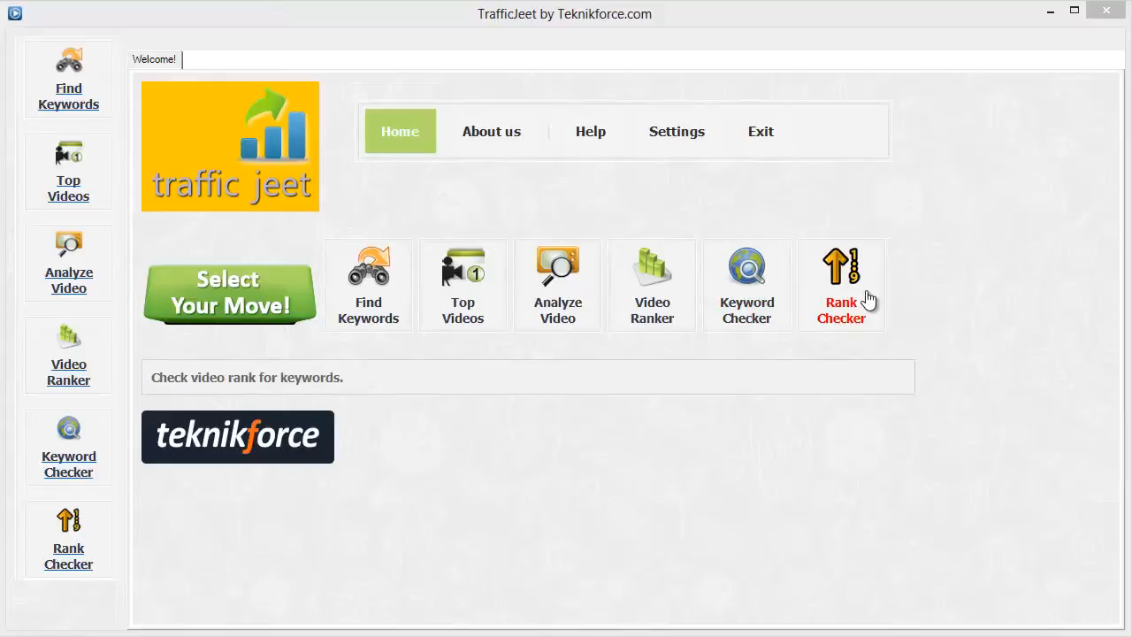
{"action": "mouse_move", "coordinate": [879, 315]}
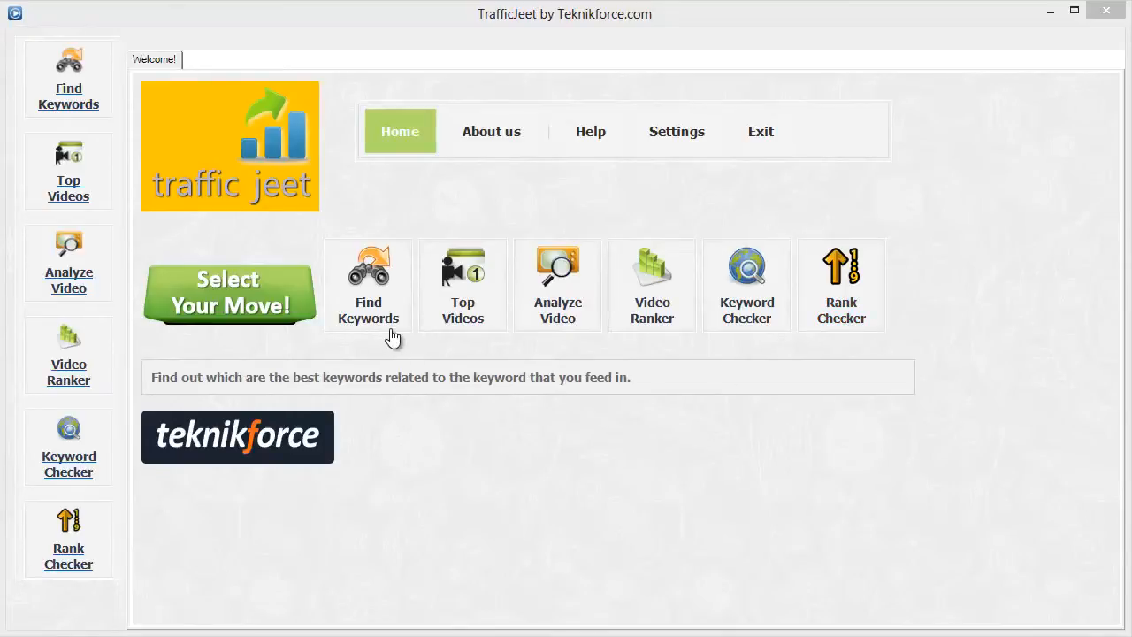
{"action": "mouse_move", "coordinate": [368, 311]}
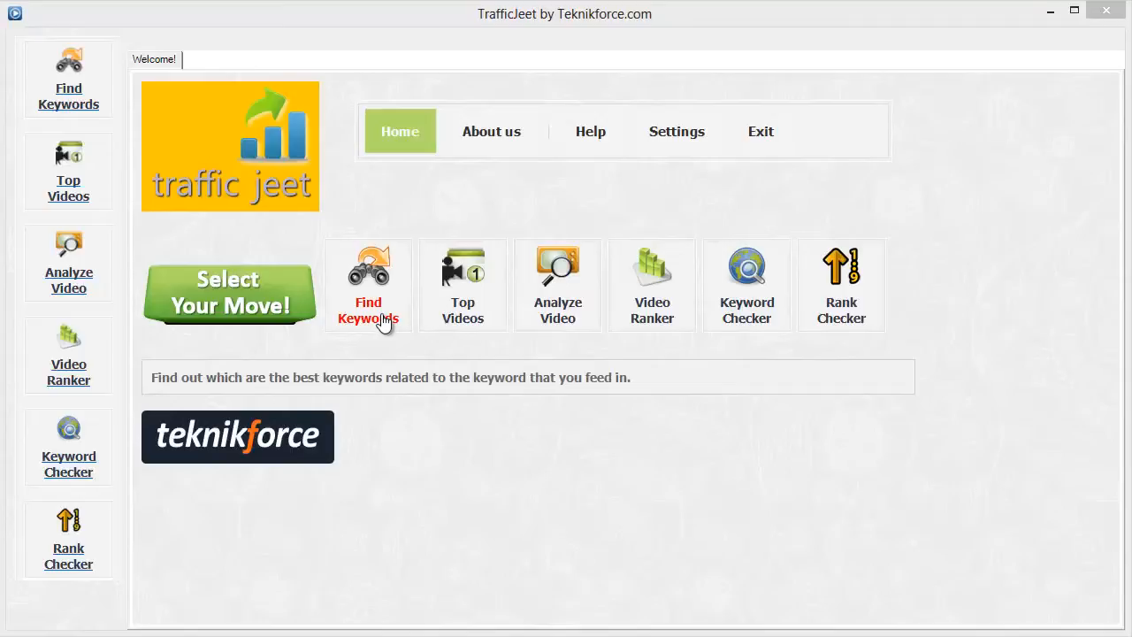
{"action": "mouse_move", "coordinate": [382, 327]}
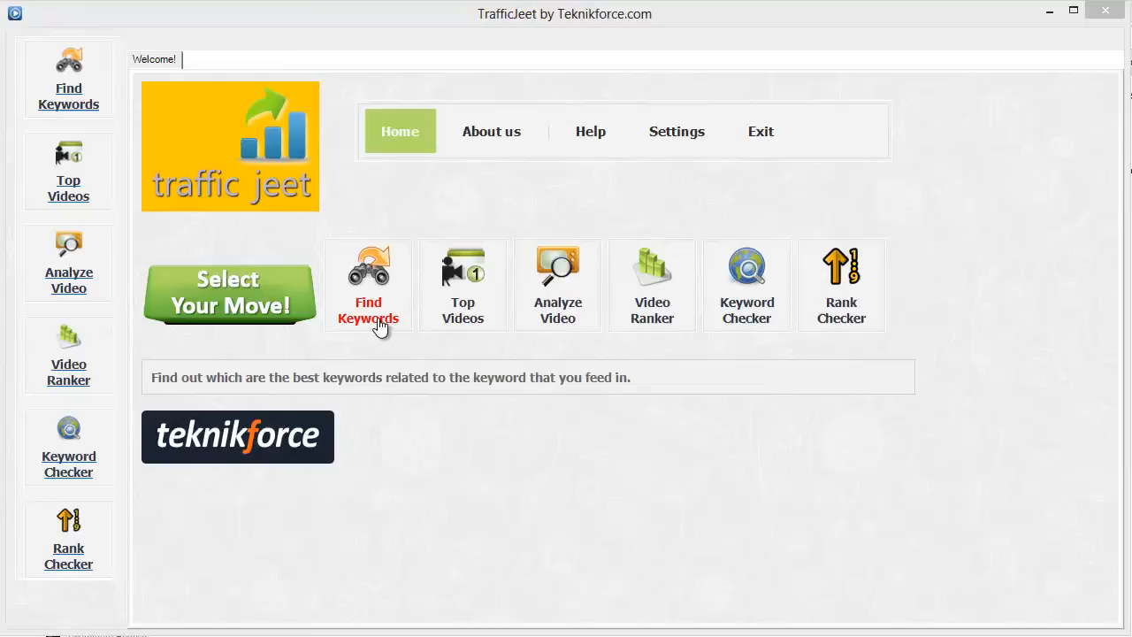
Step: Search Find Keywords for terms similar to 'smartphone apps'
{"action": "left_click", "coordinate": [368, 283]}
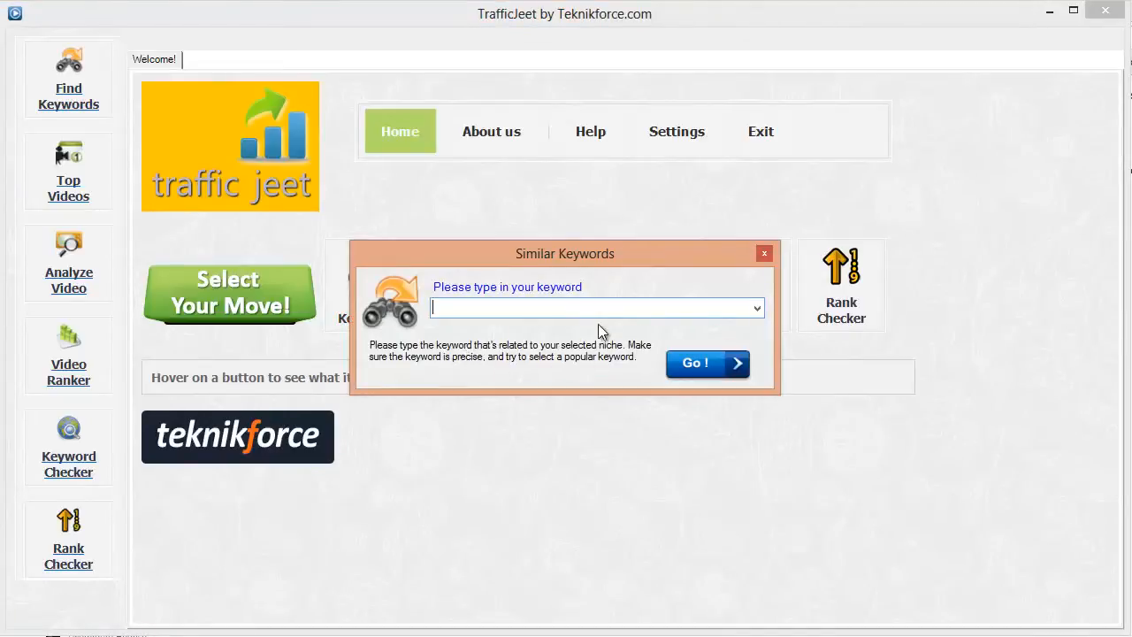
{"action": "mouse_move", "coordinate": [599, 308]}
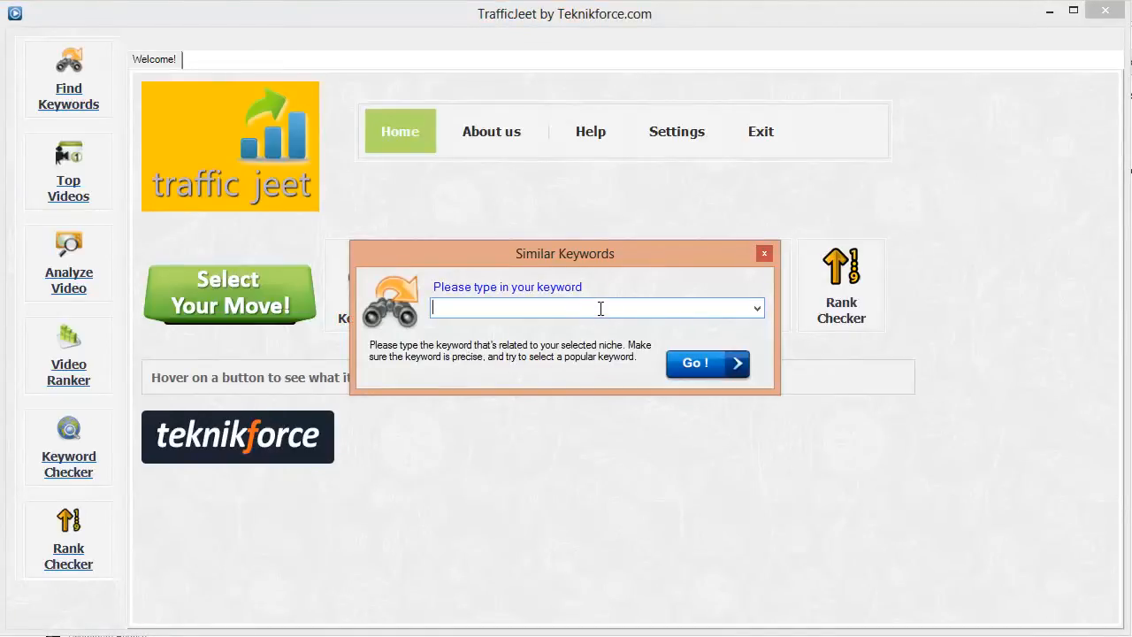
{"action": "type", "text": "smar"}
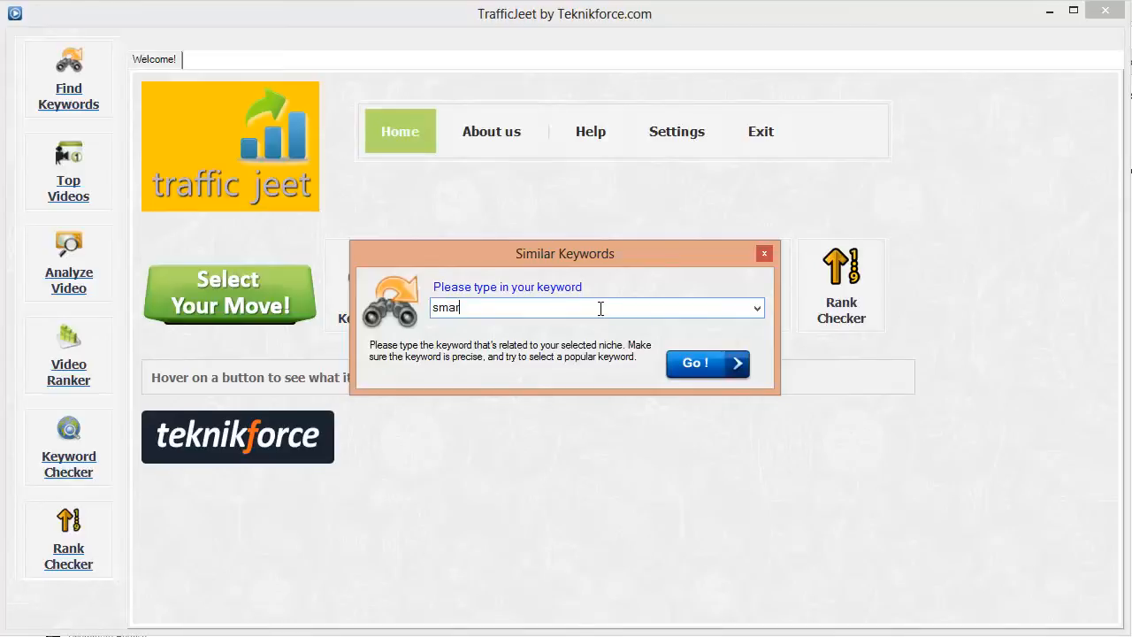
{"action": "type", "text": "tphone apps"}
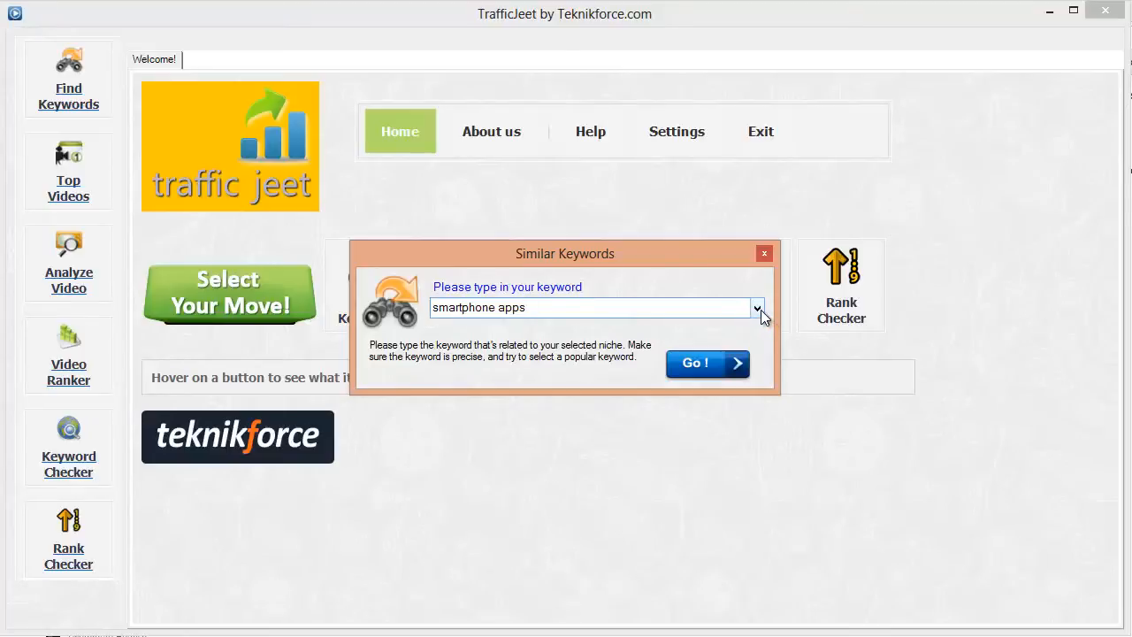
{"action": "left_click", "coordinate": [757, 308]}
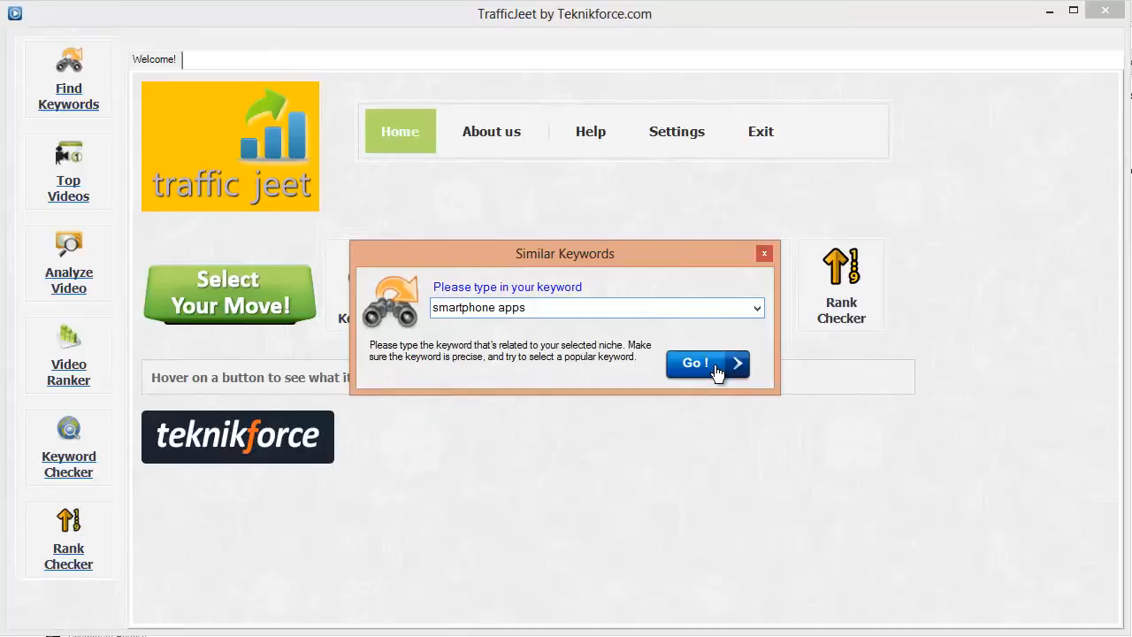
{"action": "left_click", "coordinate": [708, 365]}
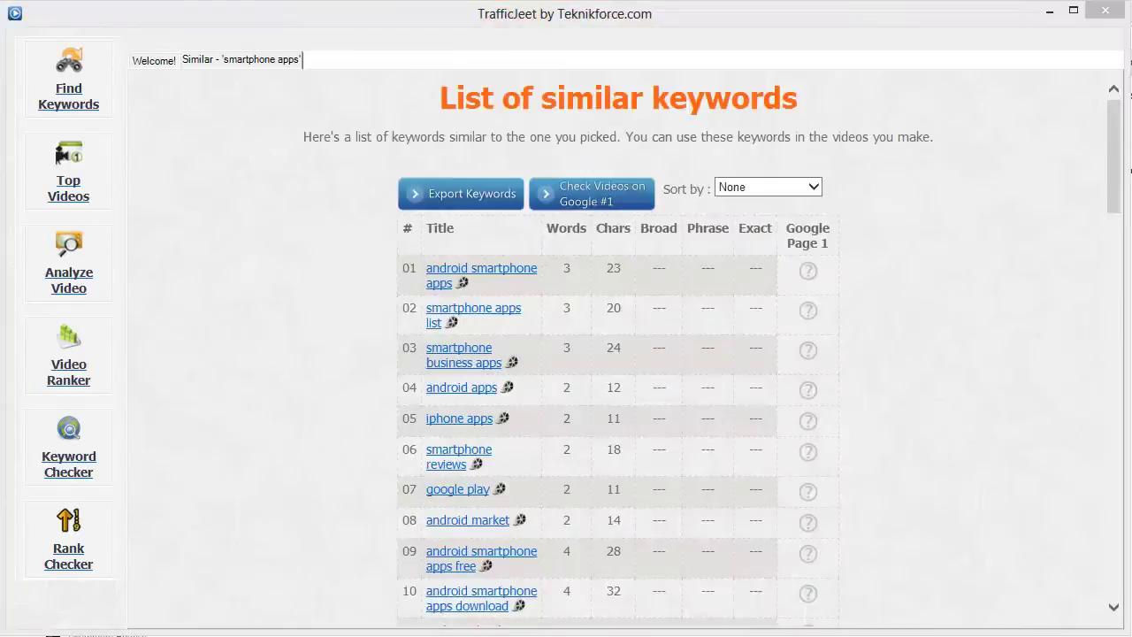
Step: Check Google page 1 for 'android apps' and scroll the results; it returns No
{"action": "left_click", "coordinate": [807, 390]}
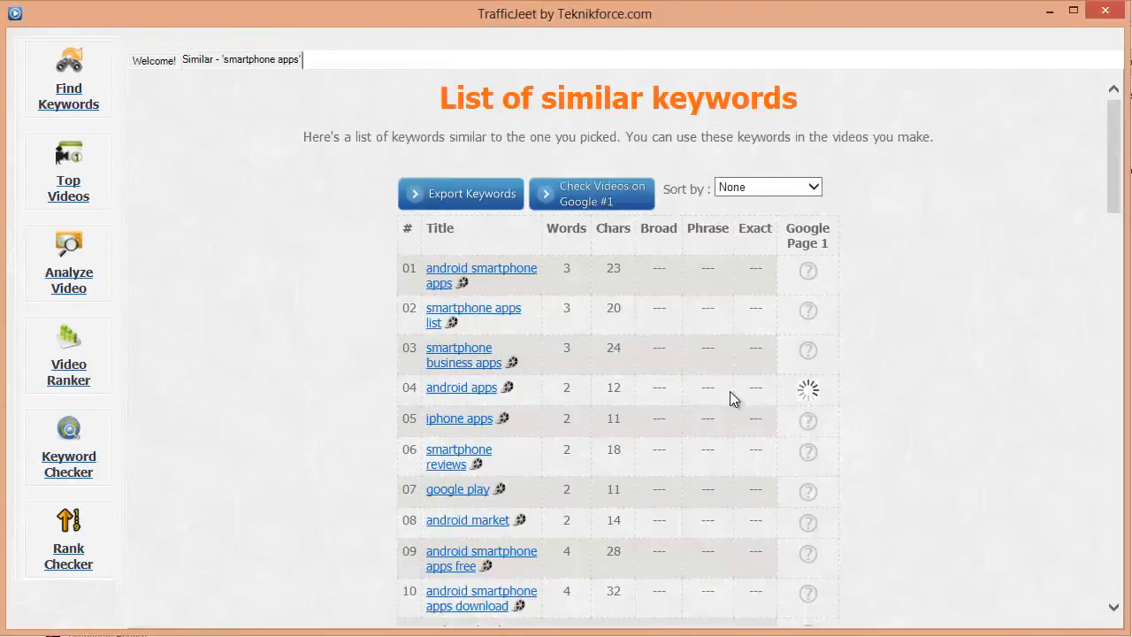
{"action": "scroll", "scroll_direction": "down", "scroll_amount": 3}
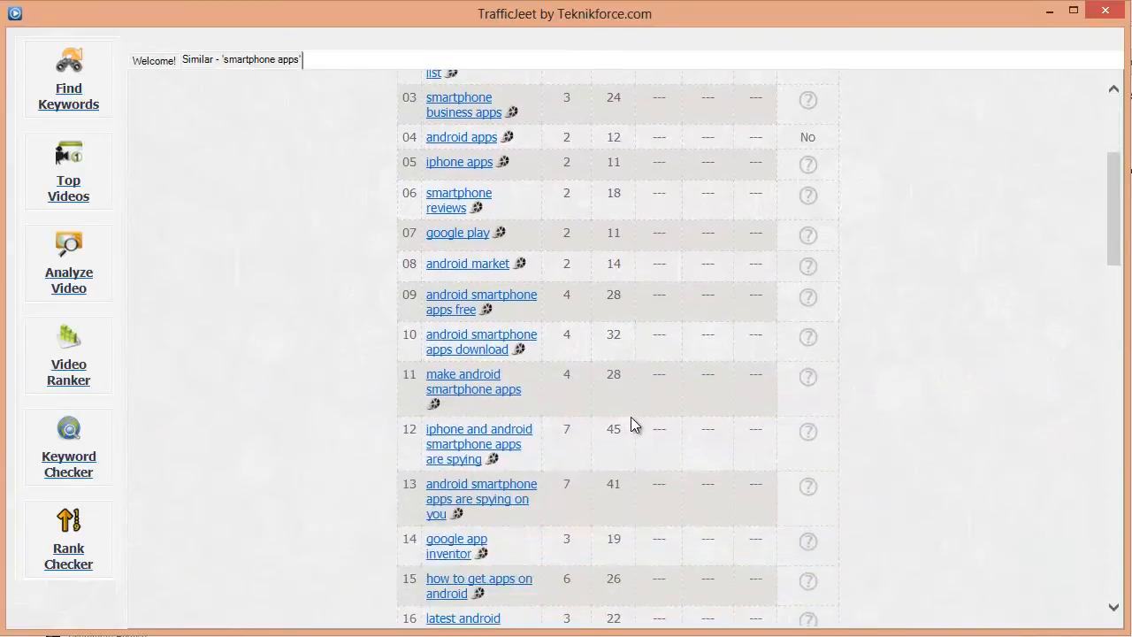
{"action": "scroll", "scroll_direction": "down", "scroll_amount": 3}
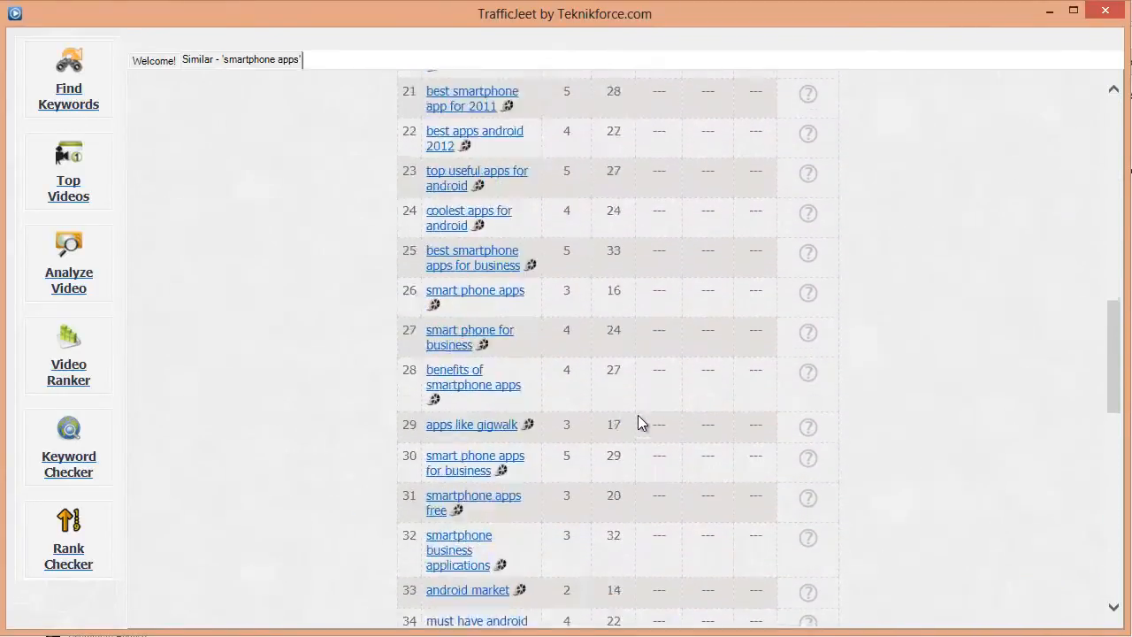
{"action": "scroll", "scroll_direction": "up", "scroll_amount": 3}
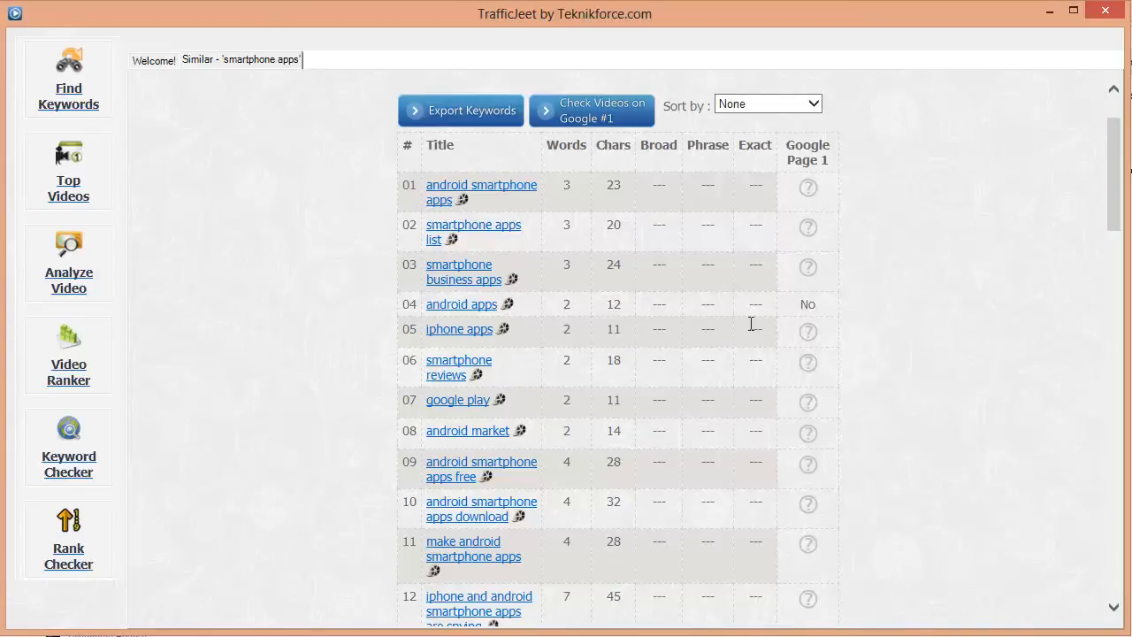
{"action": "mouse_move", "coordinate": [807, 269]}
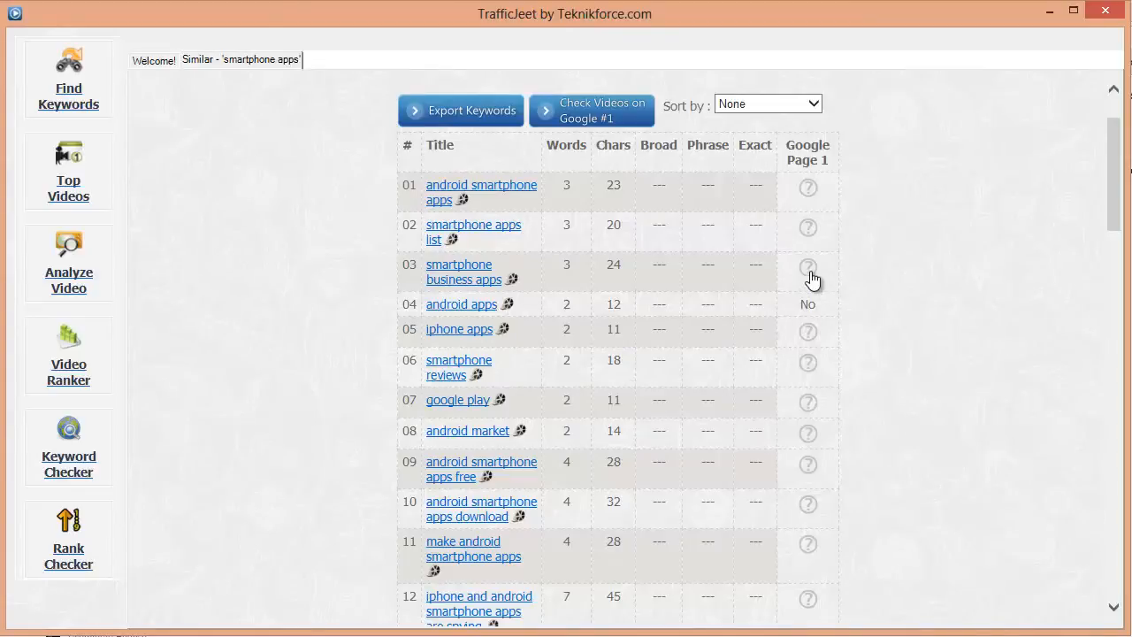
Step: Check Google page 1 for 'smartphone business apps' and the other top rows; all return No
{"action": "left_click", "coordinate": [807, 188]}
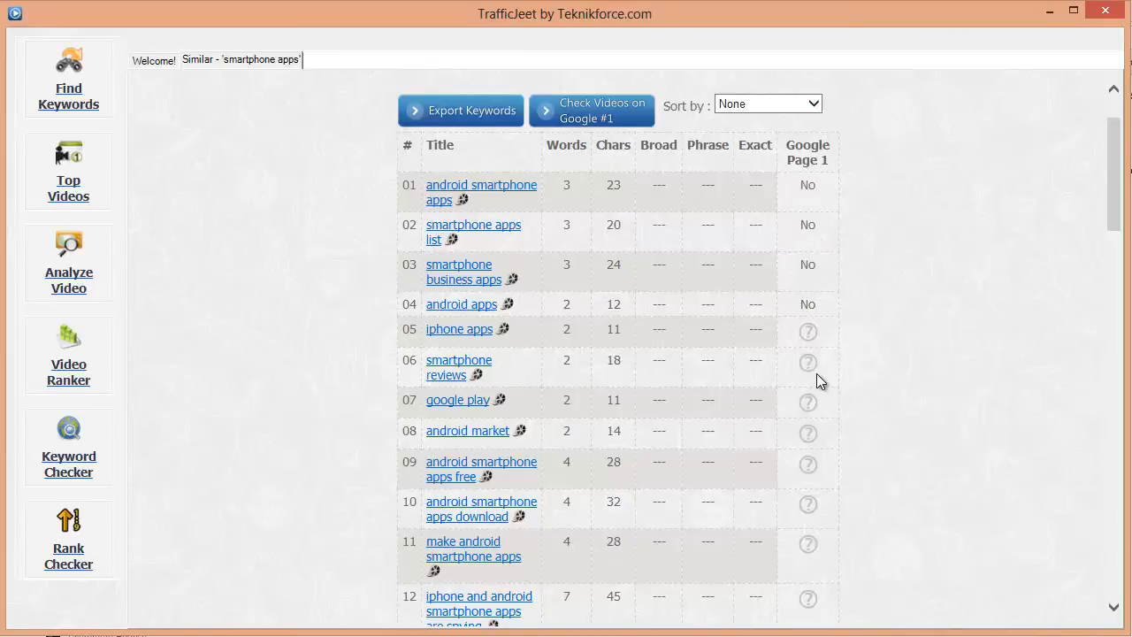
{"action": "mouse_move", "coordinate": [807, 354]}
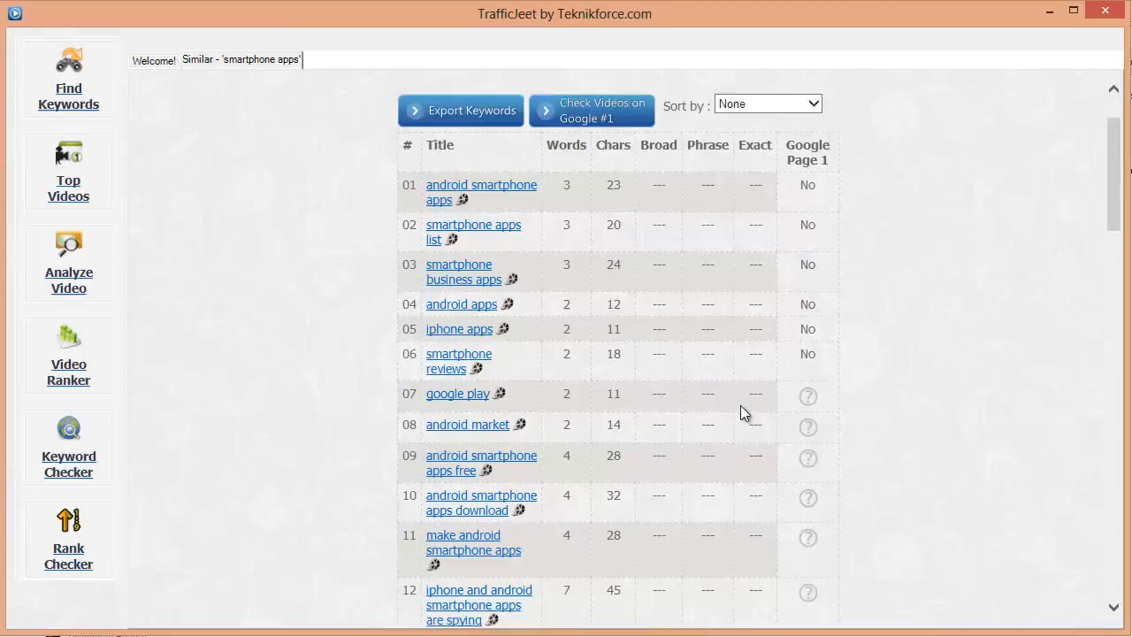
{"action": "scroll", "scroll_direction": "down", "scroll_amount": 3}
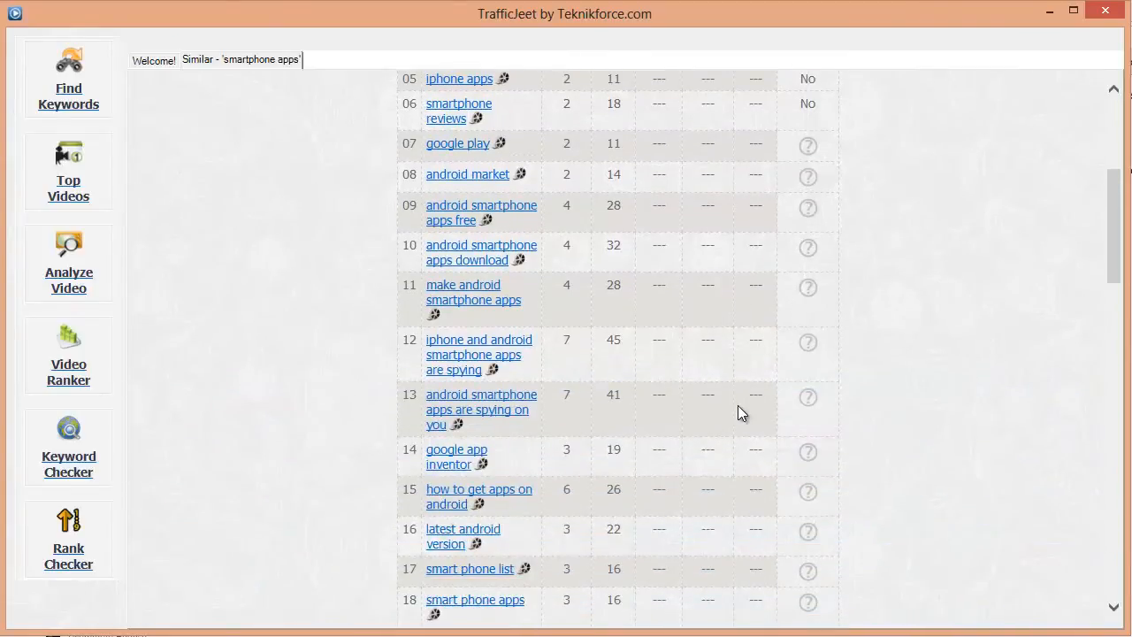
{"action": "scroll", "scroll_direction": "down", "scroll_amount": 3}
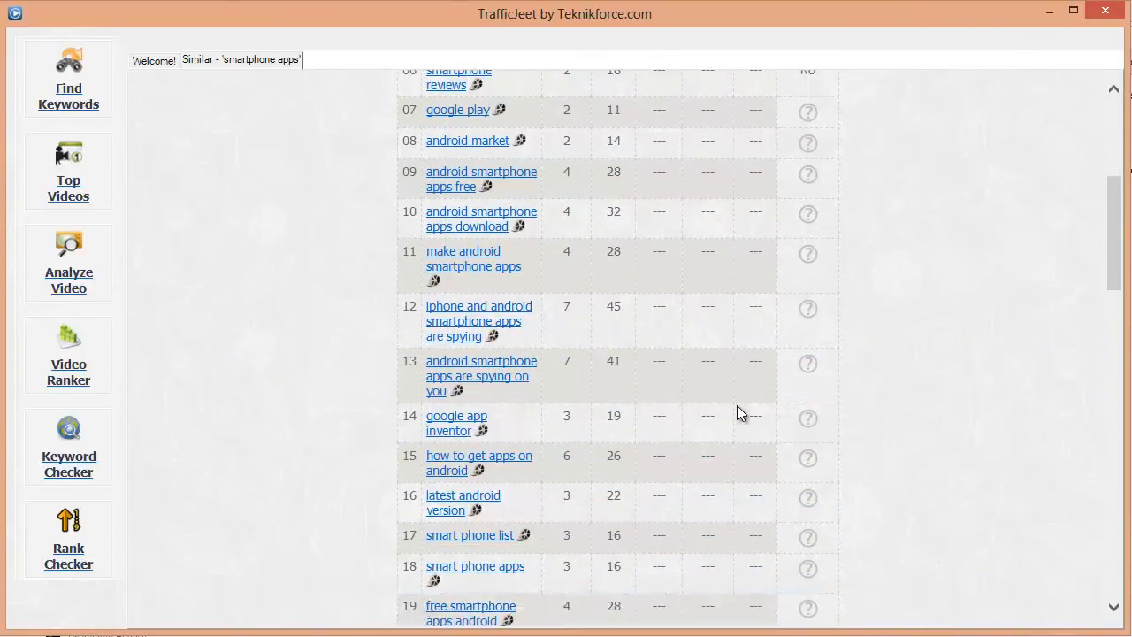
{"action": "scroll", "scroll_direction": "up", "scroll_amount": 3}
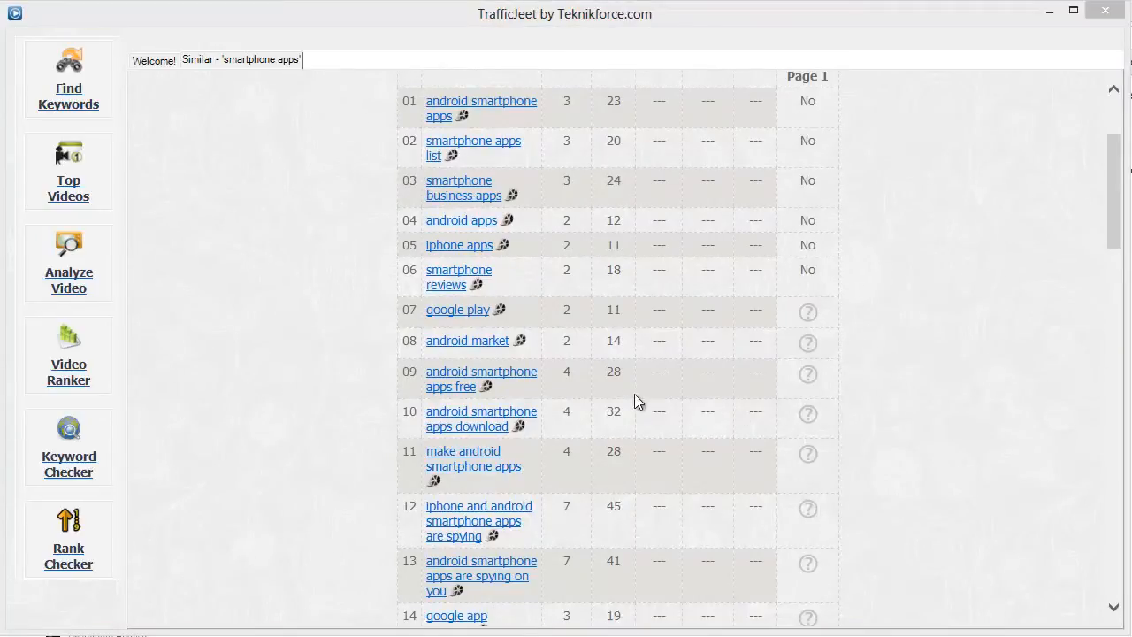
{"action": "mouse_move", "coordinate": [541, 396]}
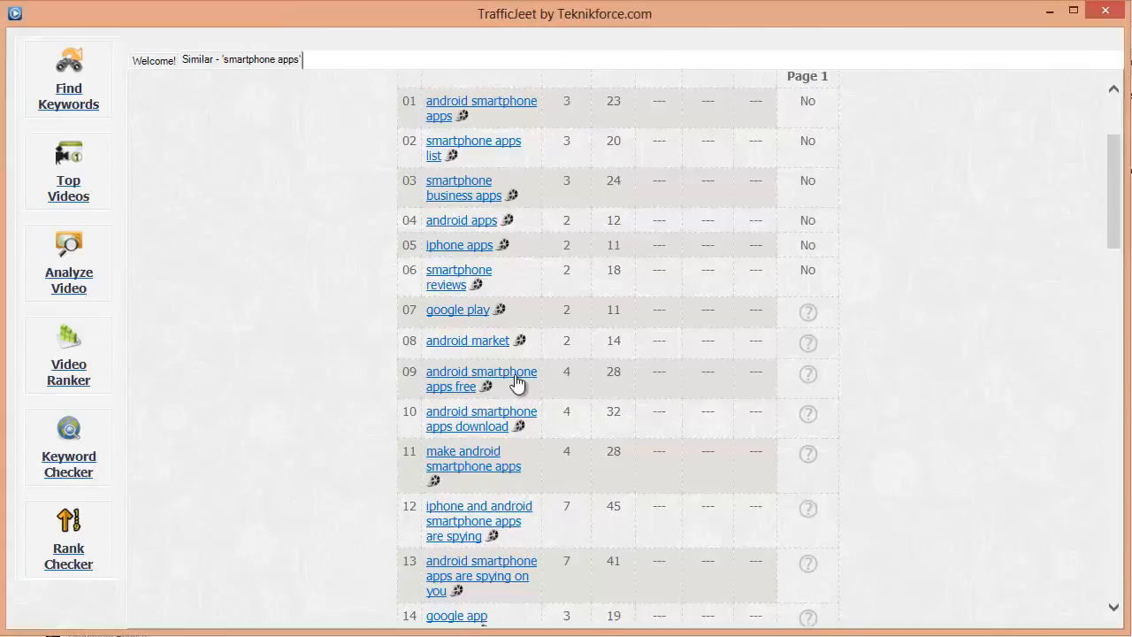
Step: Find keywords similar to 'android smartphone apps free', then launch Top Videos for 'android smartphone apps'
{"action": "left_click", "coordinate": [485, 386]}
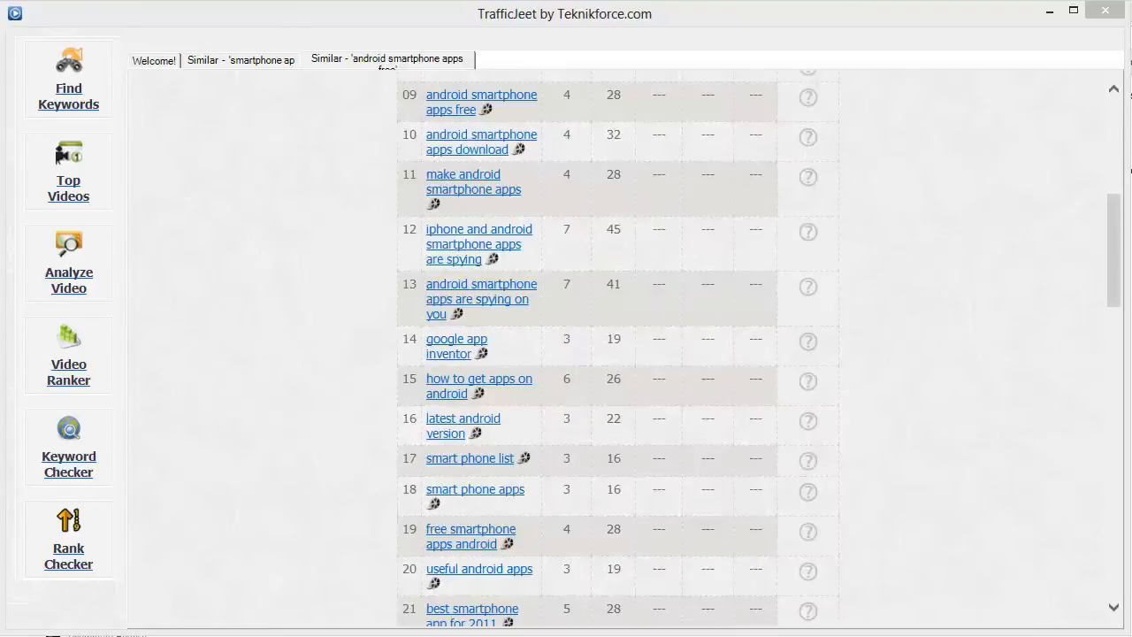
{"action": "scroll", "scroll_direction": "up", "scroll_amount": 3}
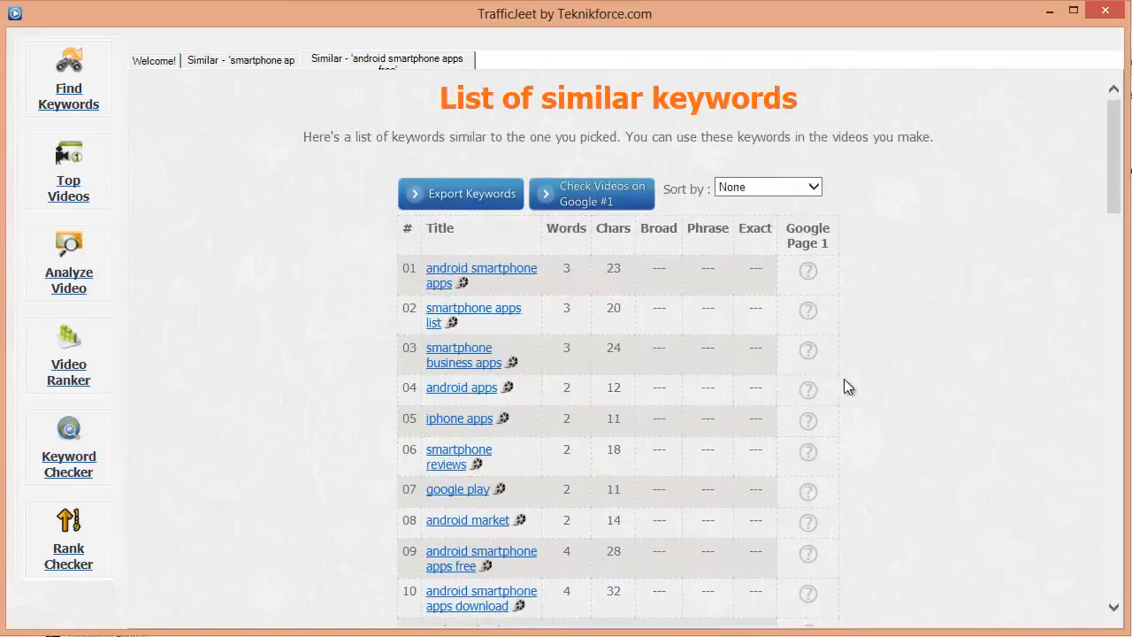
{"action": "left_click", "coordinate": [241, 60]}
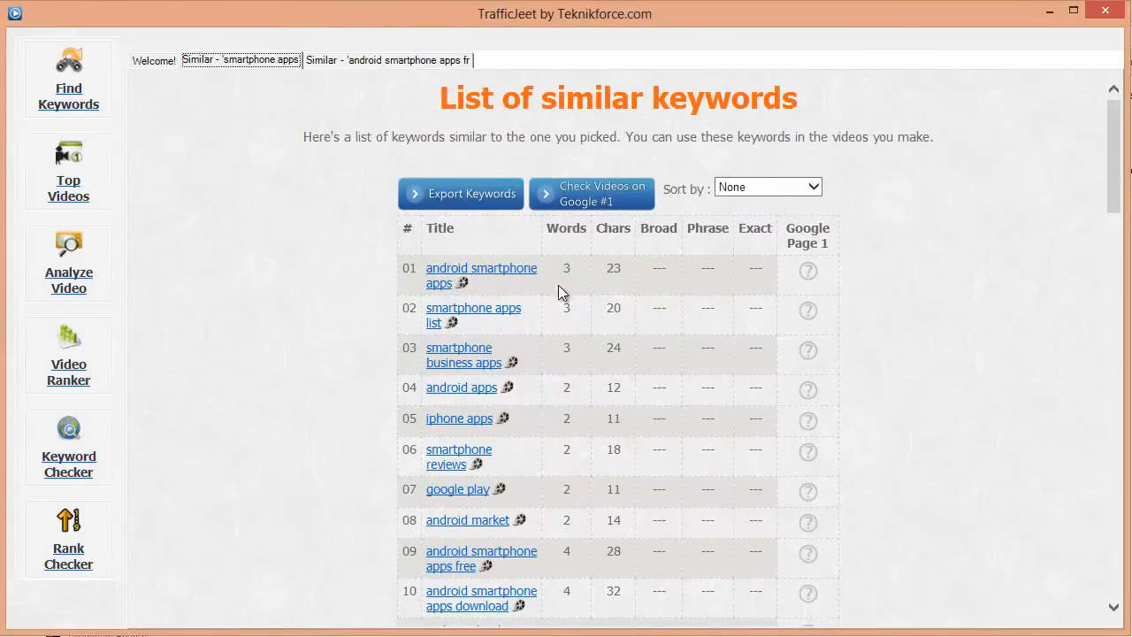
{"action": "mouse_move", "coordinate": [471, 283]}
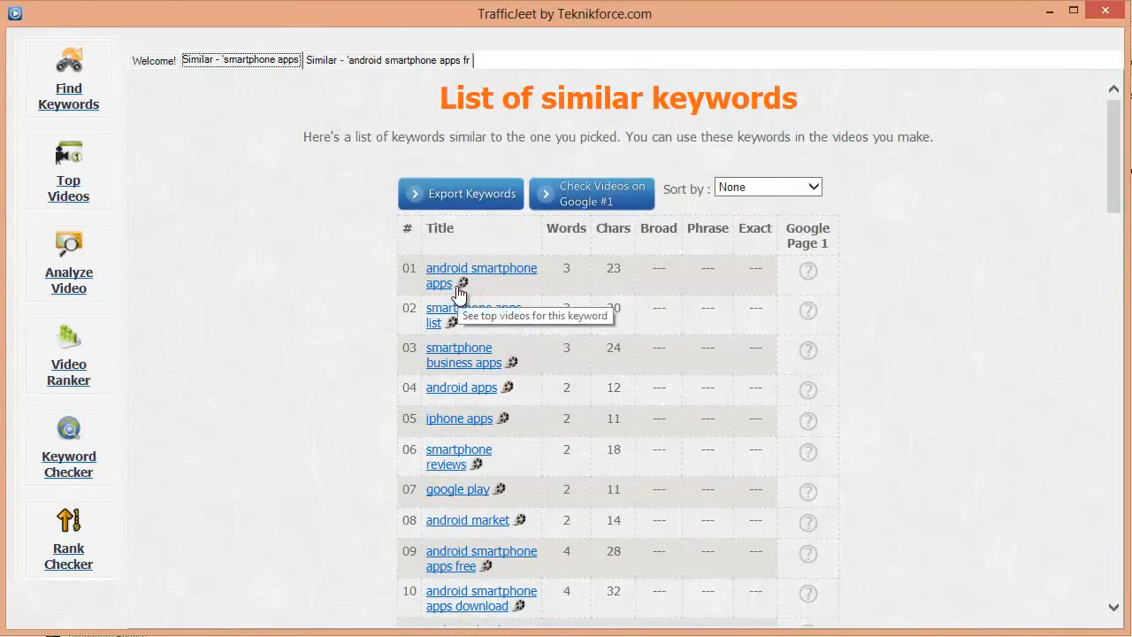
{"action": "left_click", "coordinate": [471, 285]}
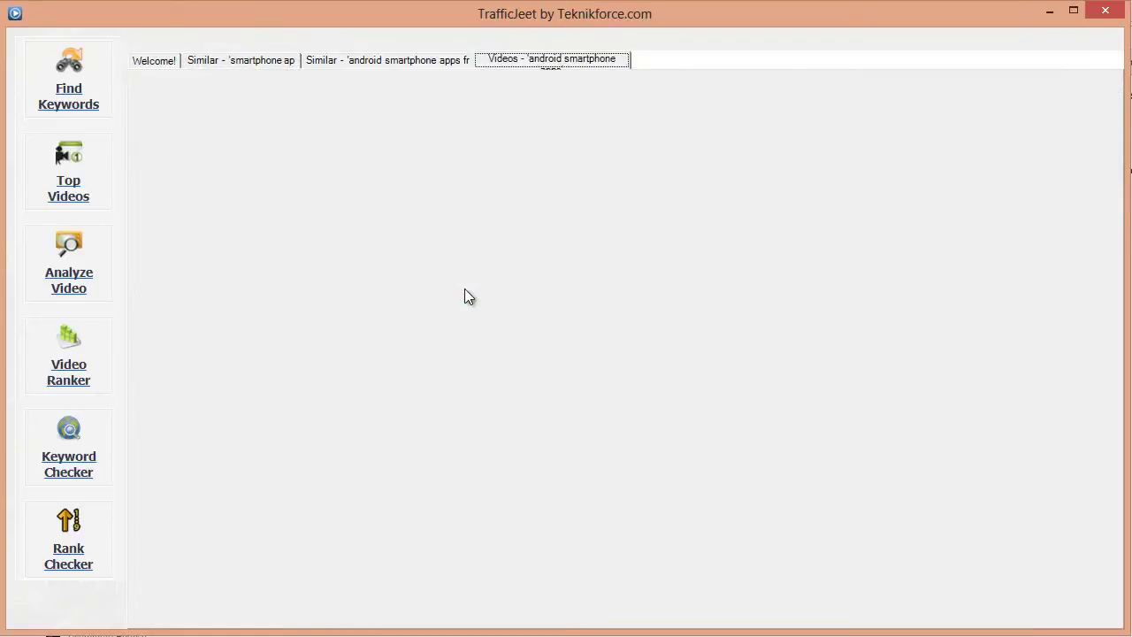
{"action": "mouse_move", "coordinate": [517, 202]}
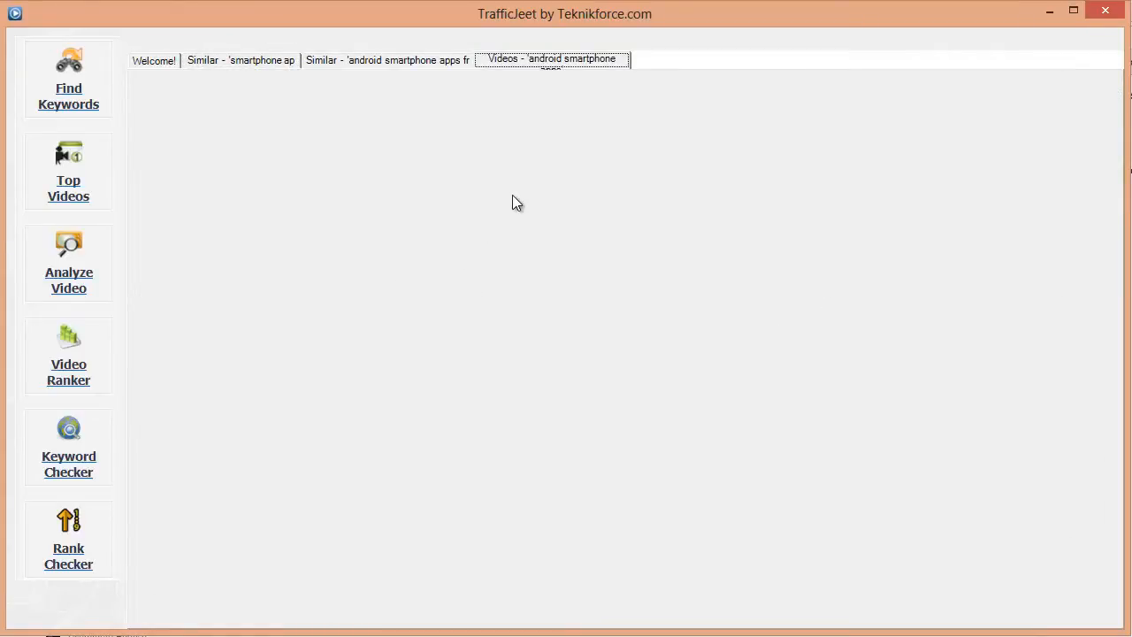
Step: Close the old result tabs and fetch top YouTube videos for 'smartphone apps'
{"action": "left_click", "coordinate": [152, 60]}
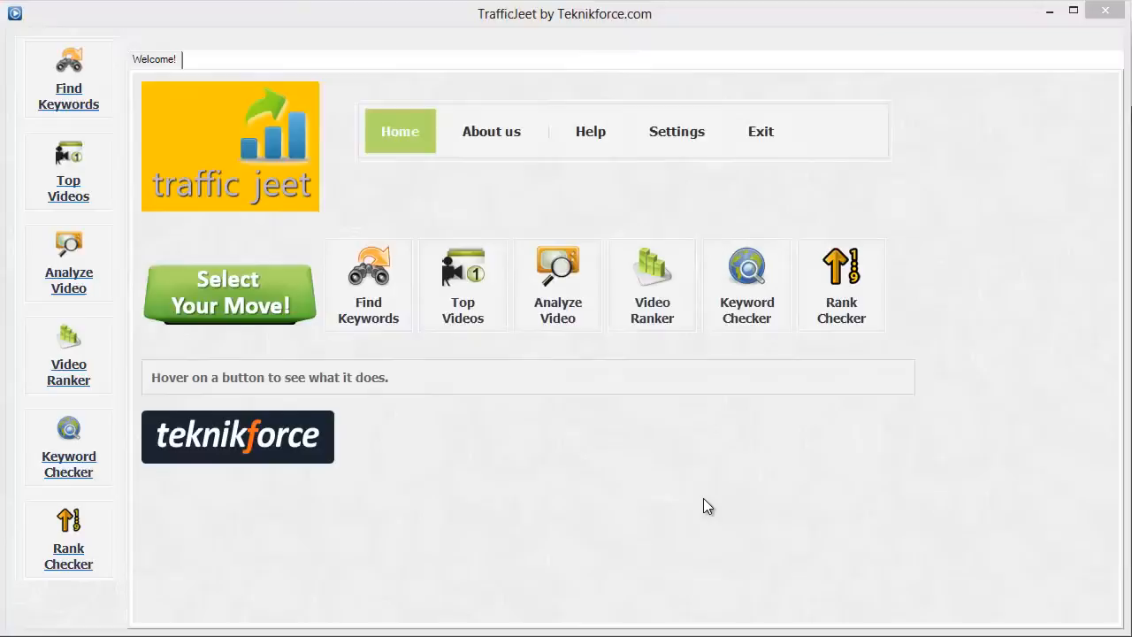
{"action": "mouse_move", "coordinate": [481, 331]}
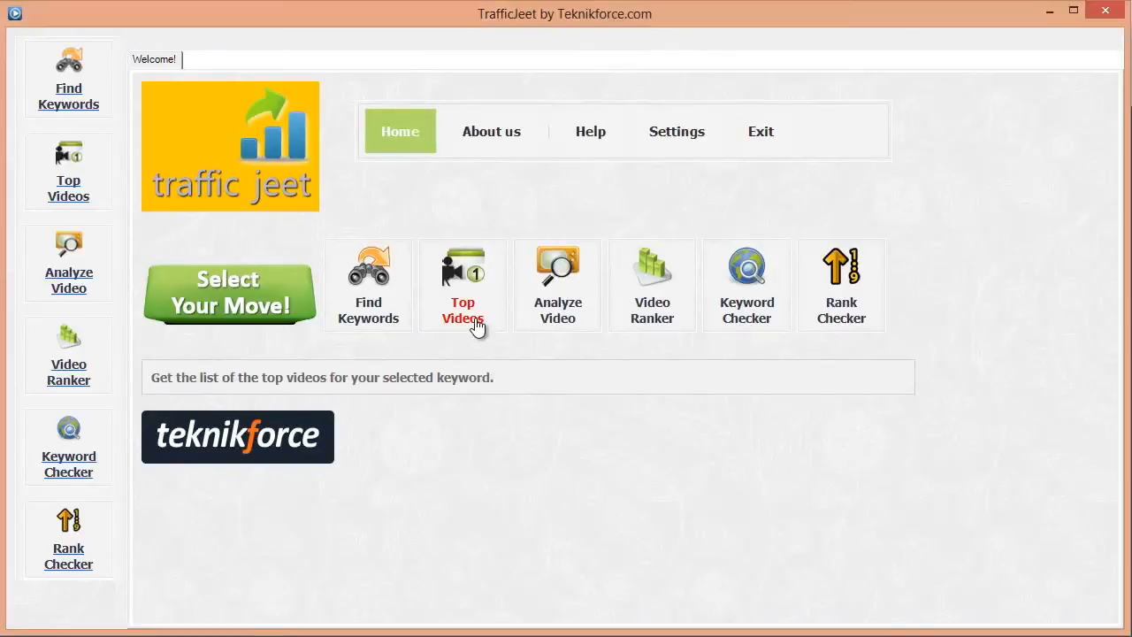
{"action": "left_click", "coordinate": [463, 285]}
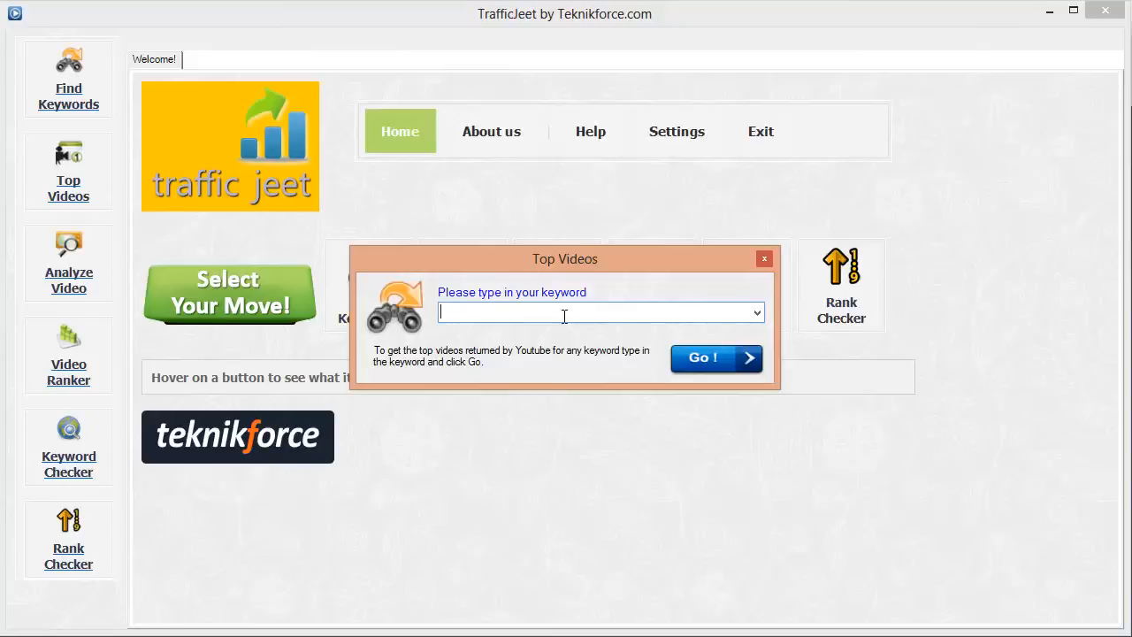
{"action": "type", "text": "smartphone app"}
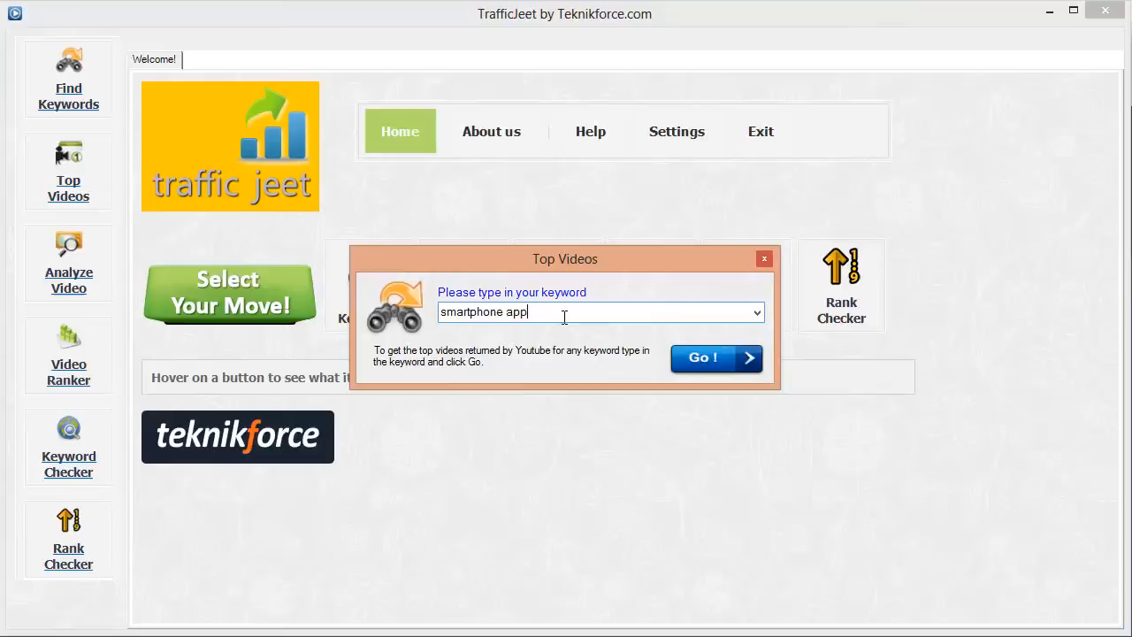
{"action": "left_click", "coordinate": [717, 358]}
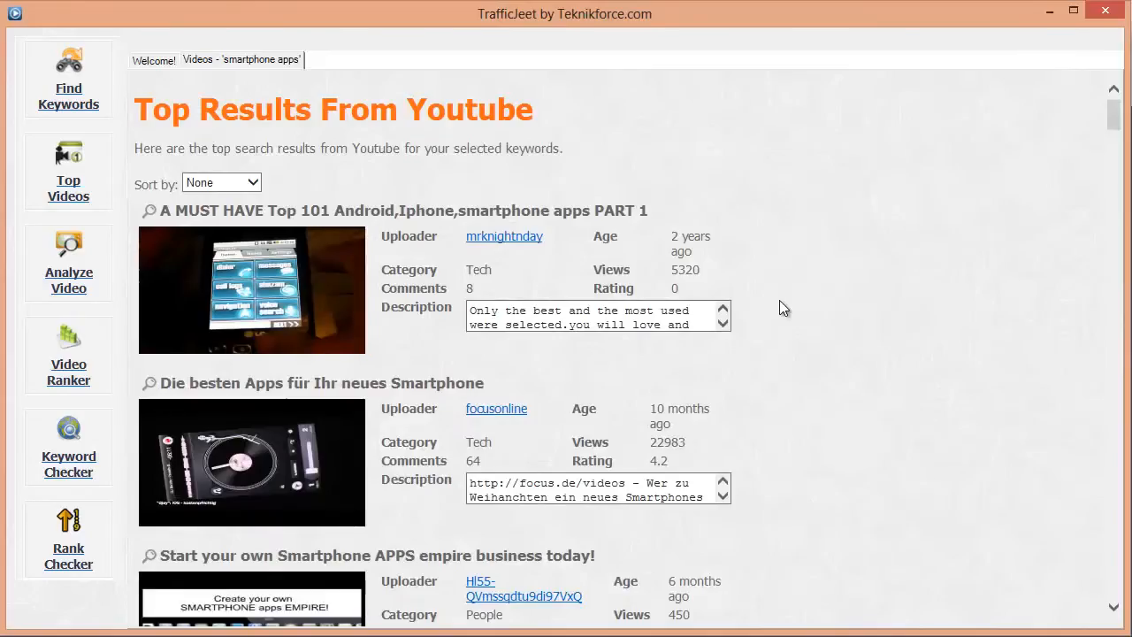
{"action": "mouse_move", "coordinate": [789, 280]}
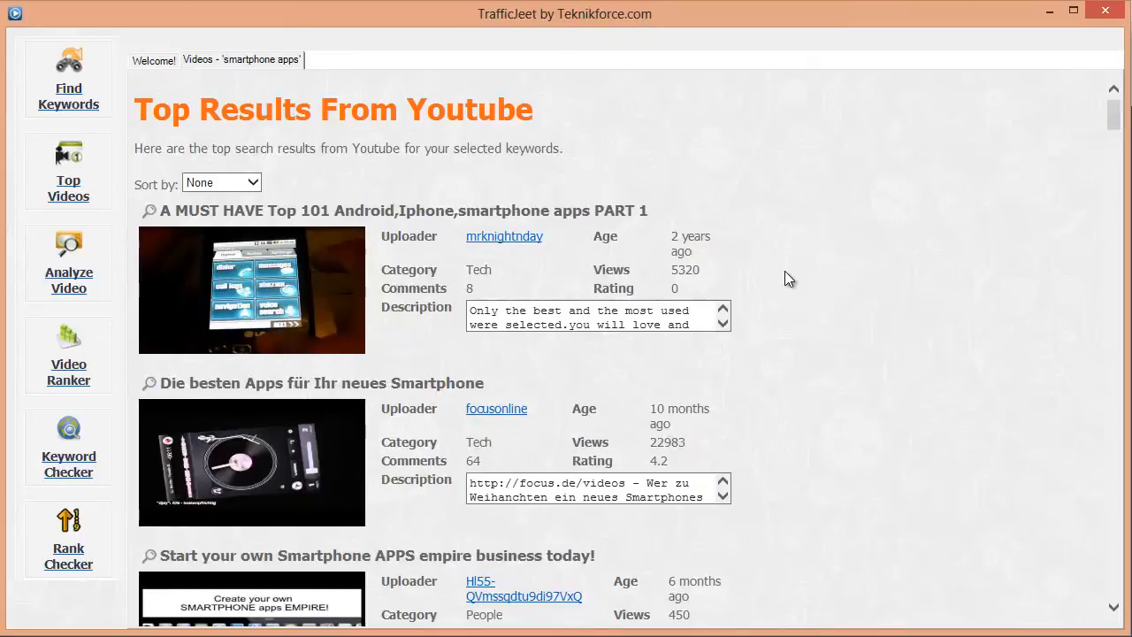
{"action": "mouse_move", "coordinate": [331, 248]}
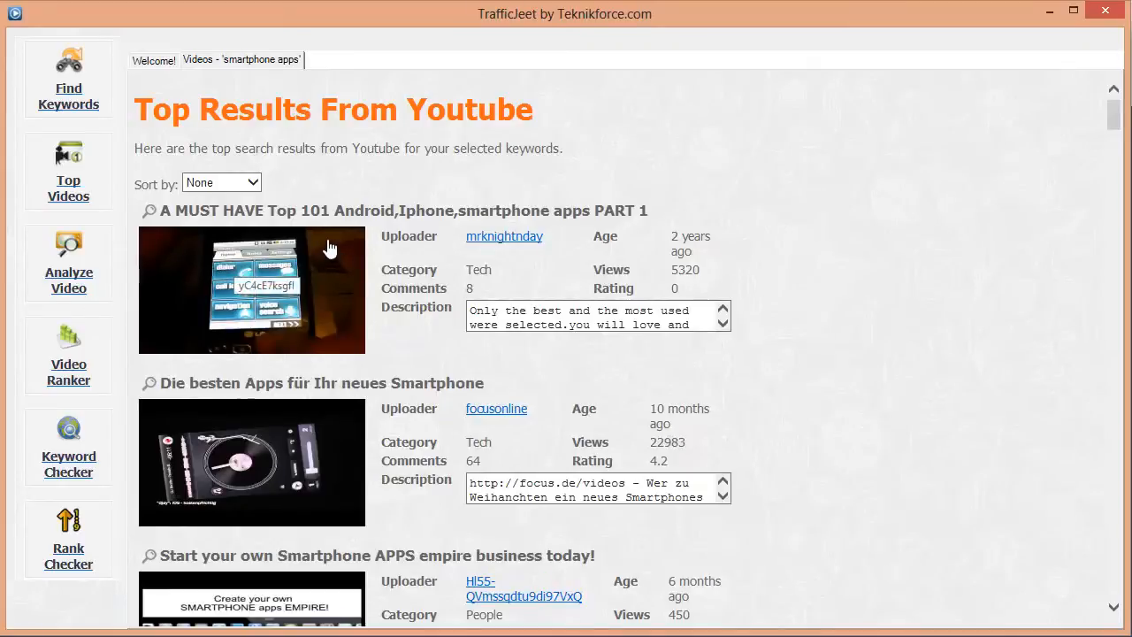
{"action": "double_click", "coordinate": [475, 211]}
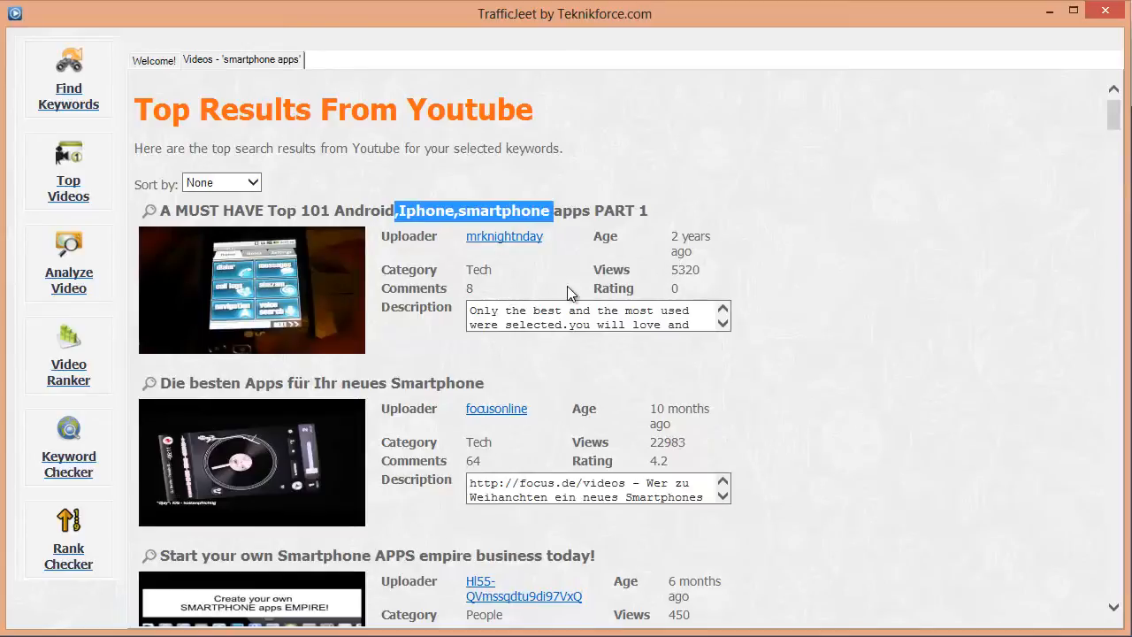
{"action": "double_click", "coordinate": [672, 269]}
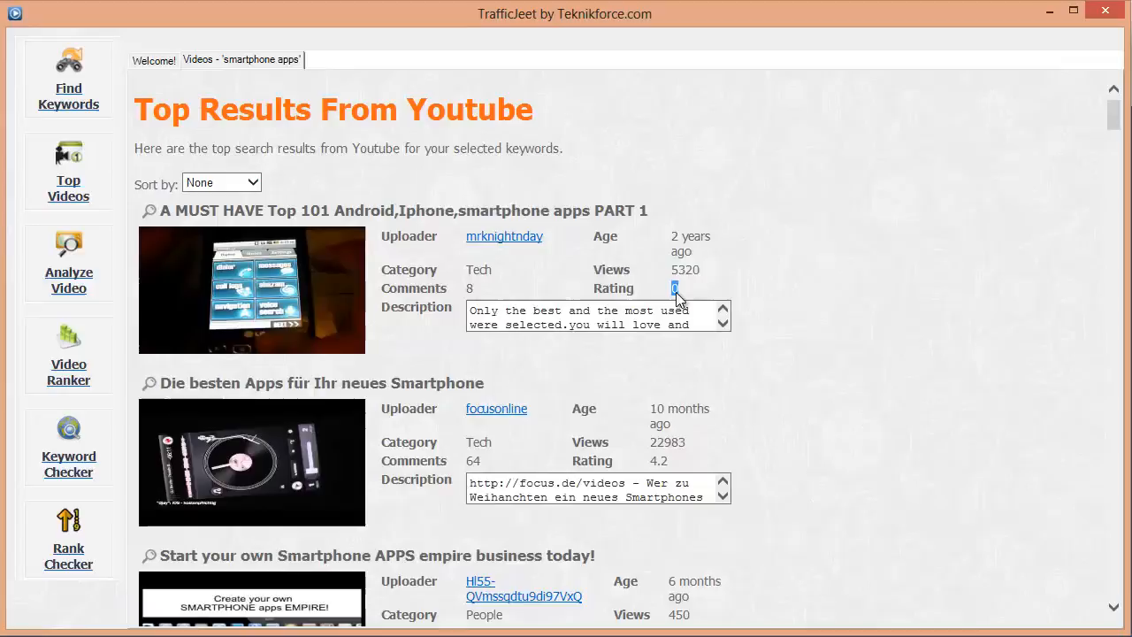
{"action": "mouse_move", "coordinate": [789, 286]}
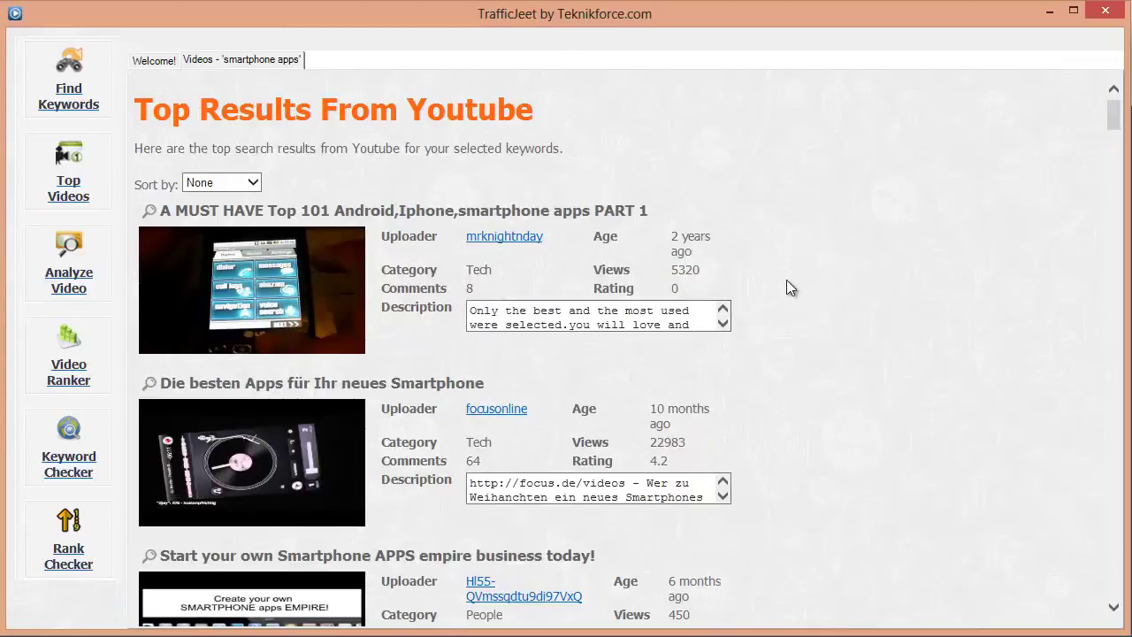
{"action": "mouse_move", "coordinate": [738, 296]}
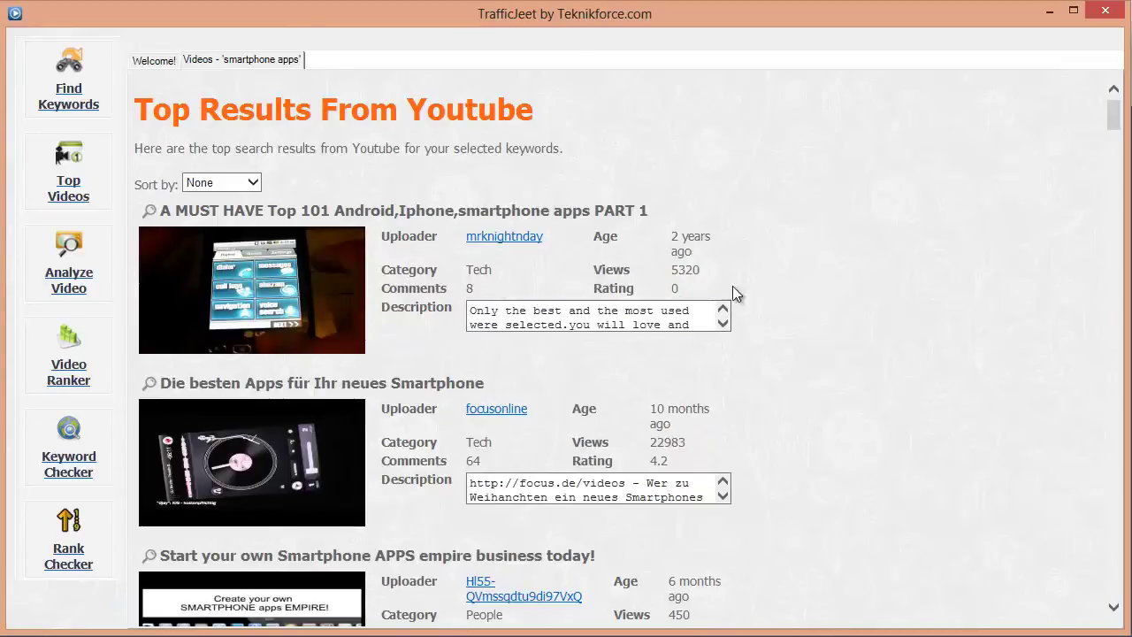
{"action": "scroll", "scroll_direction": "down", "scroll_amount": 3}
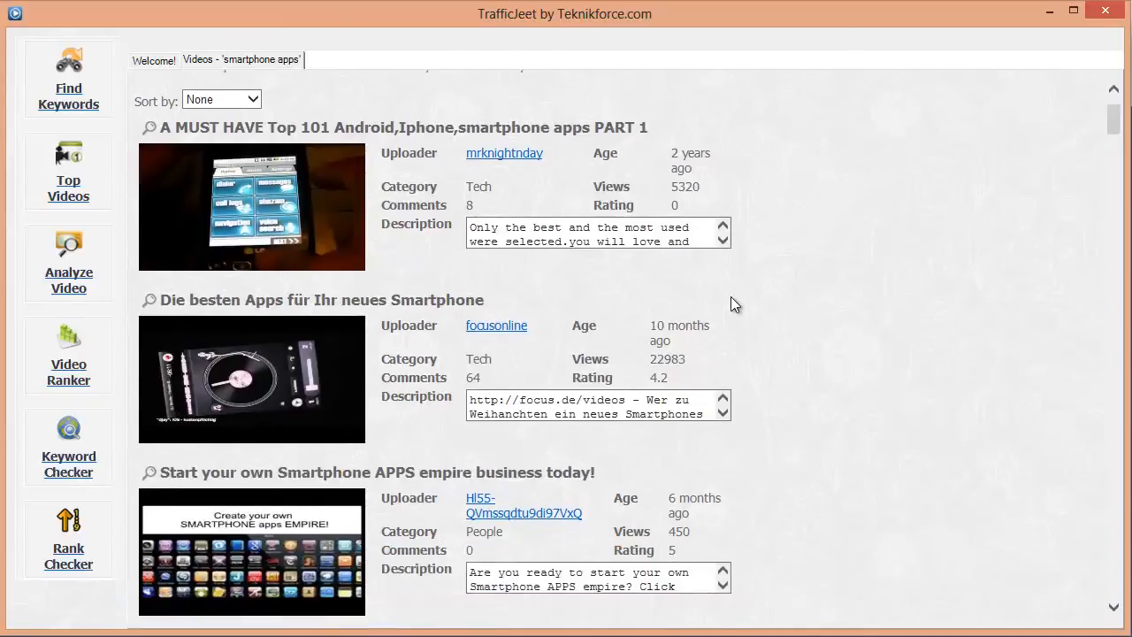
{"action": "scroll", "scroll_direction": "down", "scroll_amount": 3}
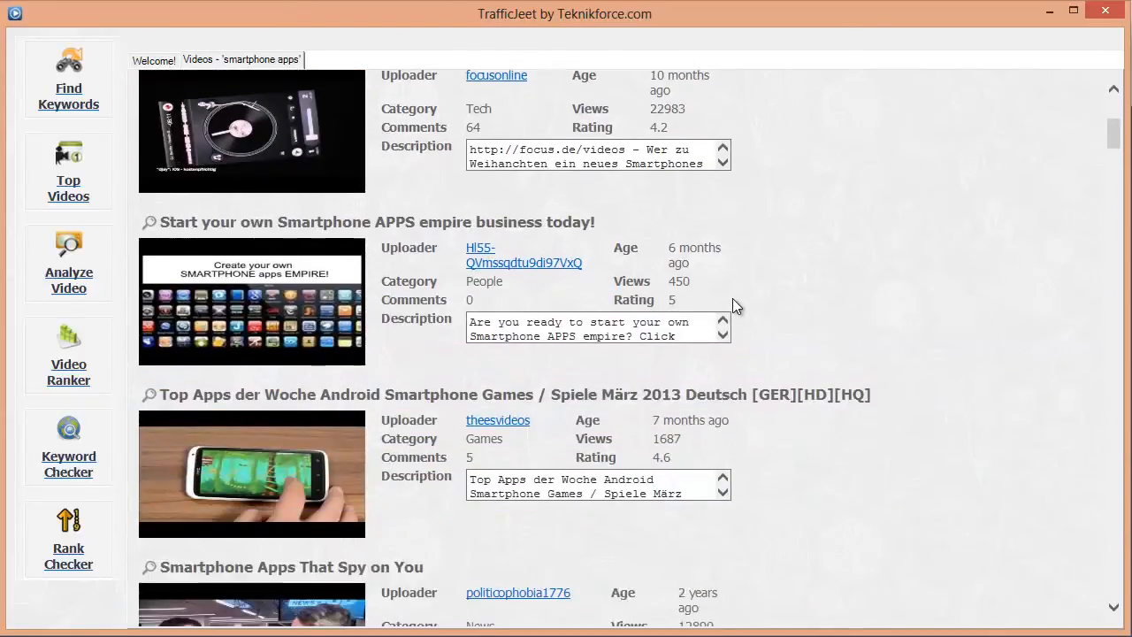
{"action": "scroll", "scroll_direction": "down", "scroll_amount": 3}
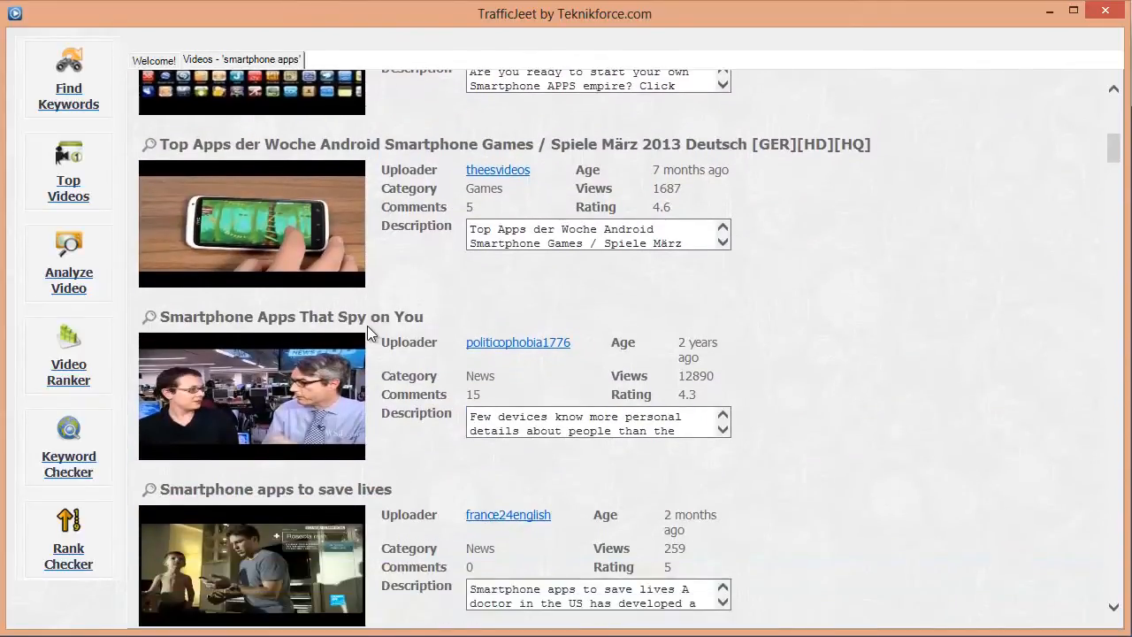
{"action": "scroll", "scroll_direction": "up", "scroll_amount": 3}
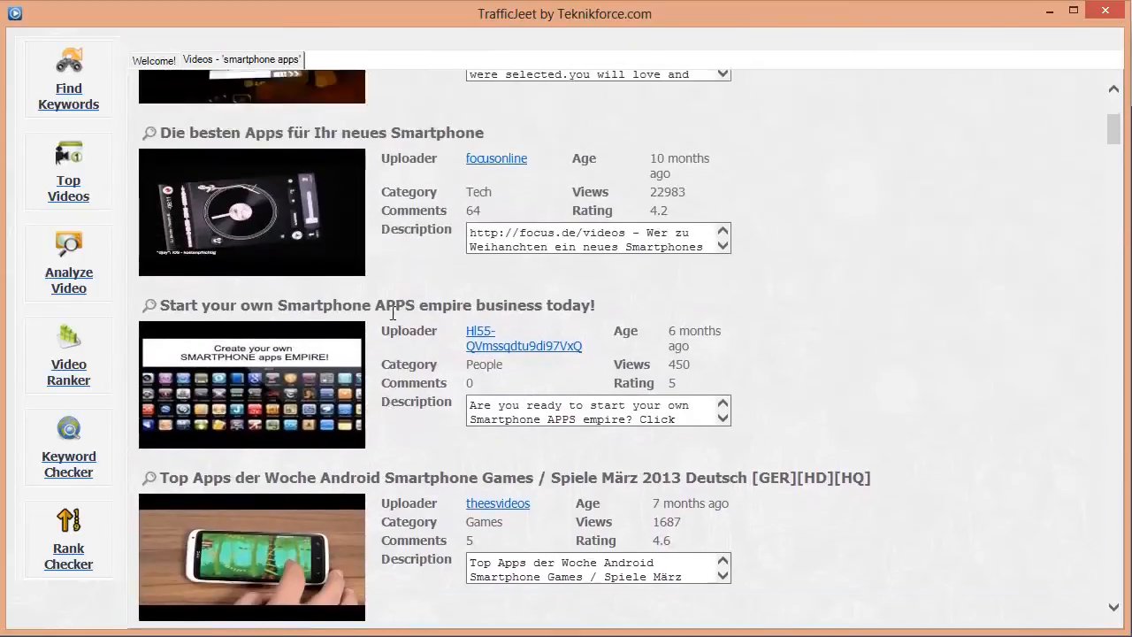
{"action": "scroll", "scroll_direction": "up", "scroll_amount": 3}
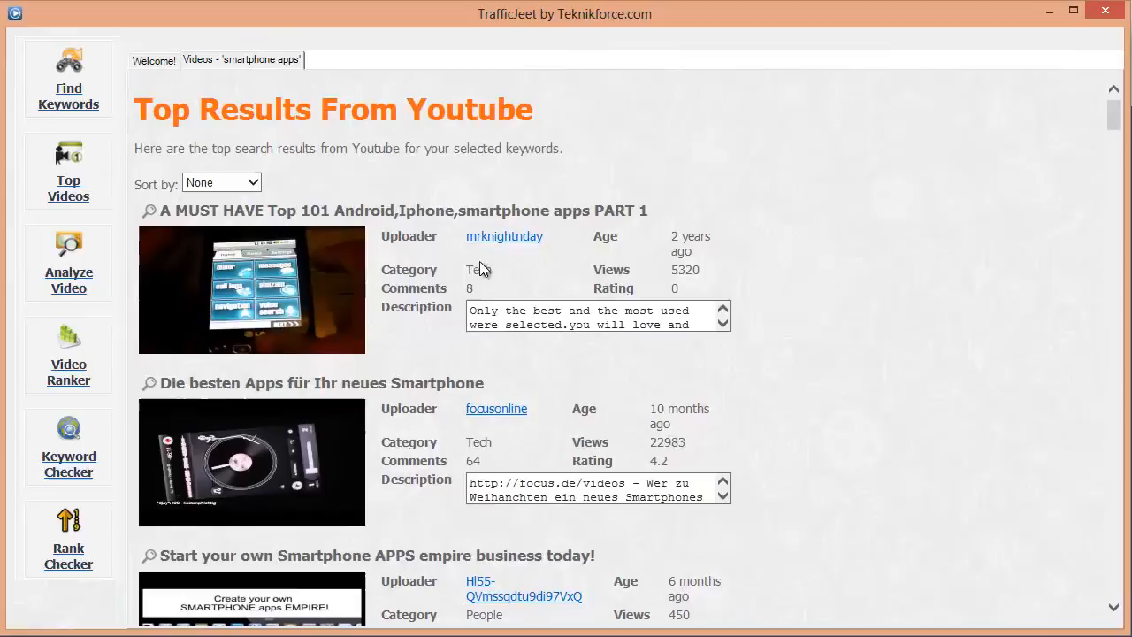
{"action": "scroll", "scroll_direction": "down", "scroll_amount": 3}
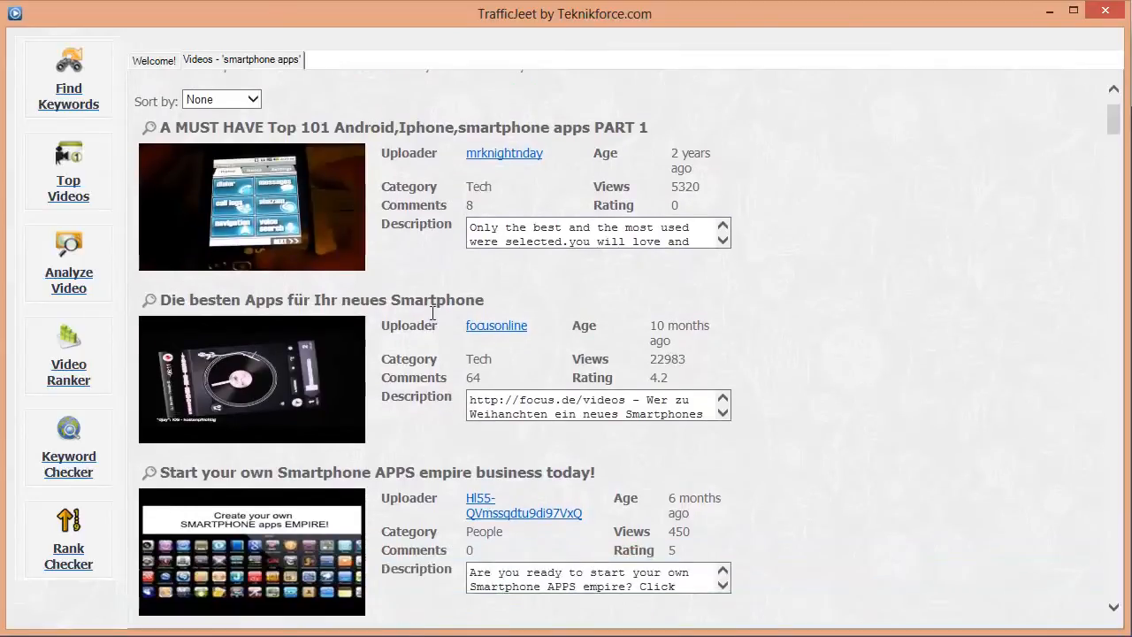
{"action": "scroll", "scroll_direction": "down", "scroll_amount": 3}
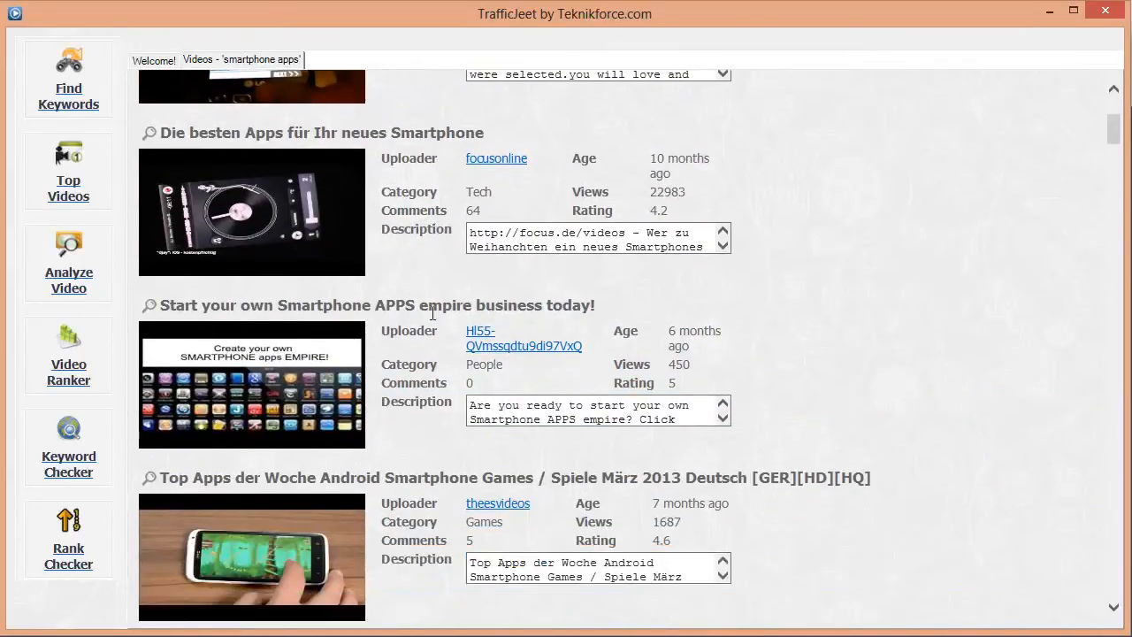
{"action": "scroll", "scroll_direction": "up", "scroll_amount": 3}
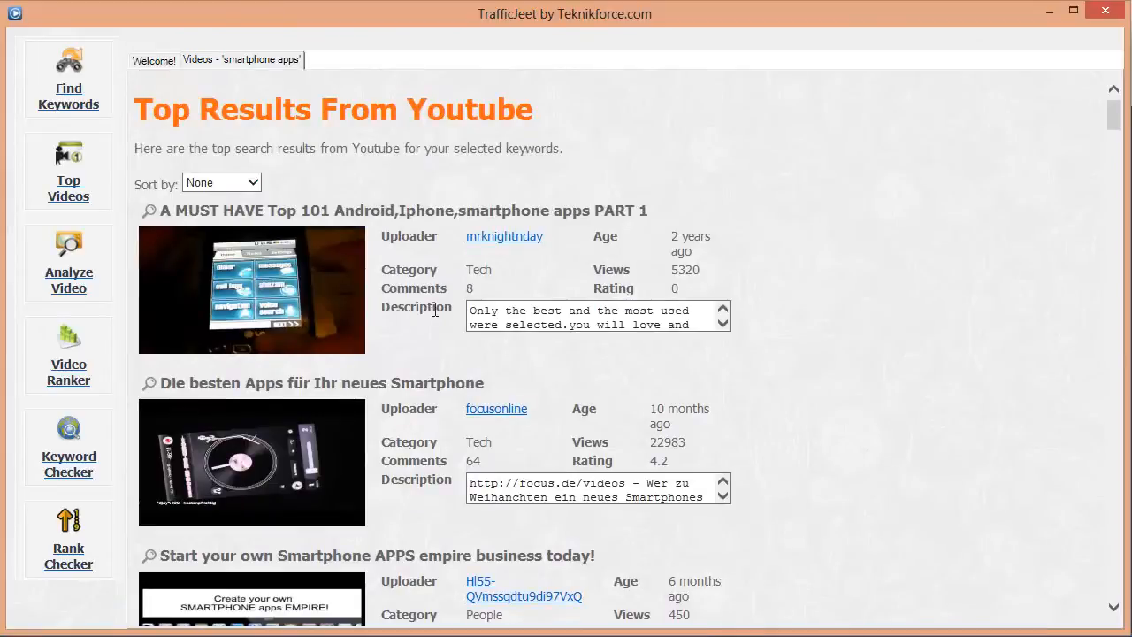
{"action": "scroll", "scroll_direction": "down", "scroll_amount": 3}
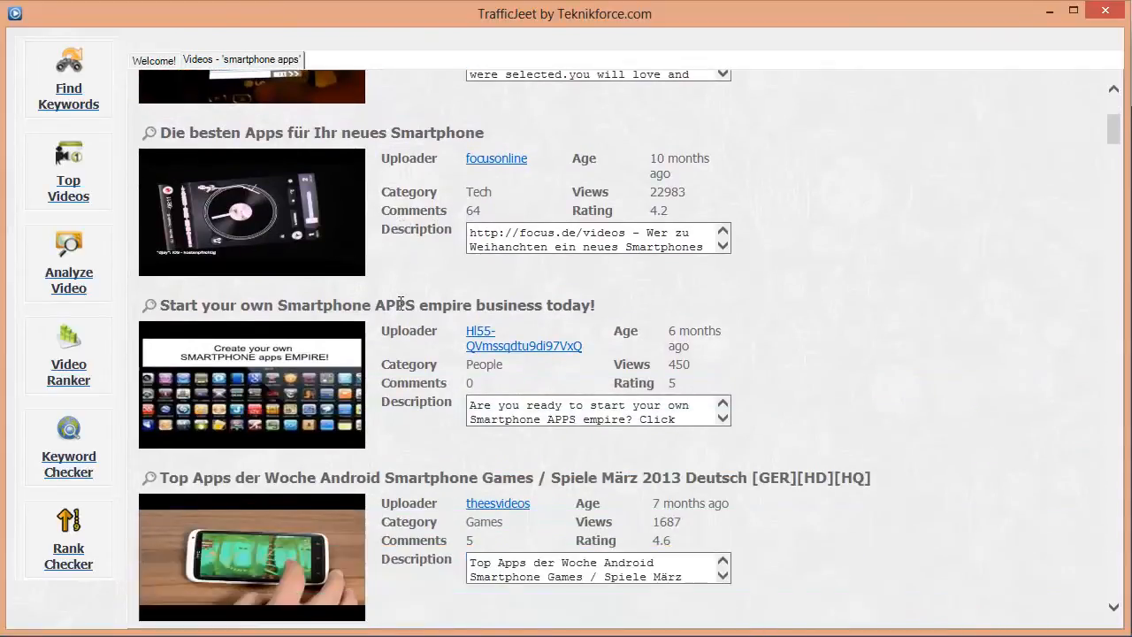
{"action": "scroll", "scroll_direction": "up", "scroll_amount": 3}
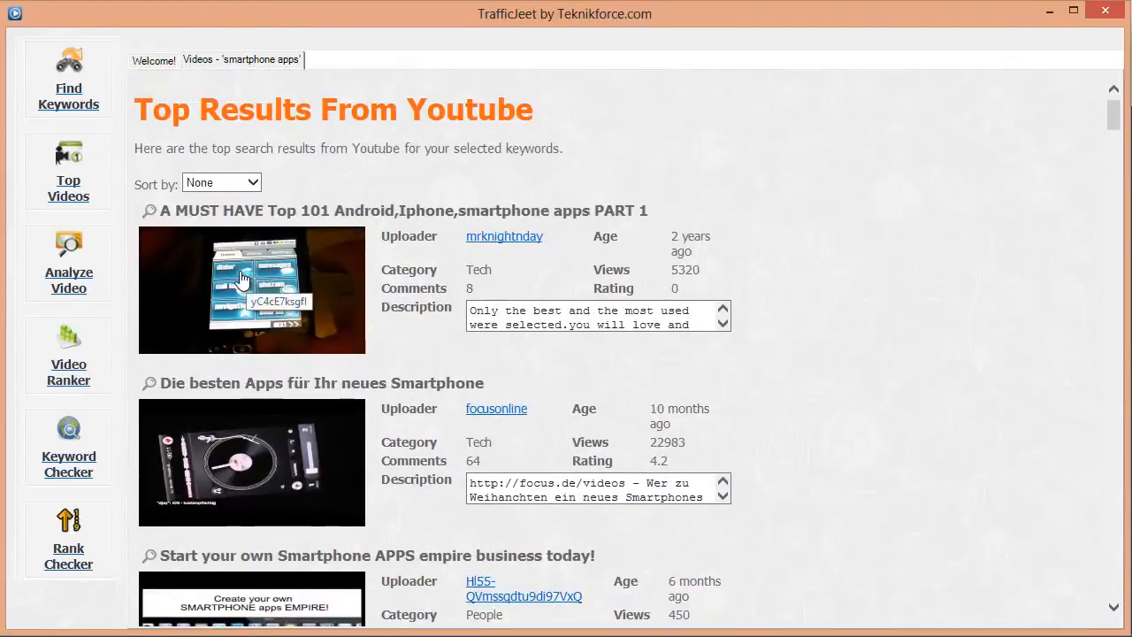
{"action": "left_click", "coordinate": [251, 290]}
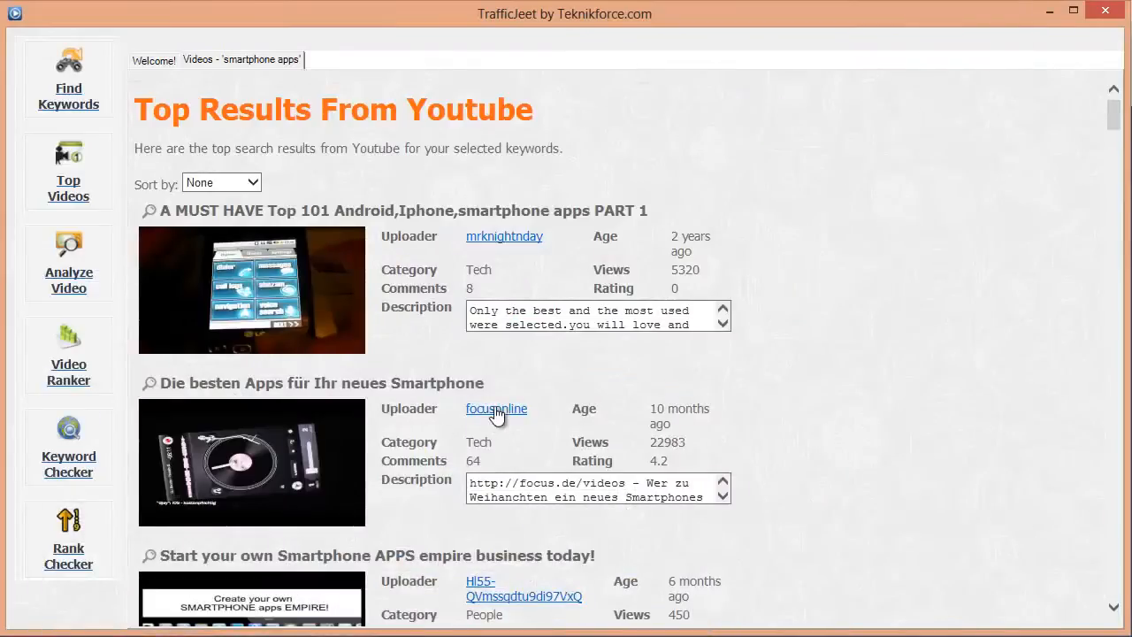
{"action": "left_click", "coordinate": [495, 409]}
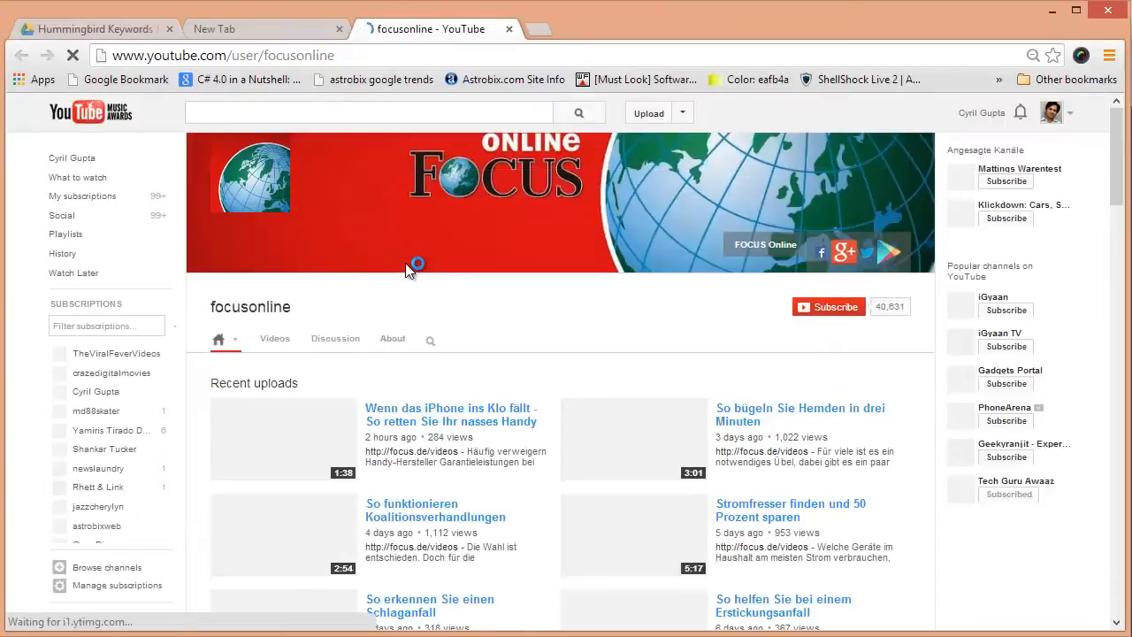
{"action": "scroll", "scroll_direction": "down", "scroll_amount": 3}
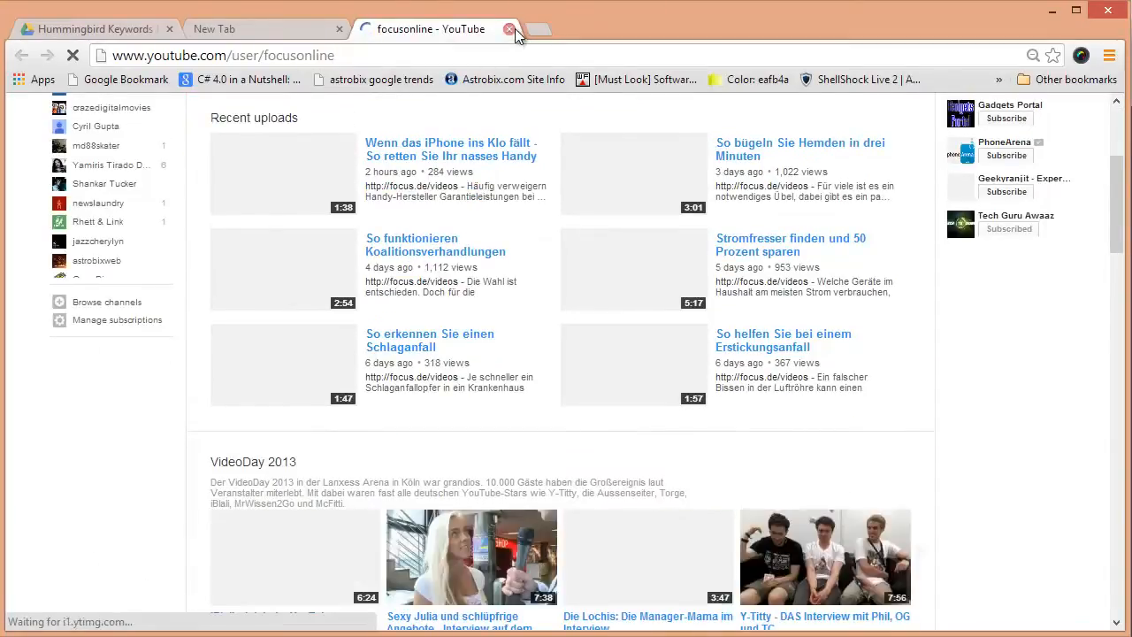
{"action": "left_click", "coordinate": [510, 28]}
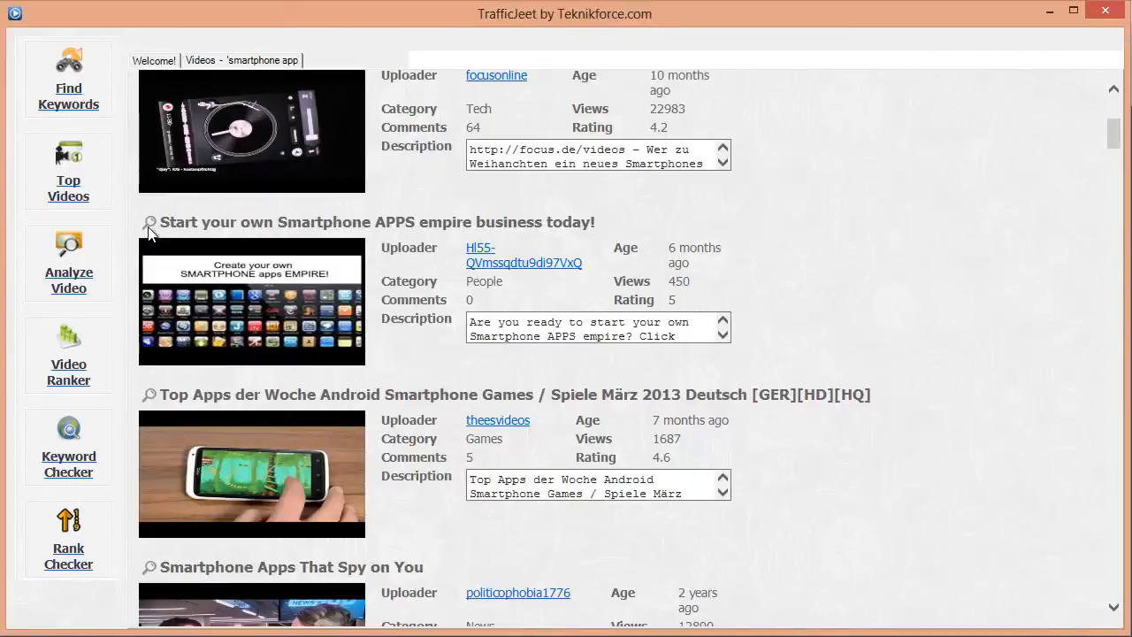
Step: View stats for the Smartphone APPS empire video, then scroll through the remaining video results
{"action": "left_click", "coordinate": [148, 223]}
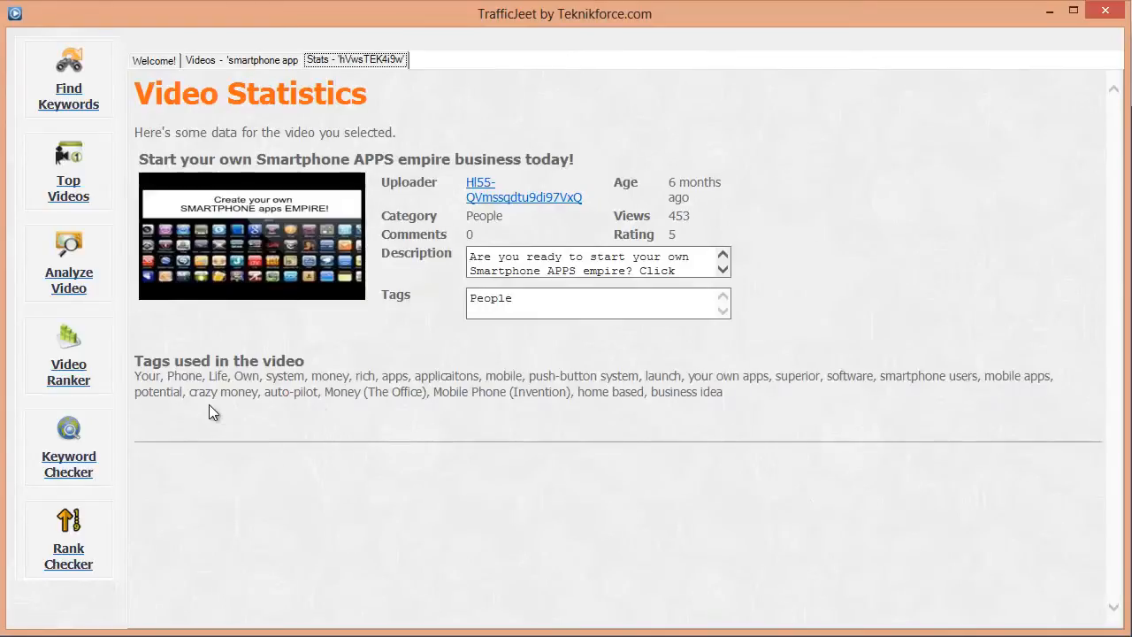
{"action": "mouse_move", "coordinate": [60, 188]}
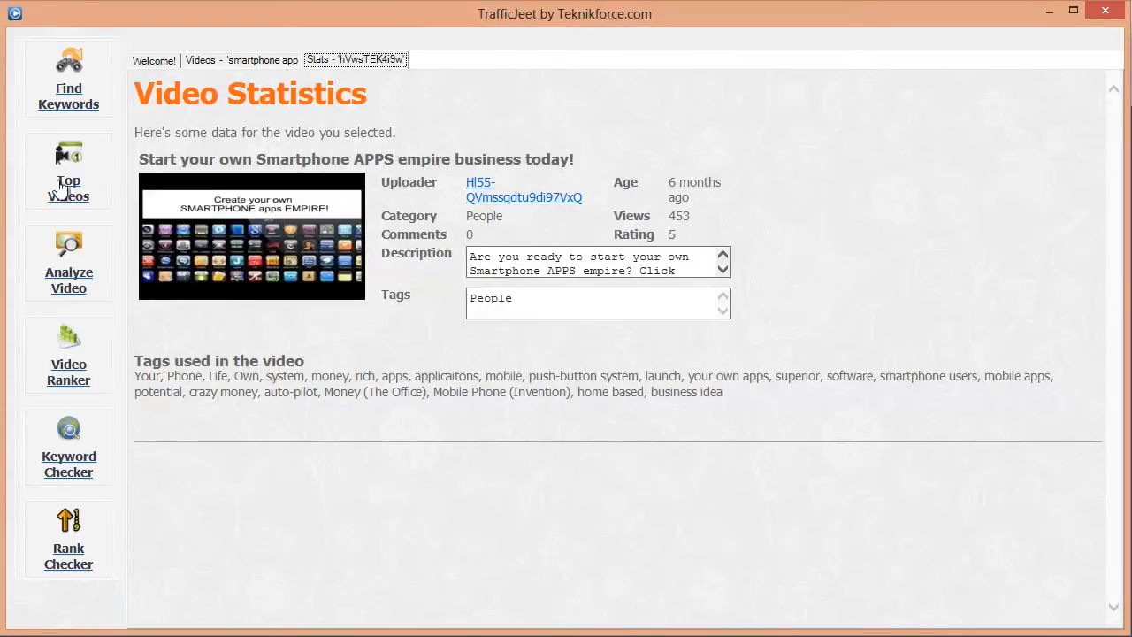
{"action": "mouse_move", "coordinate": [245, 209]}
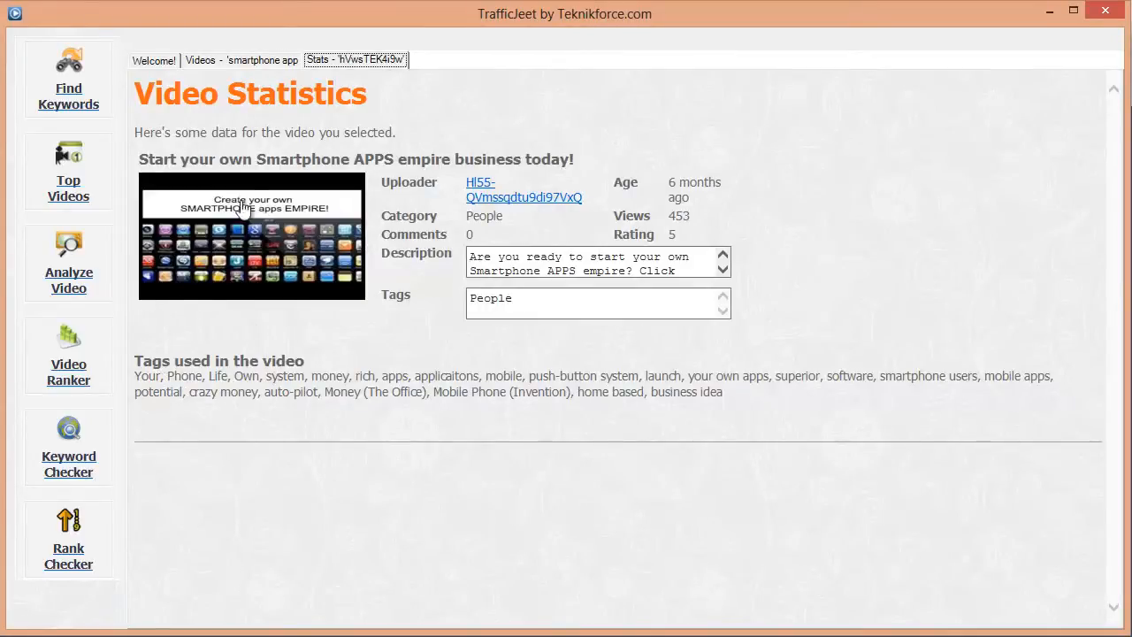
{"action": "left_click", "coordinate": [241, 60]}
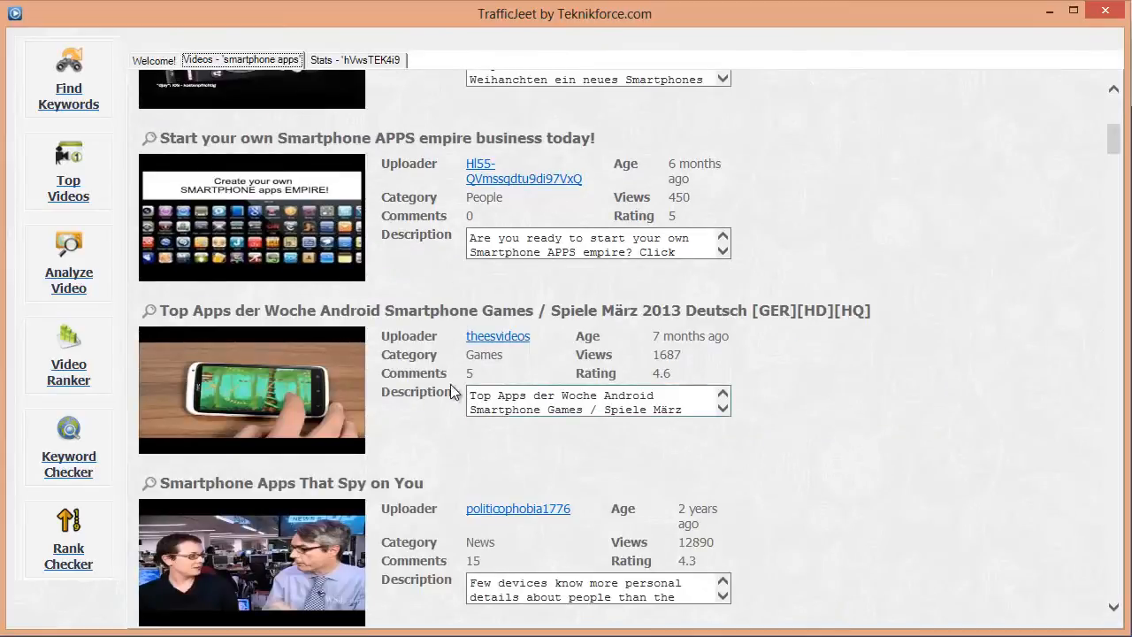
{"action": "scroll", "scroll_direction": "down", "scroll_amount": 3}
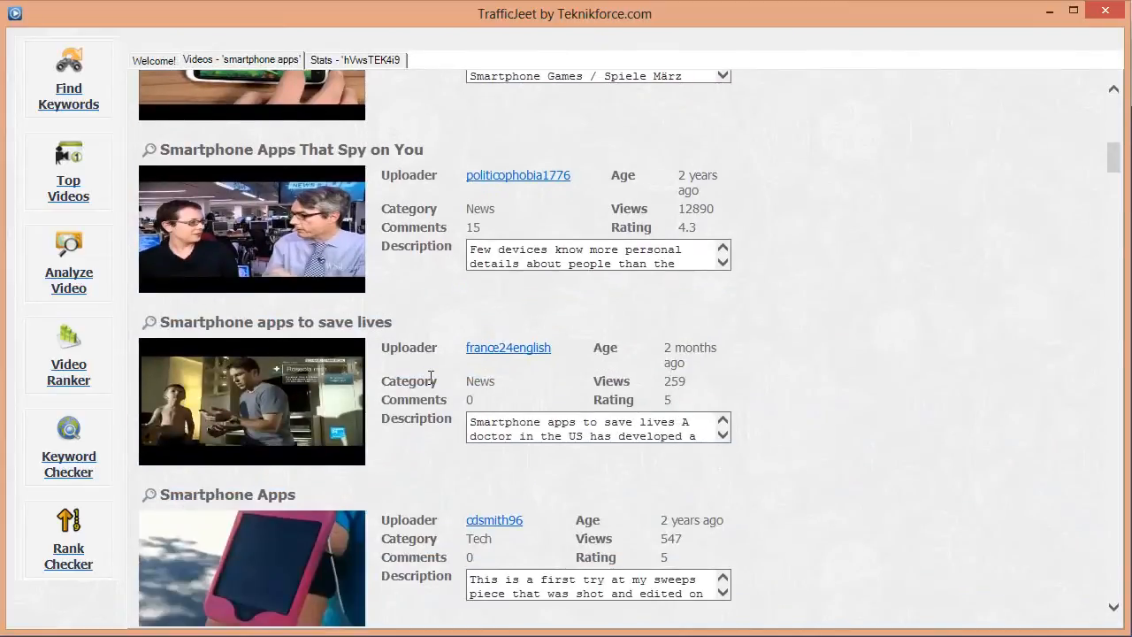
{"action": "scroll", "scroll_direction": "down", "scroll_amount": 3}
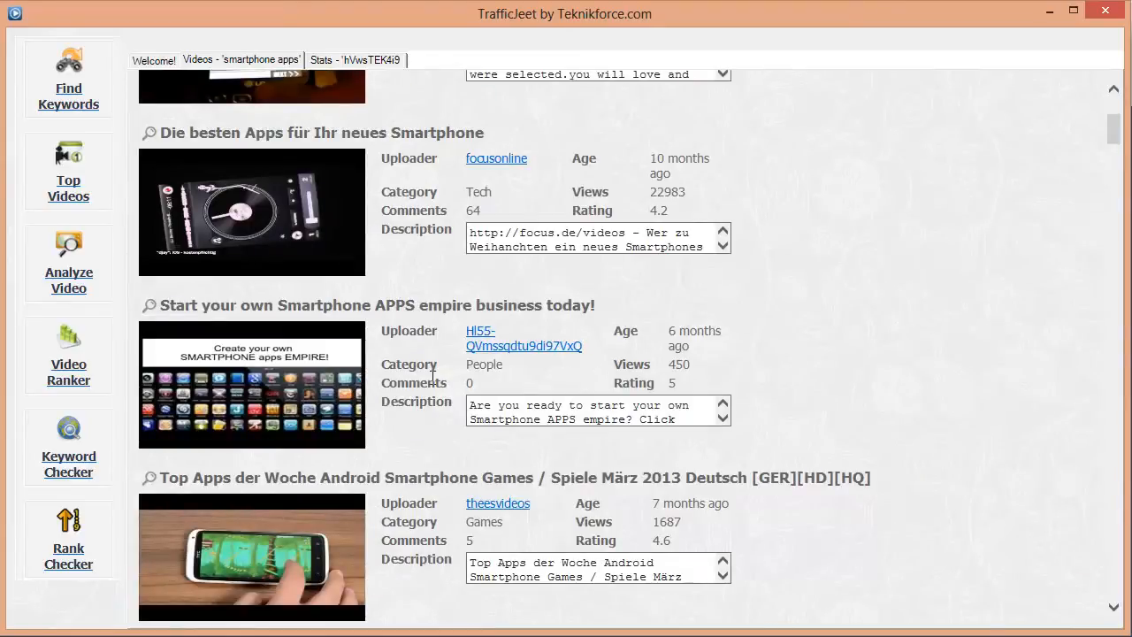
{"action": "scroll", "scroll_direction": "down", "scroll_amount": 3}
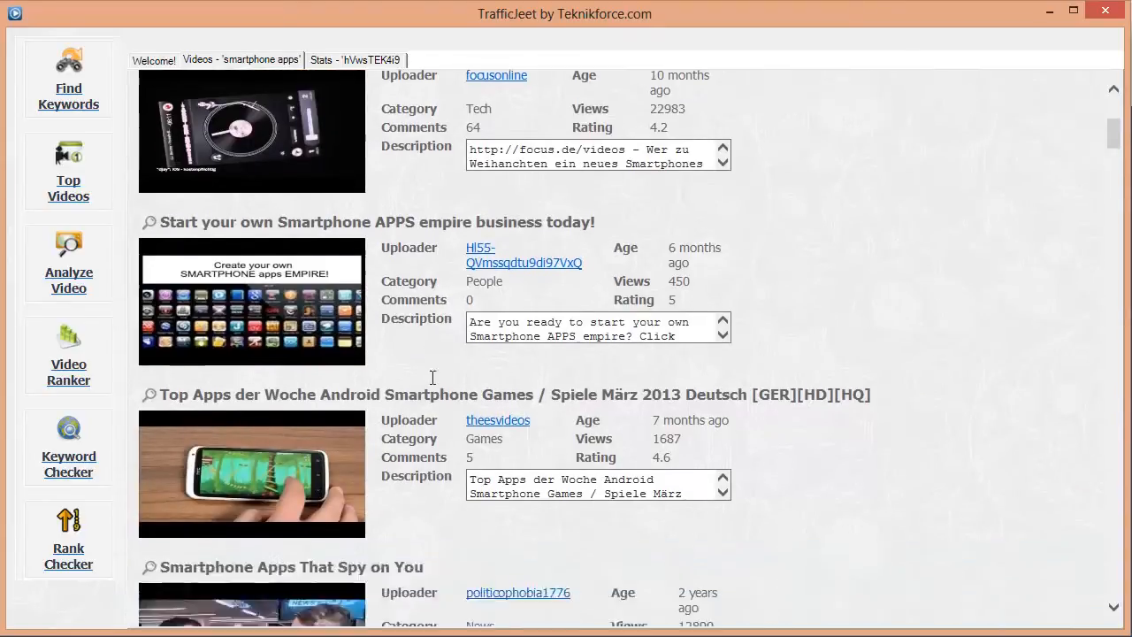
{"action": "scroll", "scroll_direction": "down", "scroll_amount": 3}
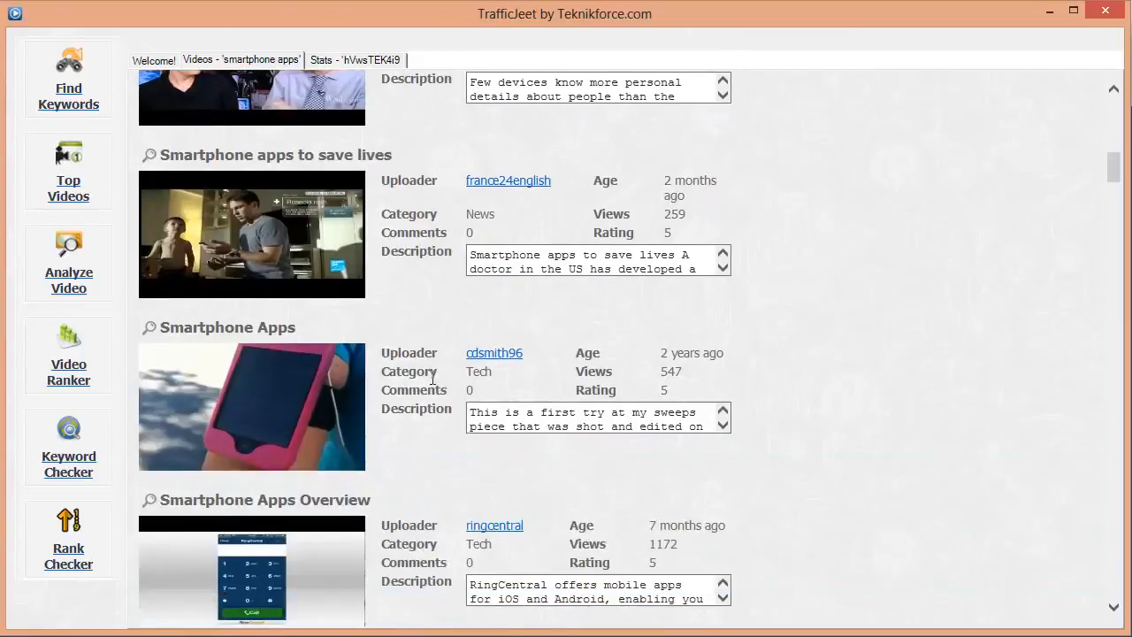
{"action": "scroll", "scroll_direction": "down", "scroll_amount": 3}
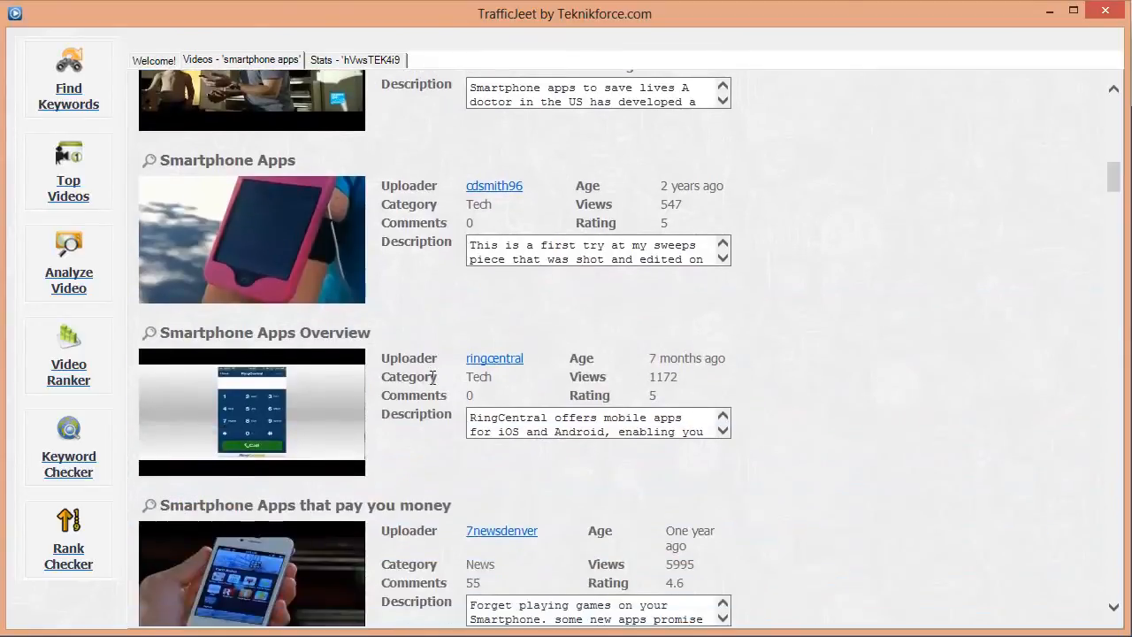
{"action": "scroll", "scroll_direction": "down", "scroll_amount": 3}
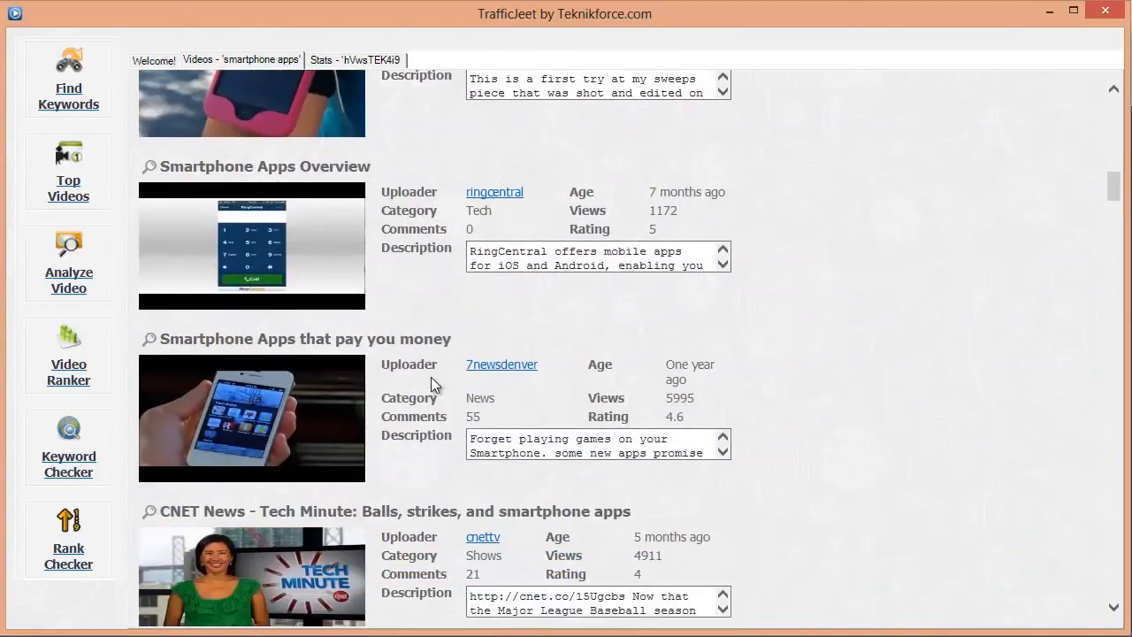
{"action": "scroll", "scroll_direction": "down", "scroll_amount": 3}
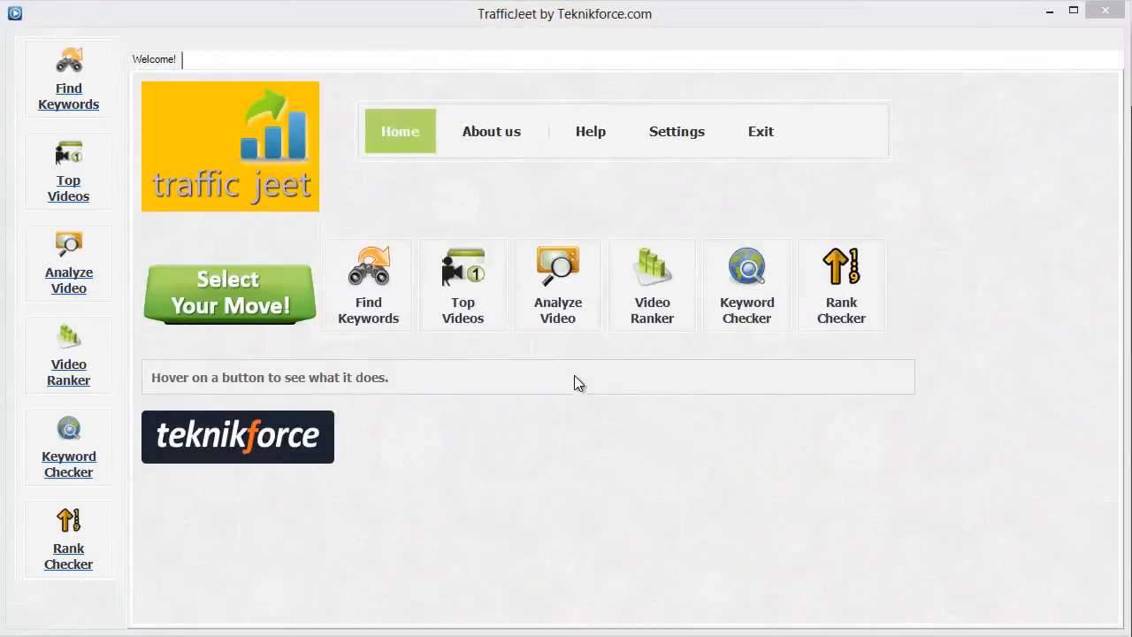
{"action": "mouse_move", "coordinate": [558, 301]}
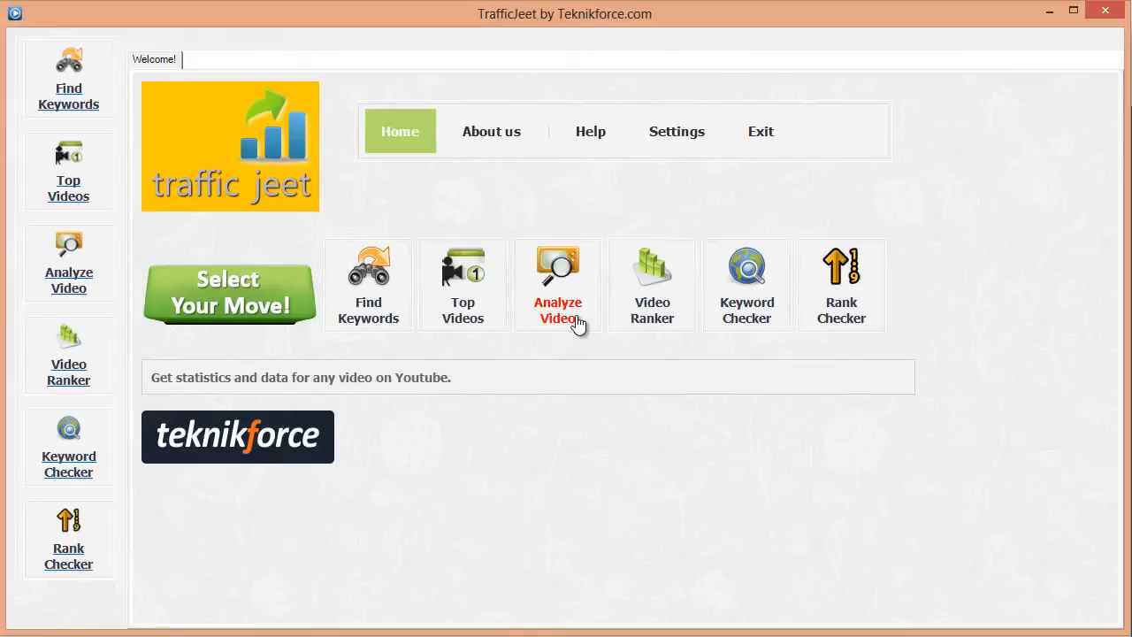
{"action": "left_click", "coordinate": [557, 285]}
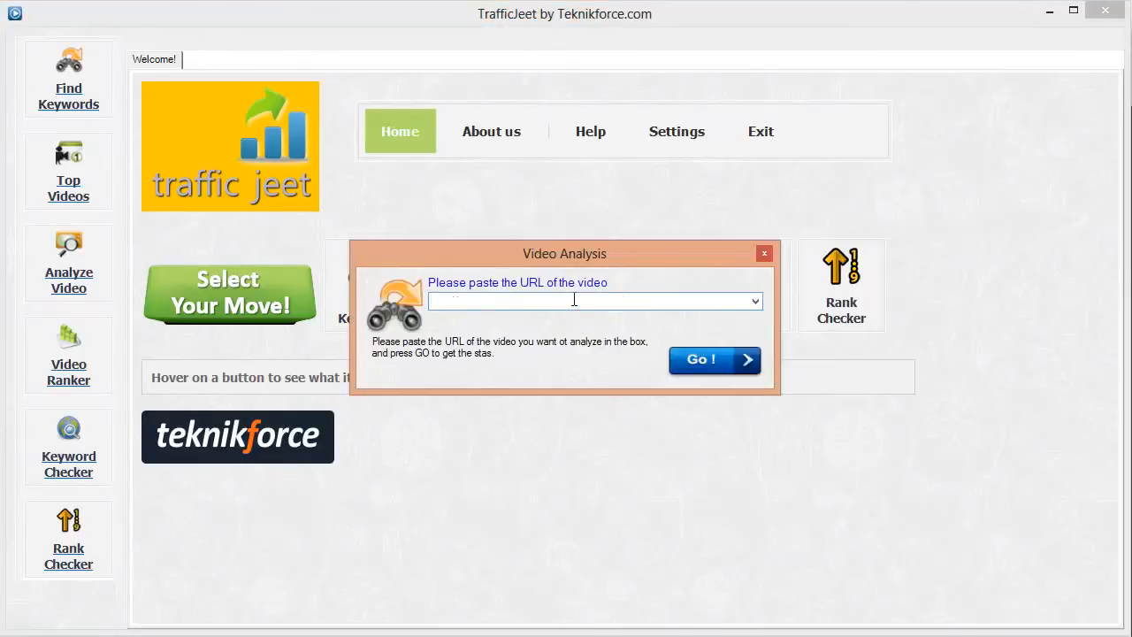
{"action": "type", "text": "http://www.youtube.com/watch?v=Y6ggxyPAqts"}
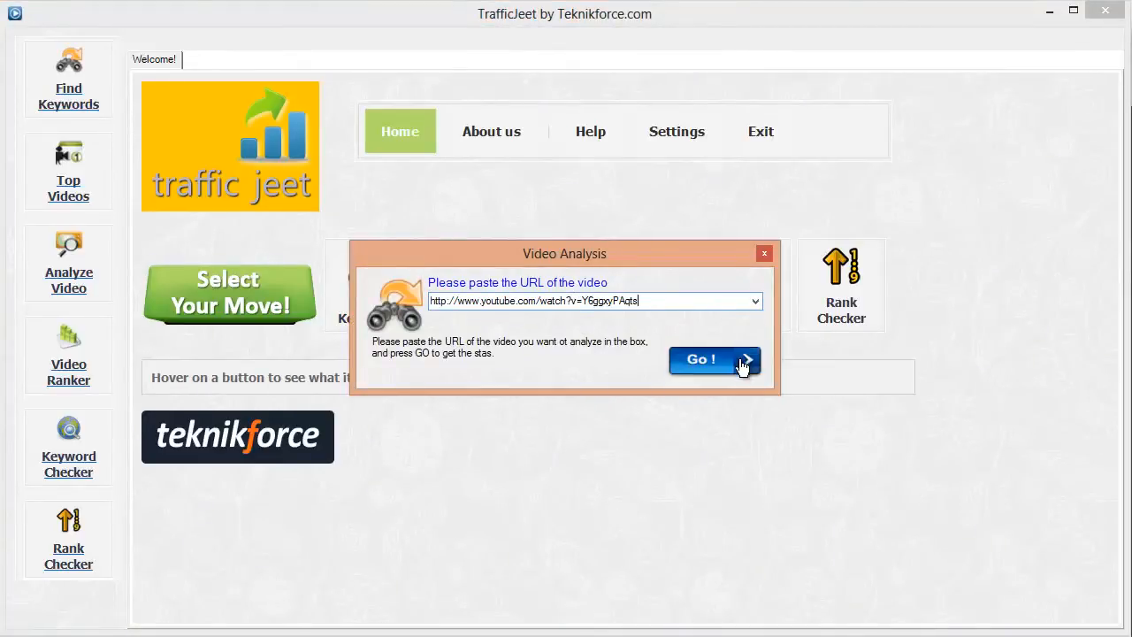
{"action": "left_click", "coordinate": [715, 361]}
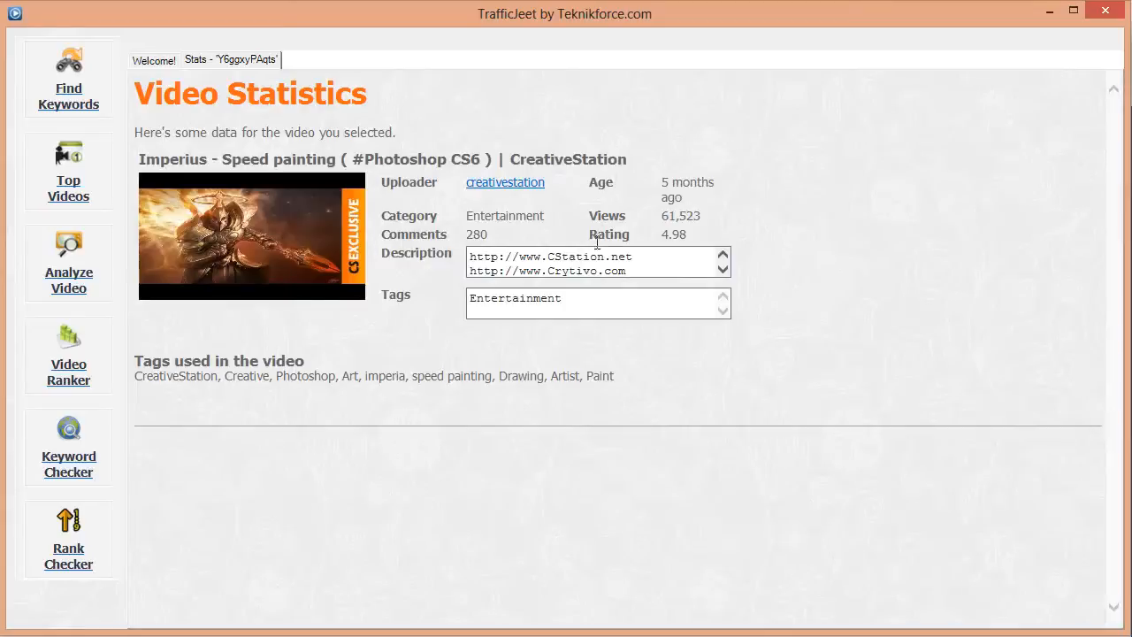
{"action": "mouse_move", "coordinate": [582, 248]}
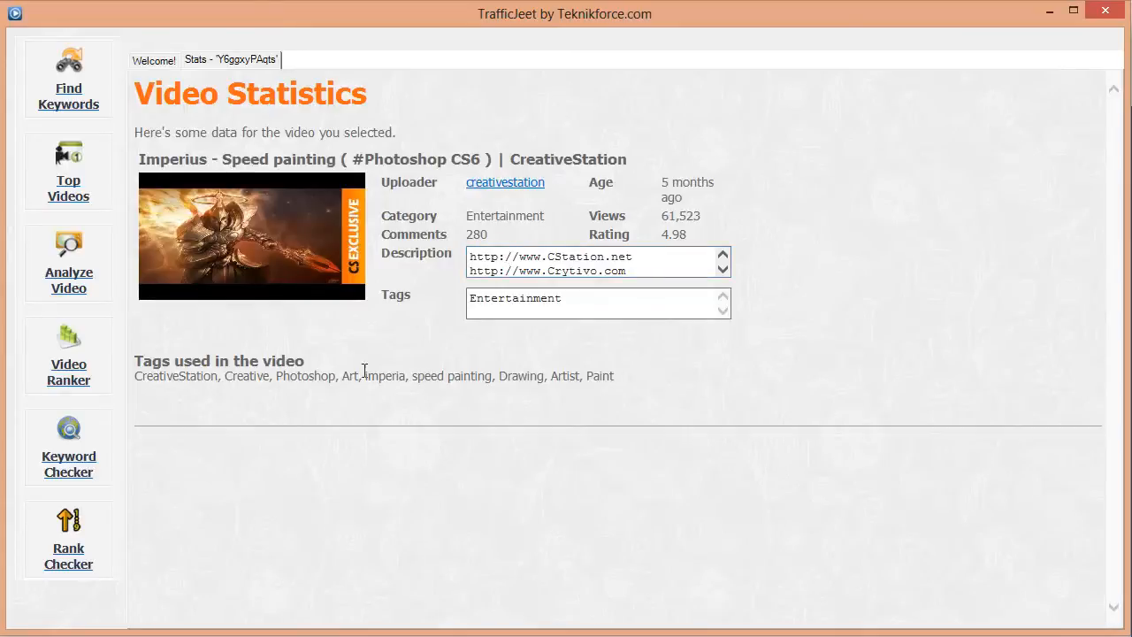
Step: Highlight part of the speed painting video's statistics and tags while reviewing them
{"action": "left_click_drag", "start_coordinate": [135, 375], "coordinate": [335, 375]}
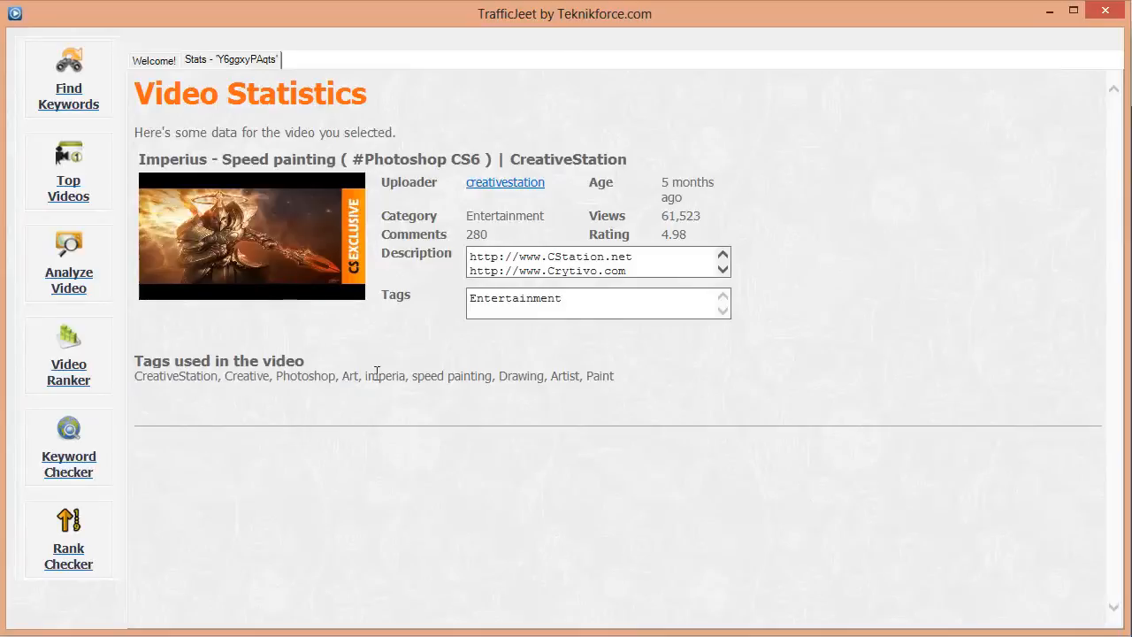
{"action": "mouse_move", "coordinate": [386, 381]}
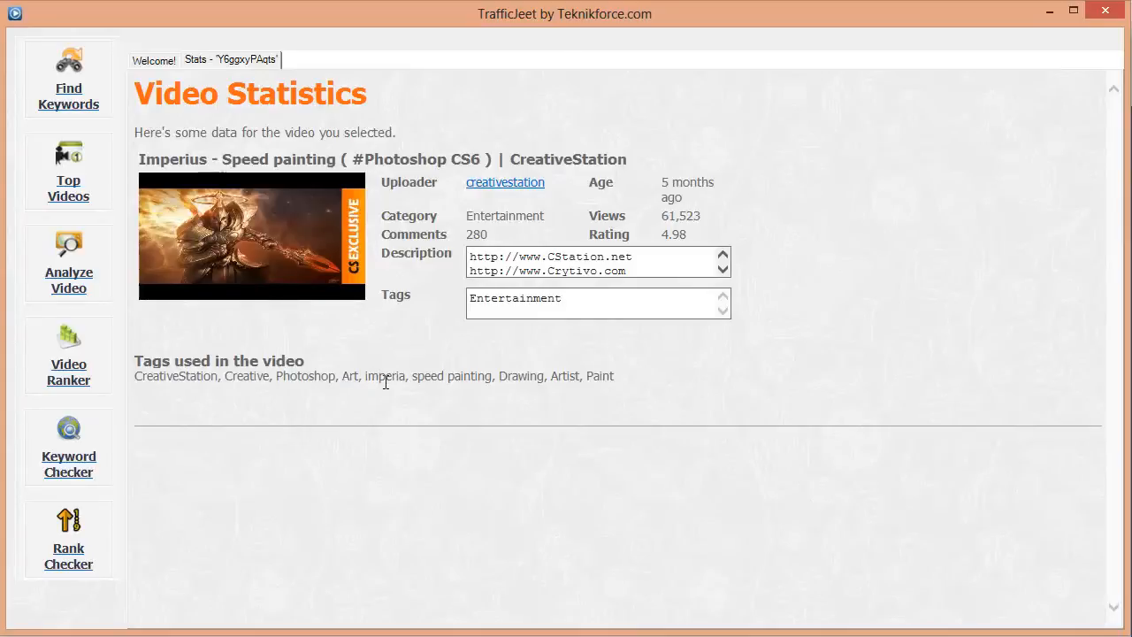
{"action": "mouse_move", "coordinate": [265, 222]}
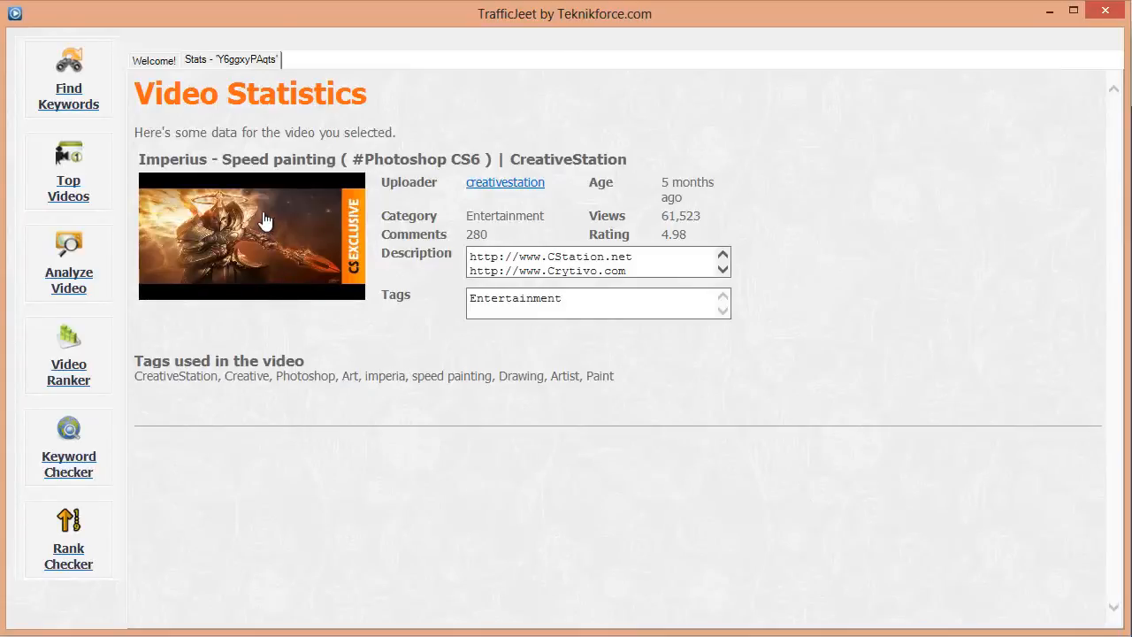
{"action": "mouse_move", "coordinate": [315, 285]}
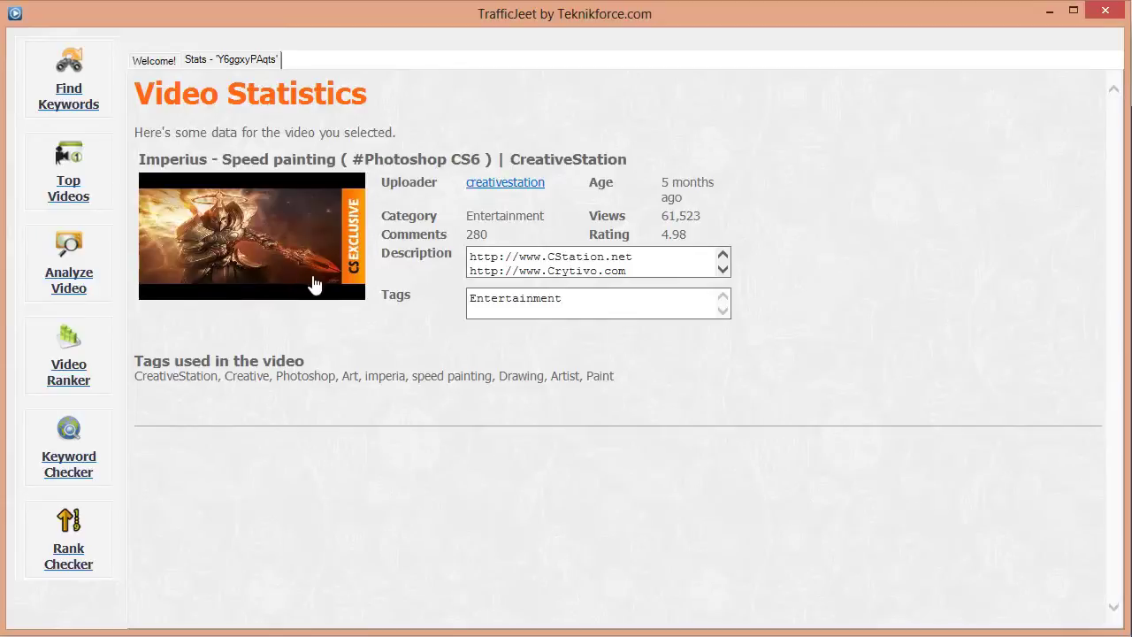
{"action": "mouse_move", "coordinate": [272, 140]}
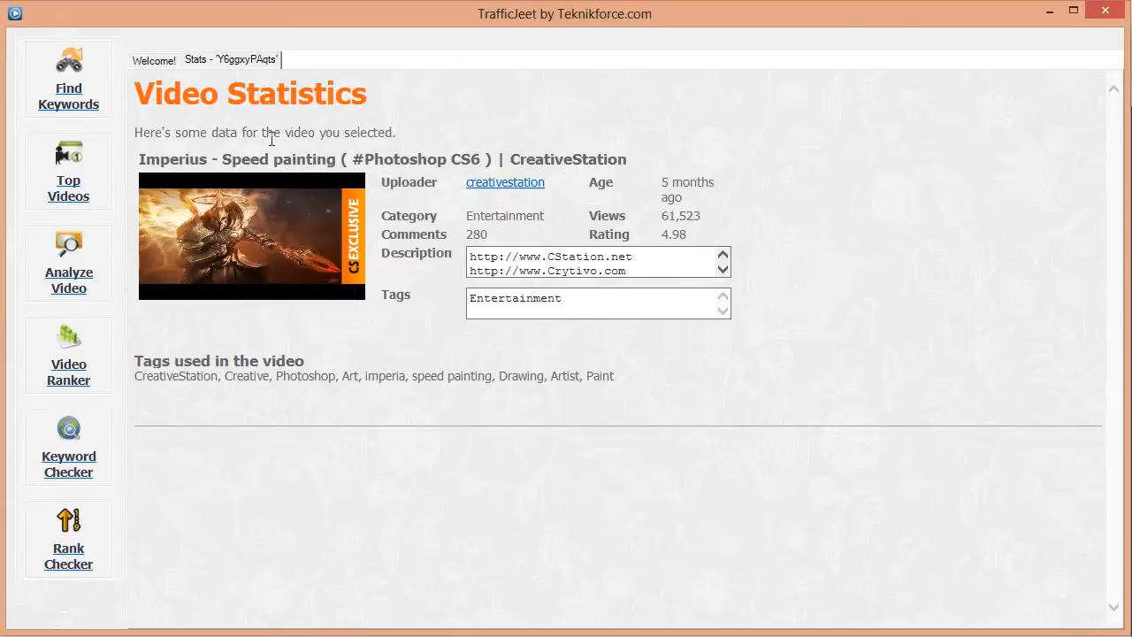
{"action": "mouse_move", "coordinate": [345, 162]}
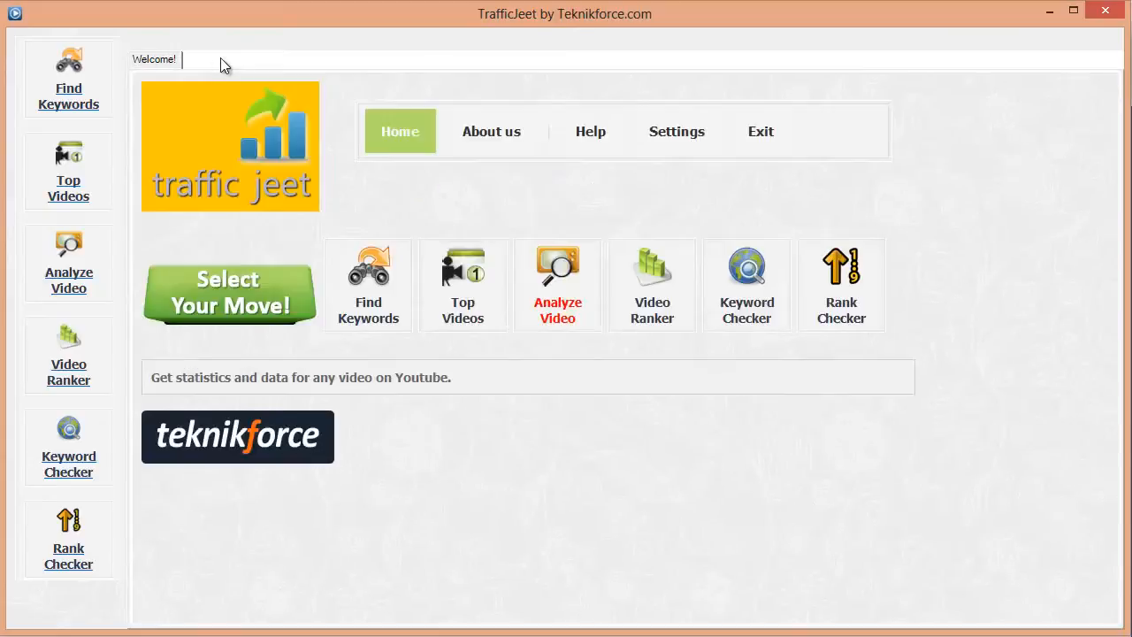
{"action": "mouse_move", "coordinate": [644, 339]}
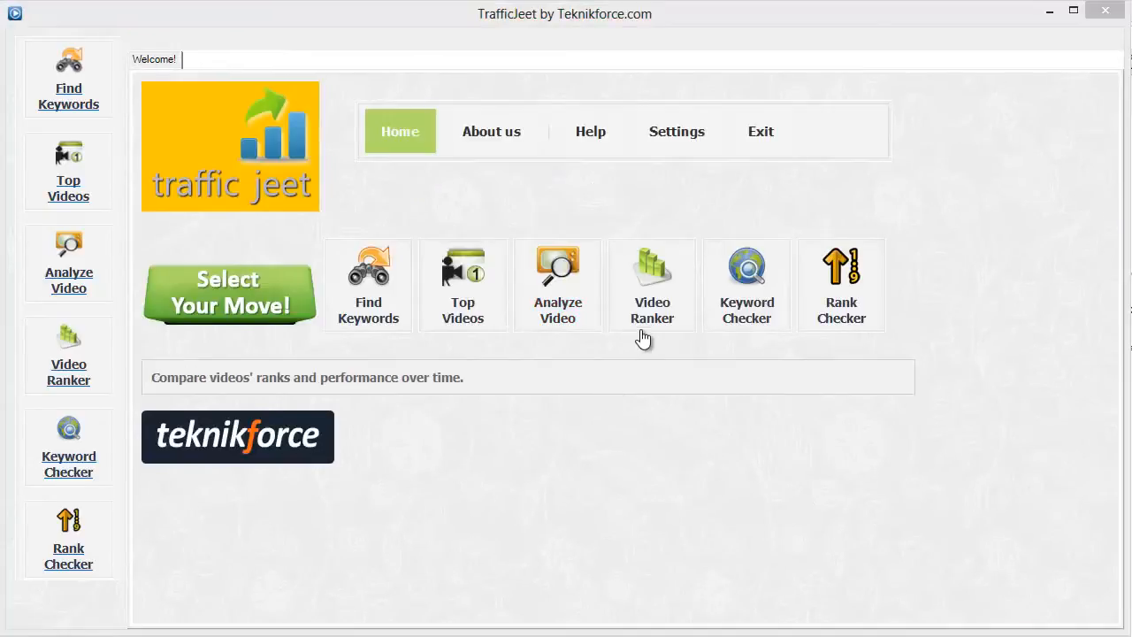
{"action": "mouse_move", "coordinate": [651, 315]}
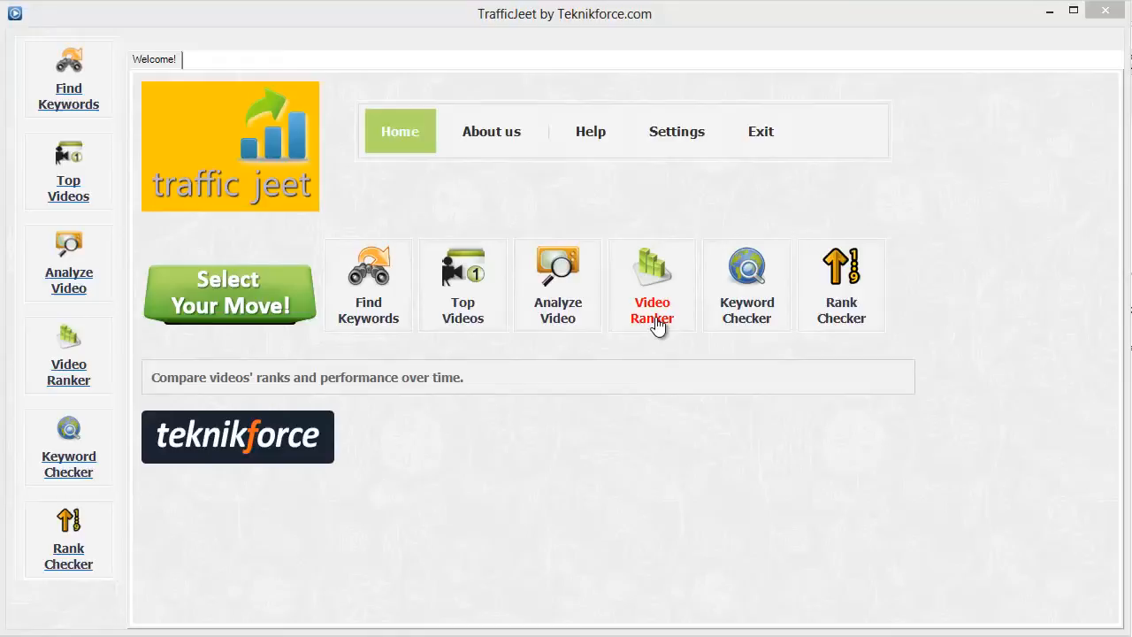
Step: Launch Video Ranker to show the Choose or Create a Set dialog
{"action": "left_click", "coordinate": [651, 287]}
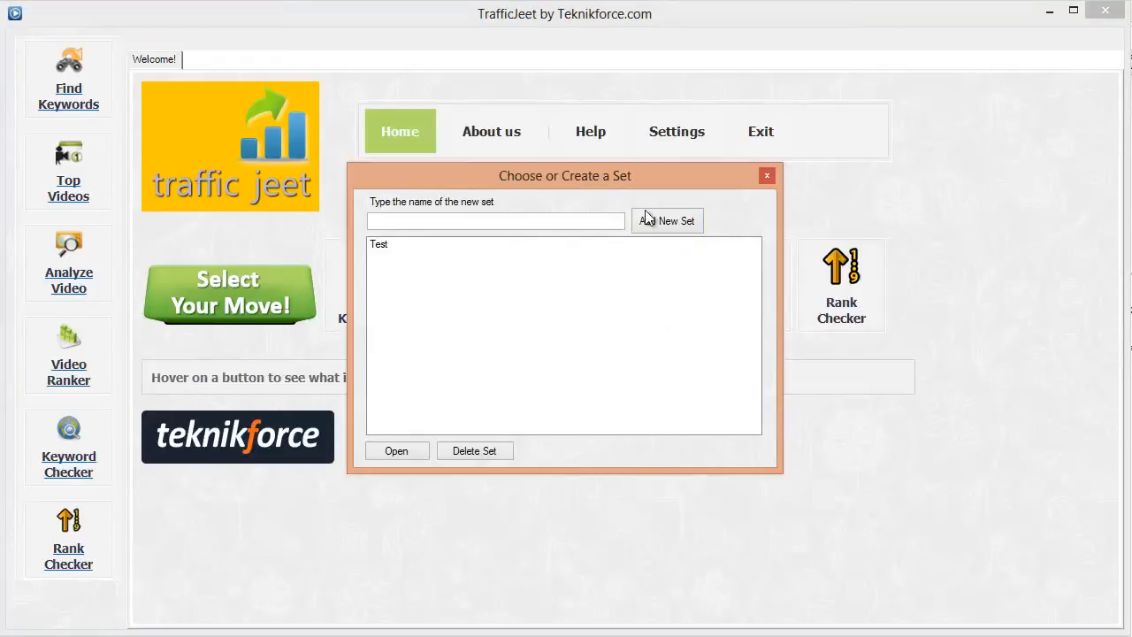
Step: Select the saved set 'Test' in the chooser and open its video rankings
{"action": "left_click_drag", "start_coordinate": [565, 175], "coordinate": [612, 166]}
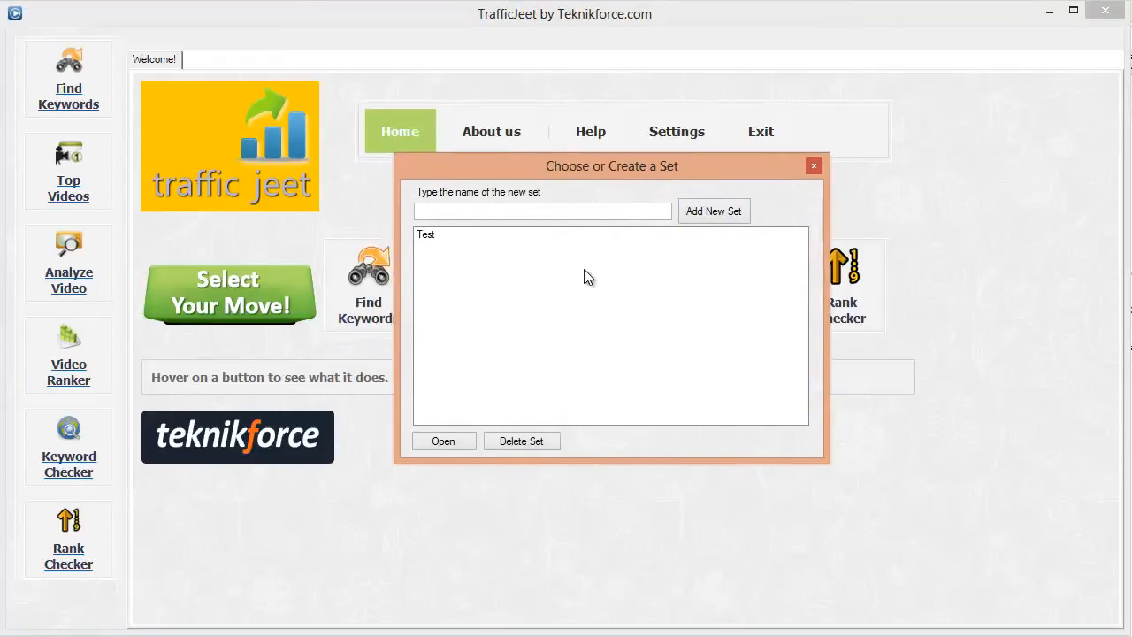
{"action": "mouse_move", "coordinate": [541, 258]}
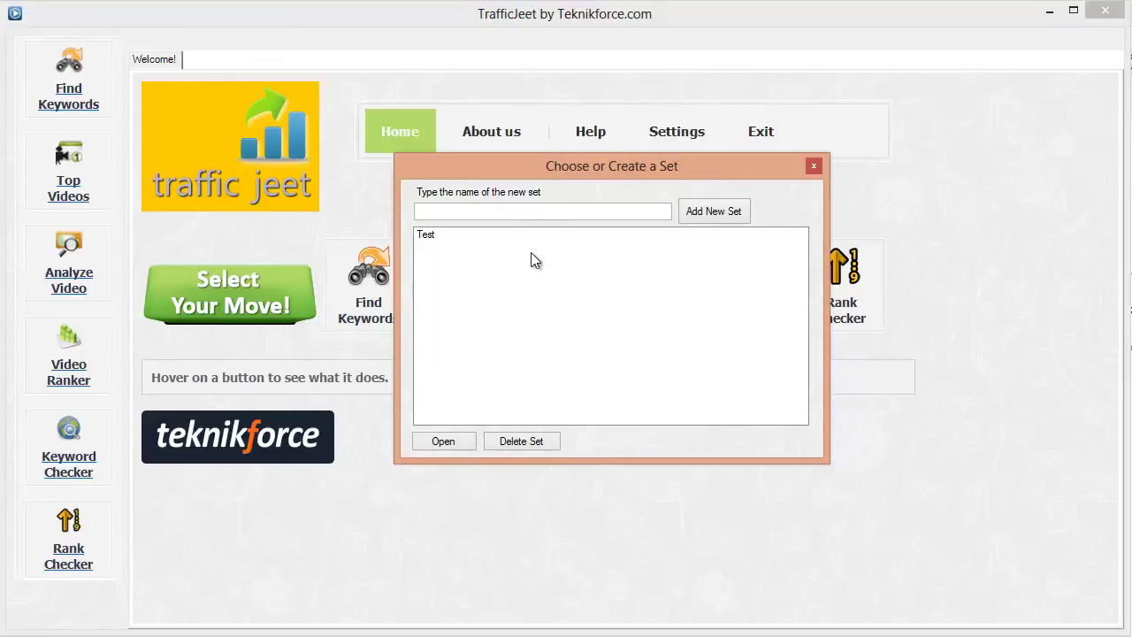
{"action": "mouse_move", "coordinate": [485, 247]}
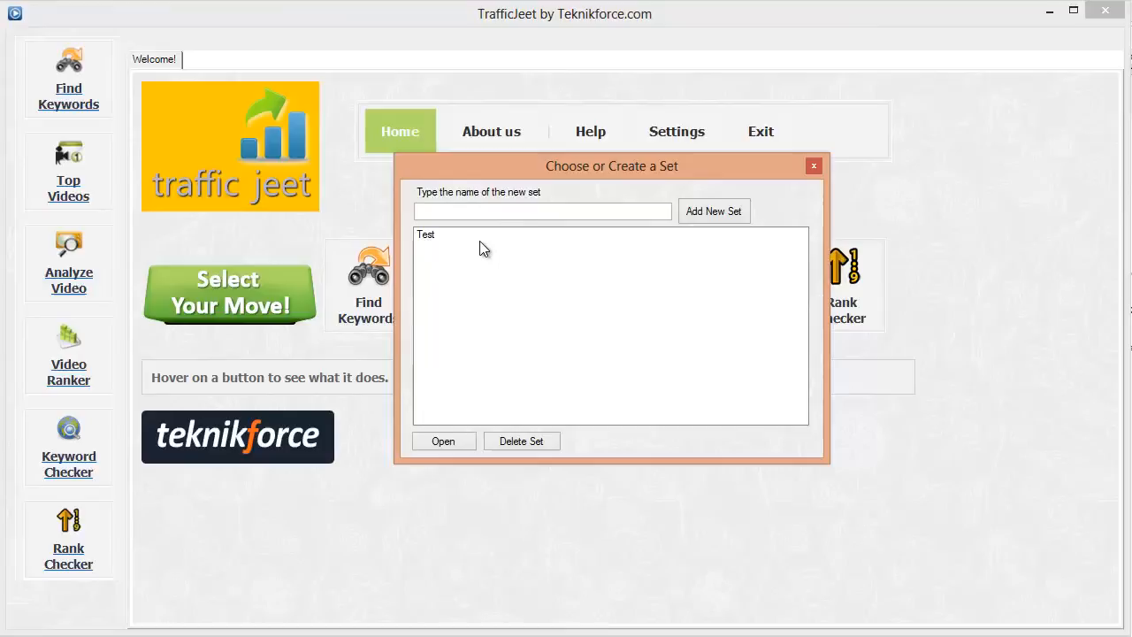
{"action": "mouse_move", "coordinate": [439, 234]}
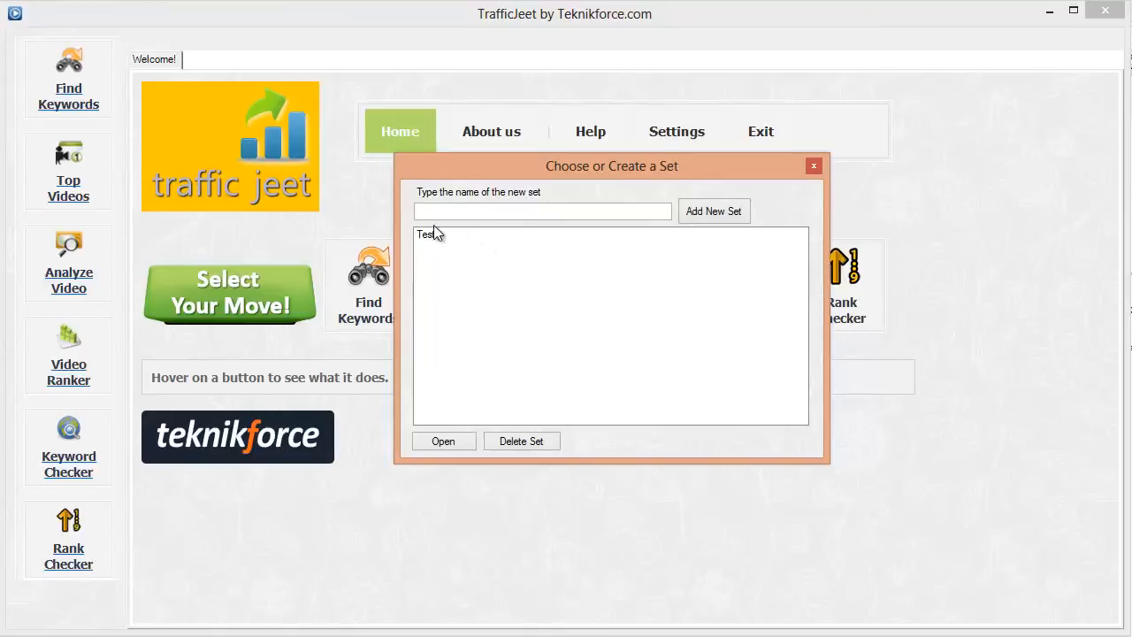
{"action": "left_click", "coordinate": [428, 233]}
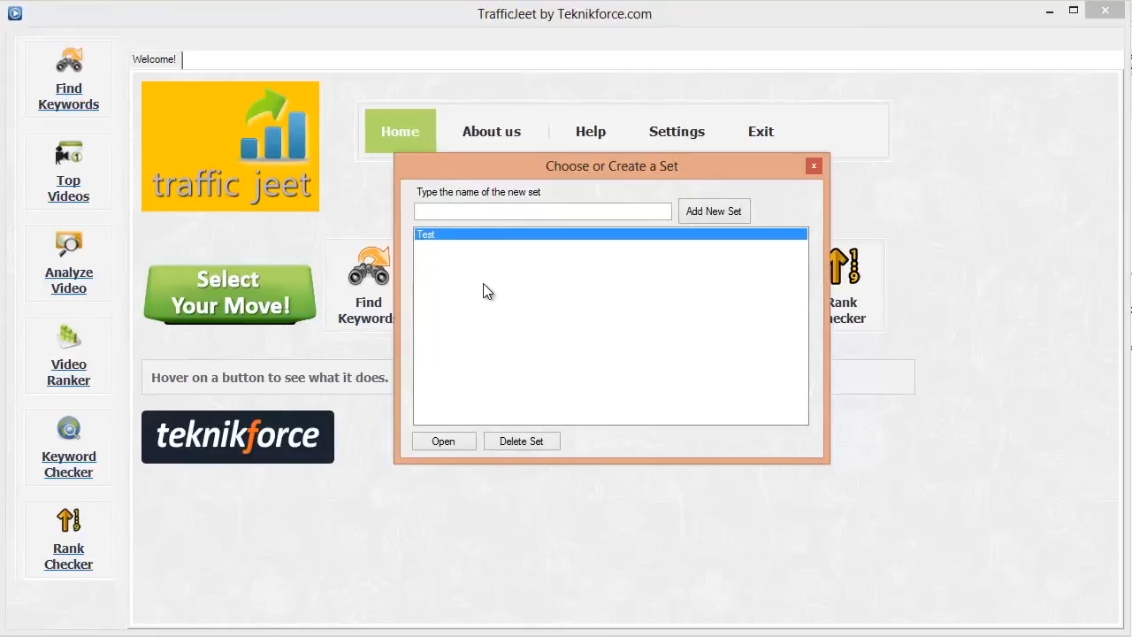
{"action": "mouse_move", "coordinate": [623, 264]}
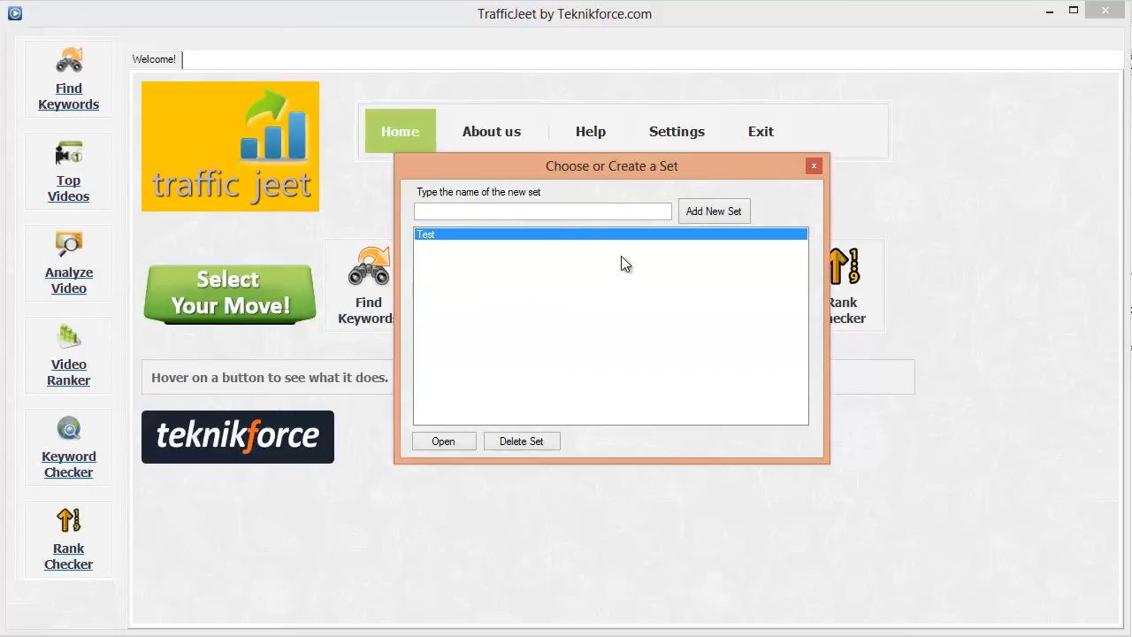
{"action": "type", "text": "dfdf"}
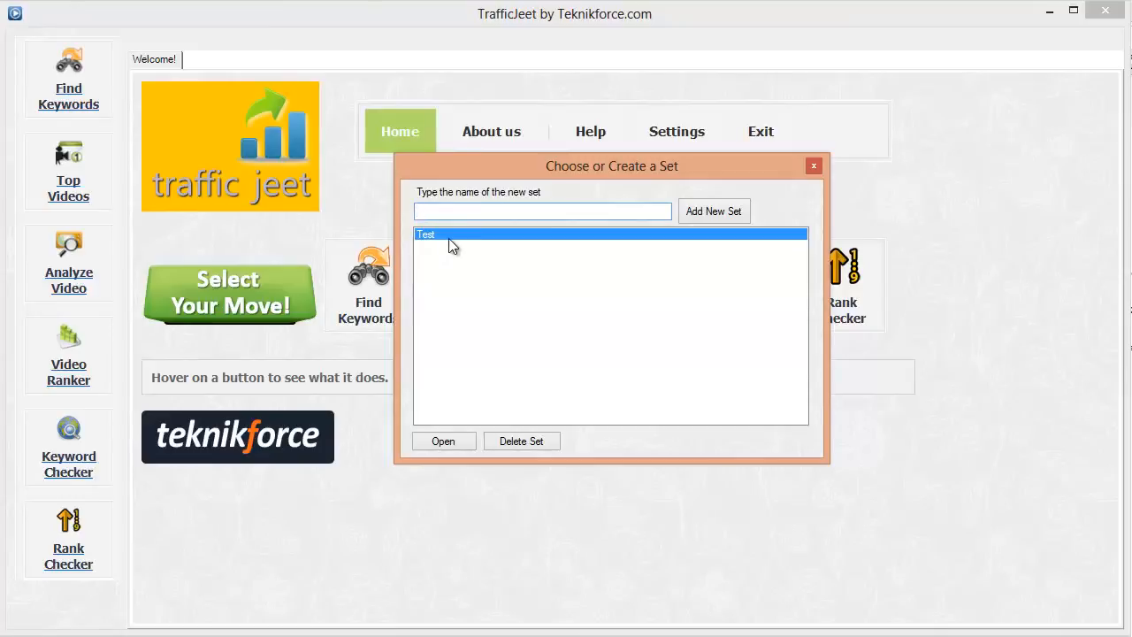
{"action": "left_click", "coordinate": [442, 441]}
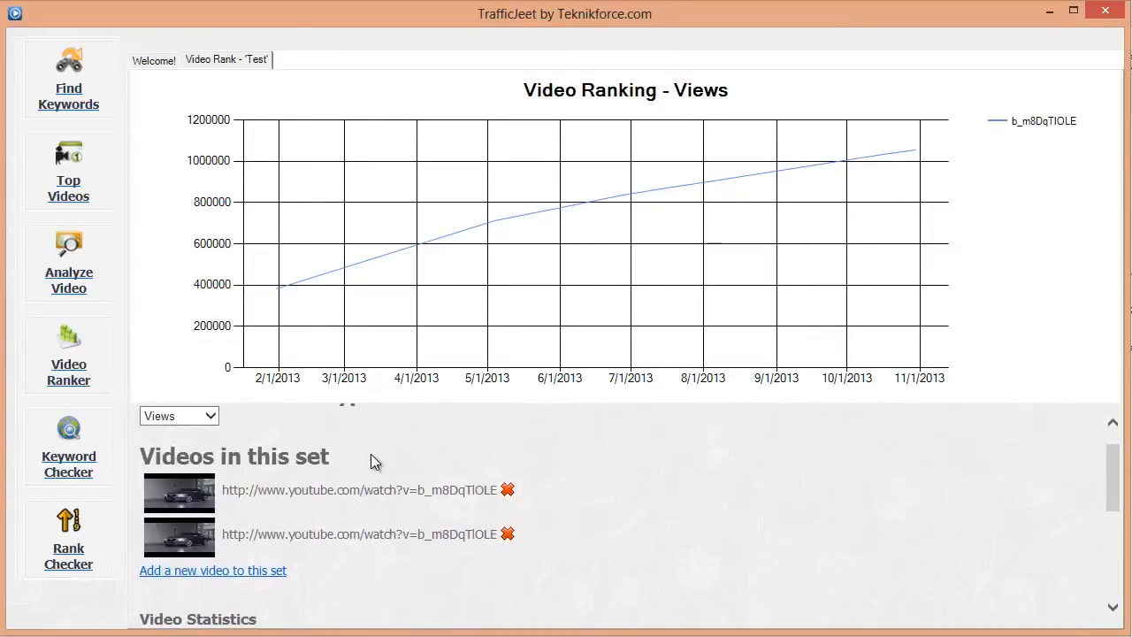
{"action": "mouse_move", "coordinate": [445, 308]}
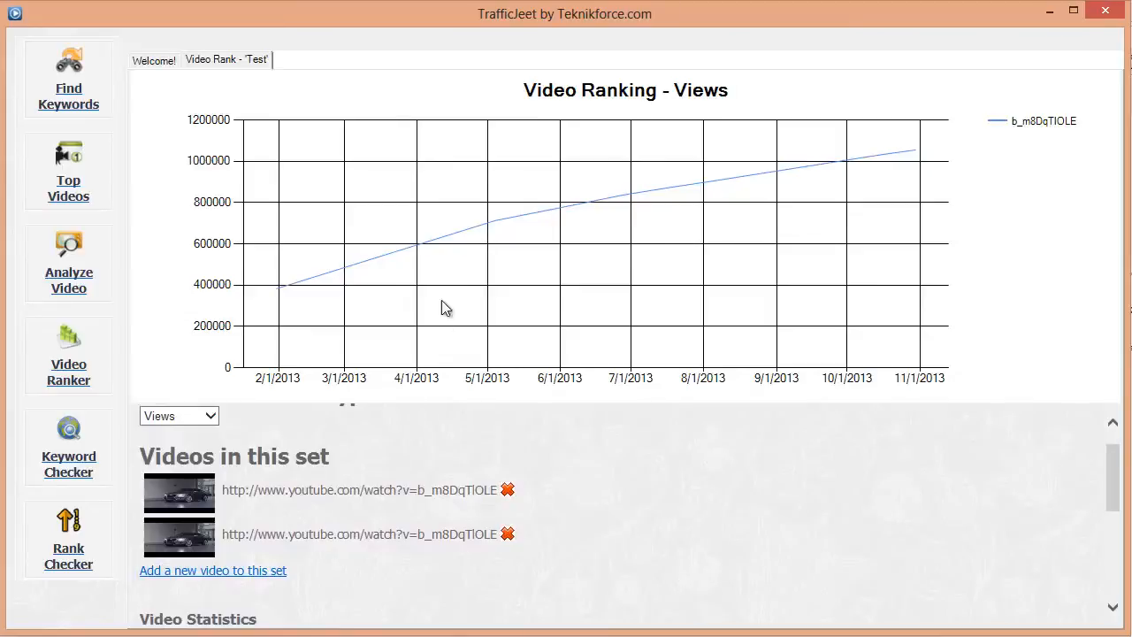
{"action": "mouse_move", "coordinate": [839, 298]}
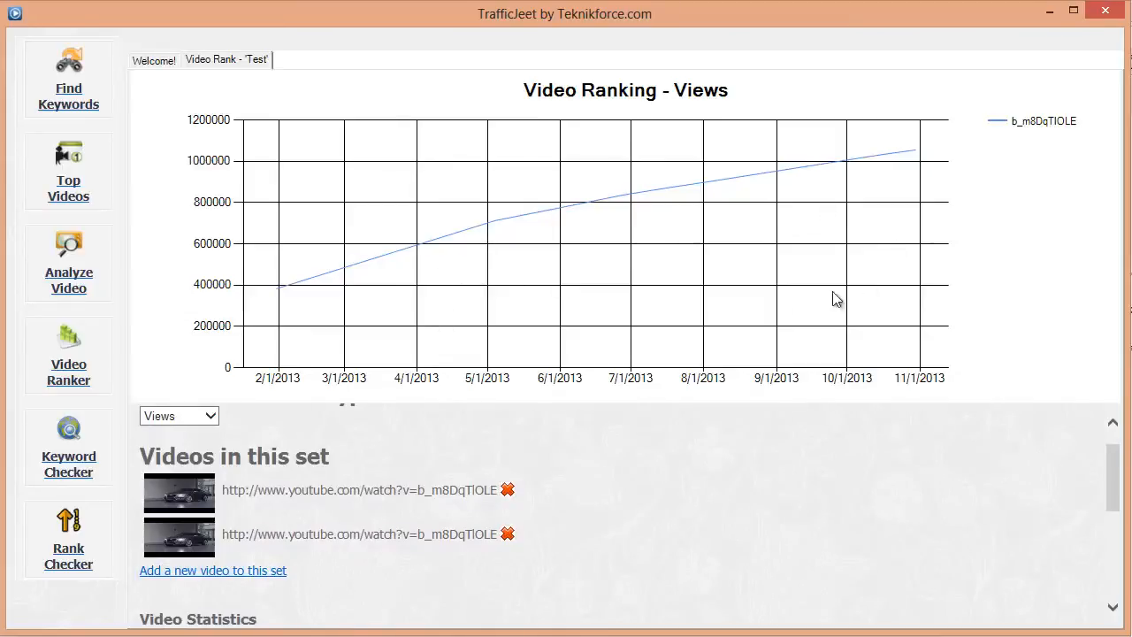
{"action": "mouse_move", "coordinate": [258, 478]}
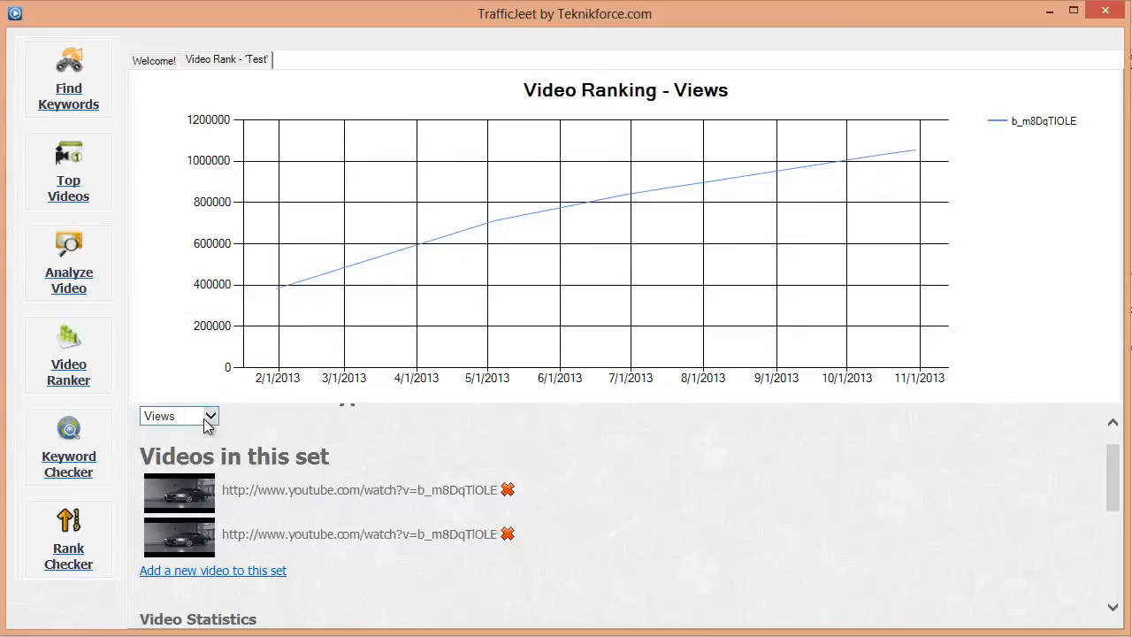
Step: Switch the Test set's ranking chart metric to Comments and back to Views
{"action": "left_click", "coordinate": [177, 416]}
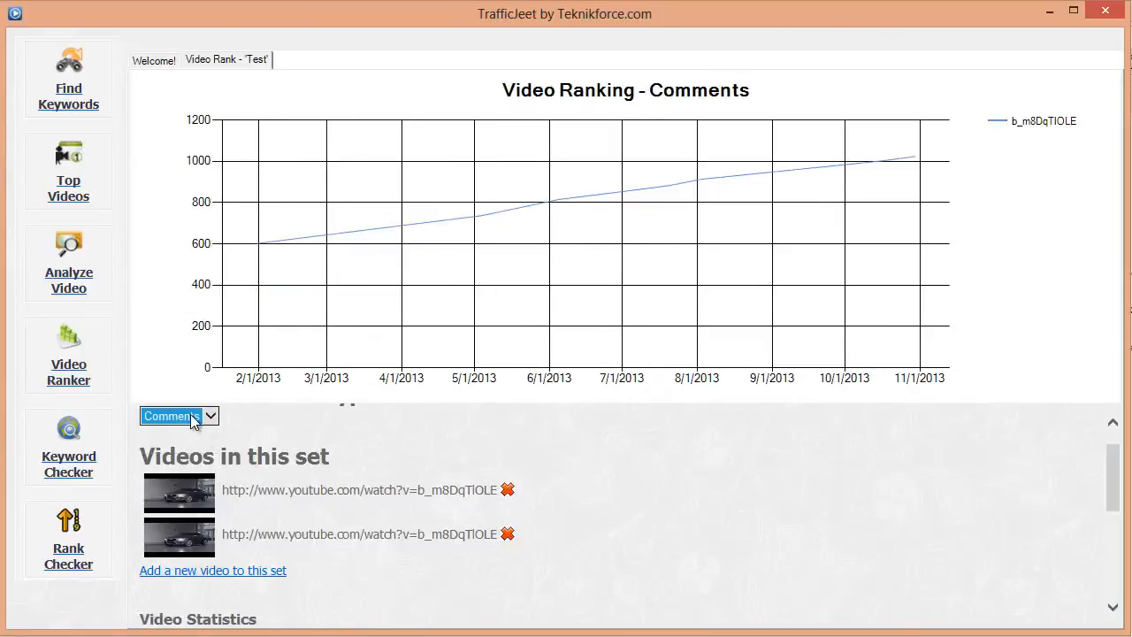
{"action": "left_click", "coordinate": [178, 416]}
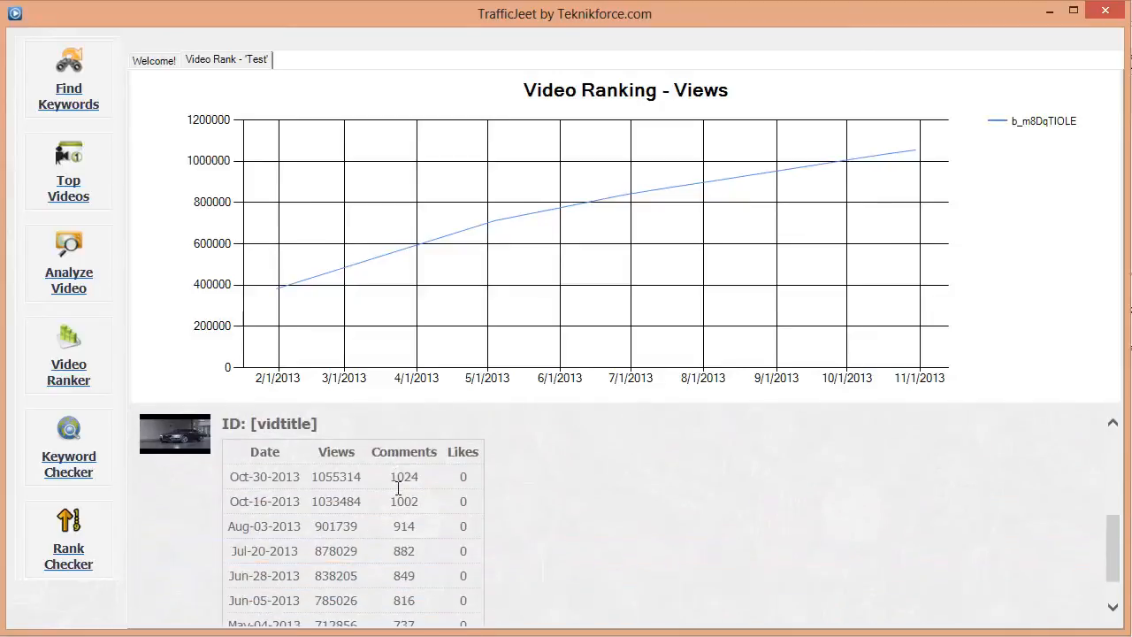
Step: Close the 'Video Rank - Test' chart to land back on the Welcome home screen
{"action": "scroll", "scroll_direction": "down", "scroll_amount": 3}
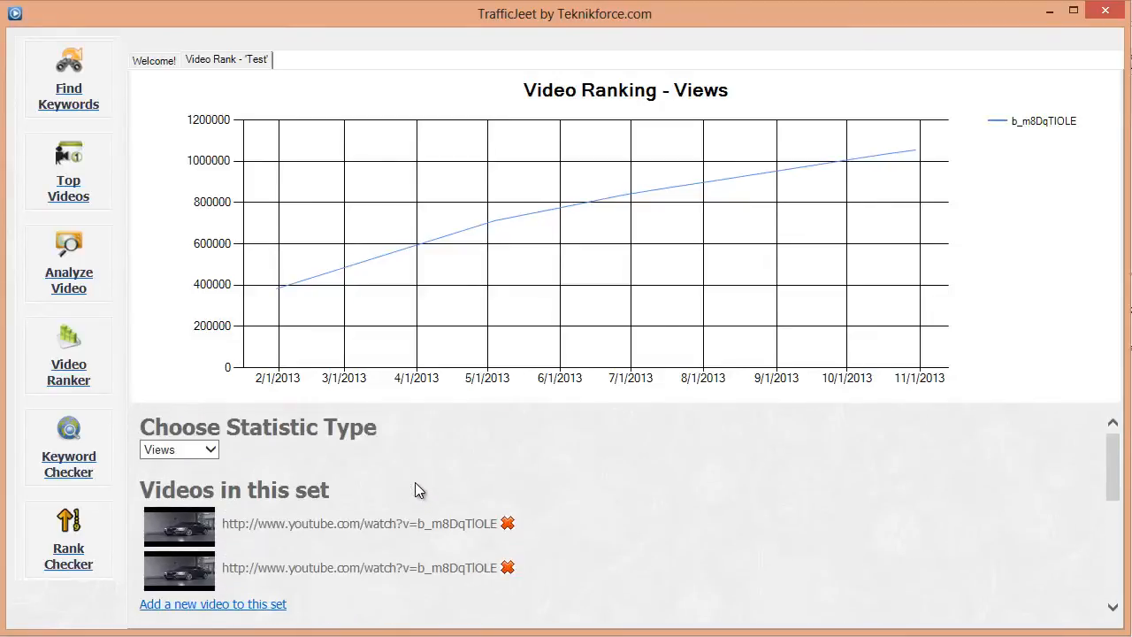
{"action": "mouse_move", "coordinate": [453, 265]}
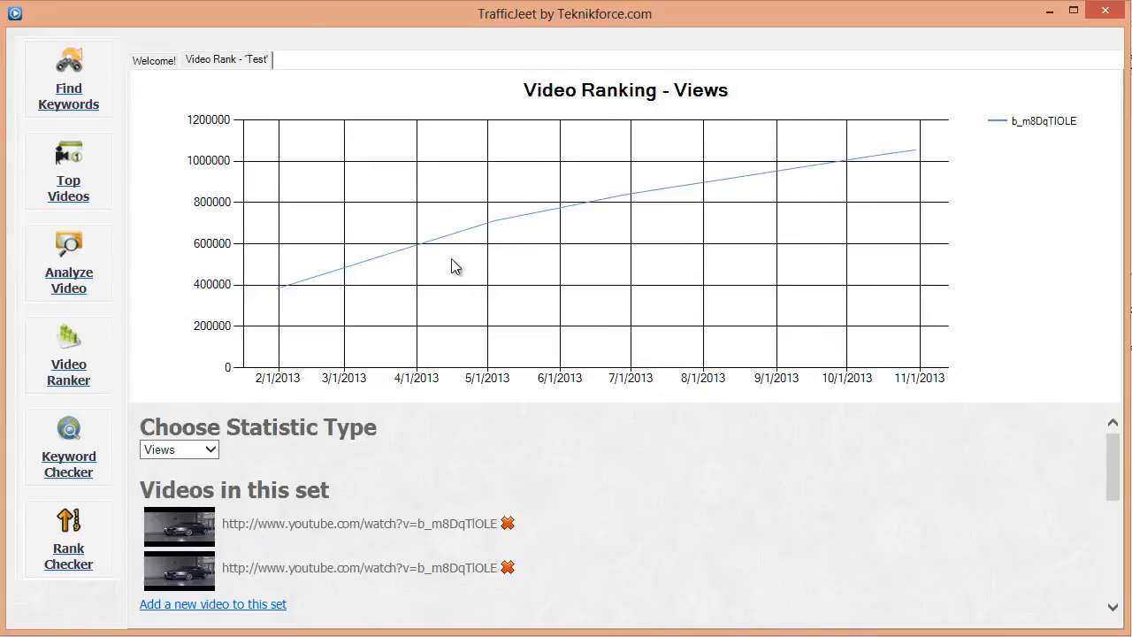
{"action": "mouse_move", "coordinate": [771, 220]}
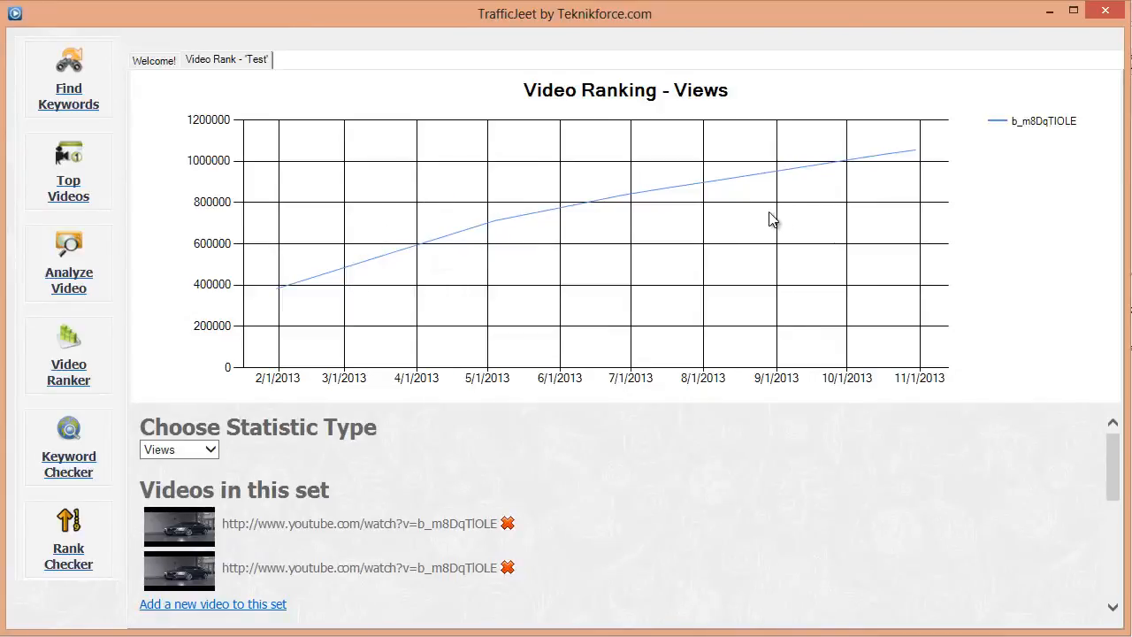
{"action": "mouse_move", "coordinate": [746, 262]}
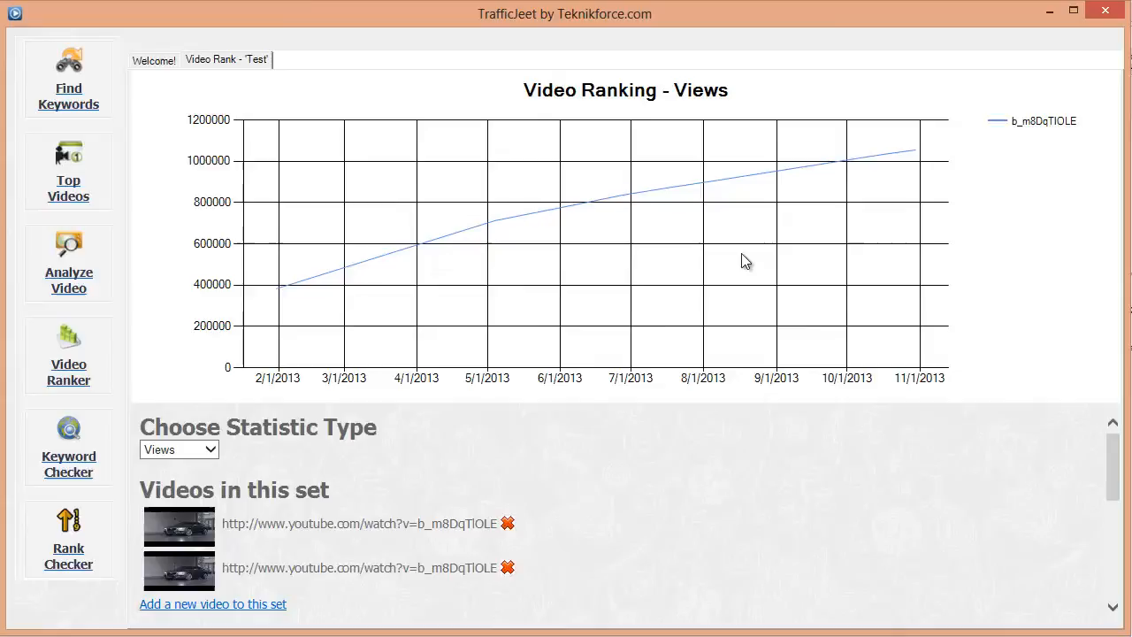
{"action": "mouse_move", "coordinate": [757, 234]}
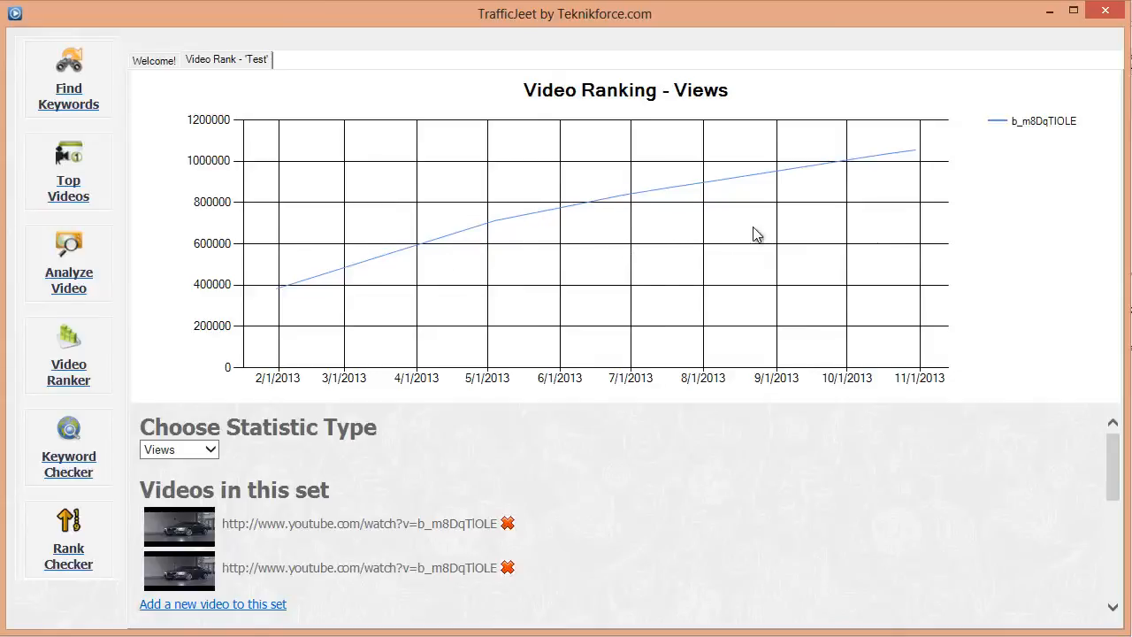
{"action": "mouse_move", "coordinate": [701, 230]}
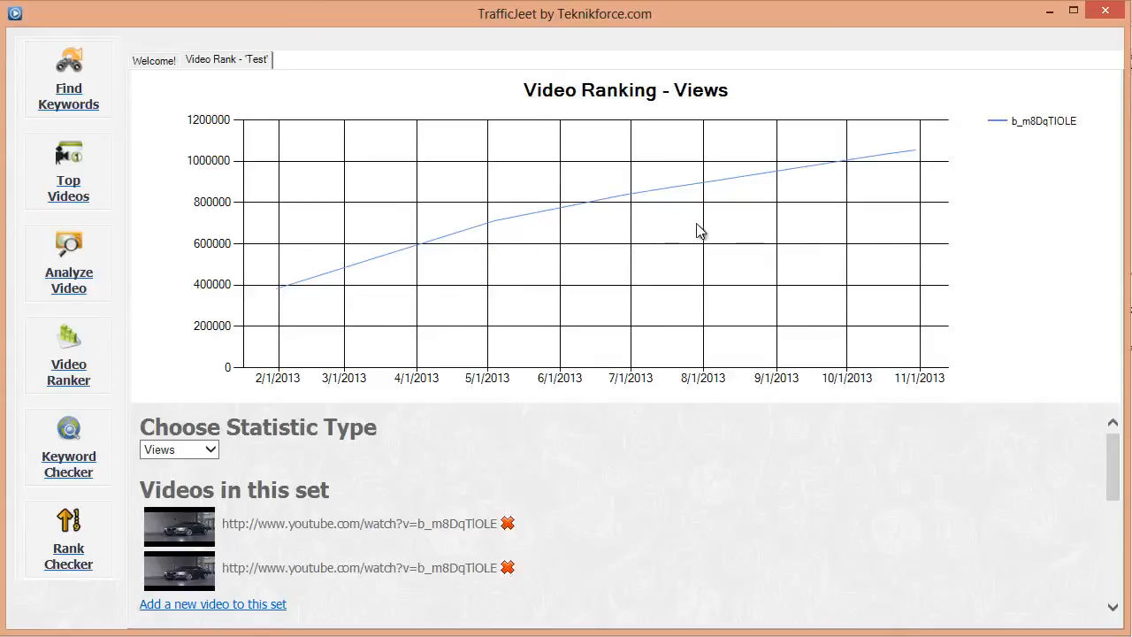
{"action": "mouse_move", "coordinate": [641, 240]}
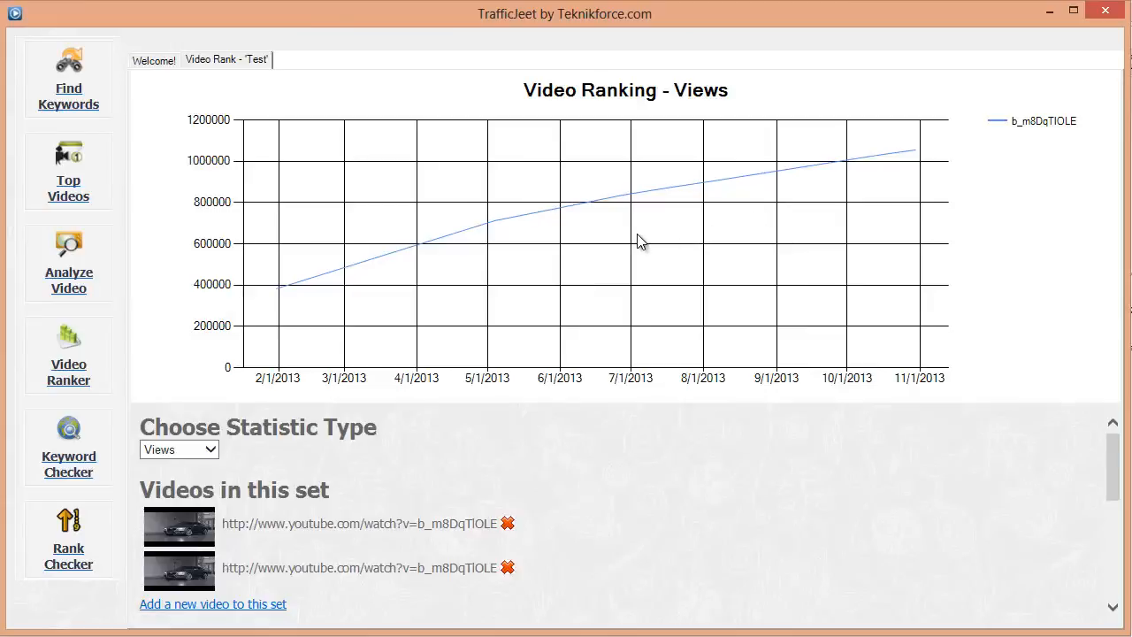
{"action": "mouse_move", "coordinate": [666, 244]}
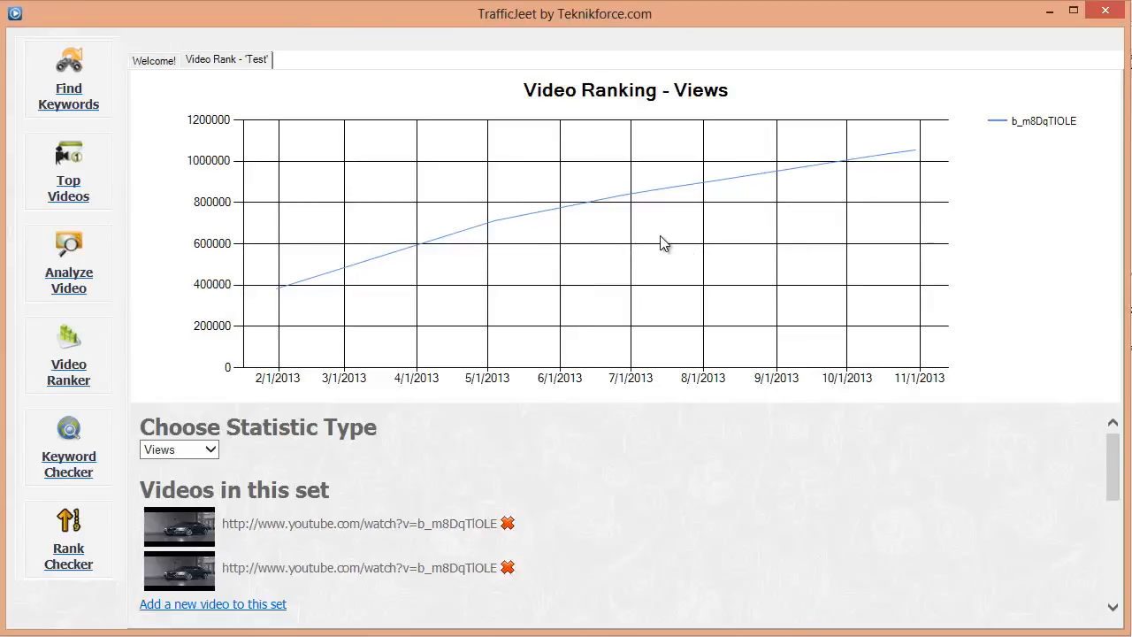
{"action": "left_click", "coordinate": [267, 60]}
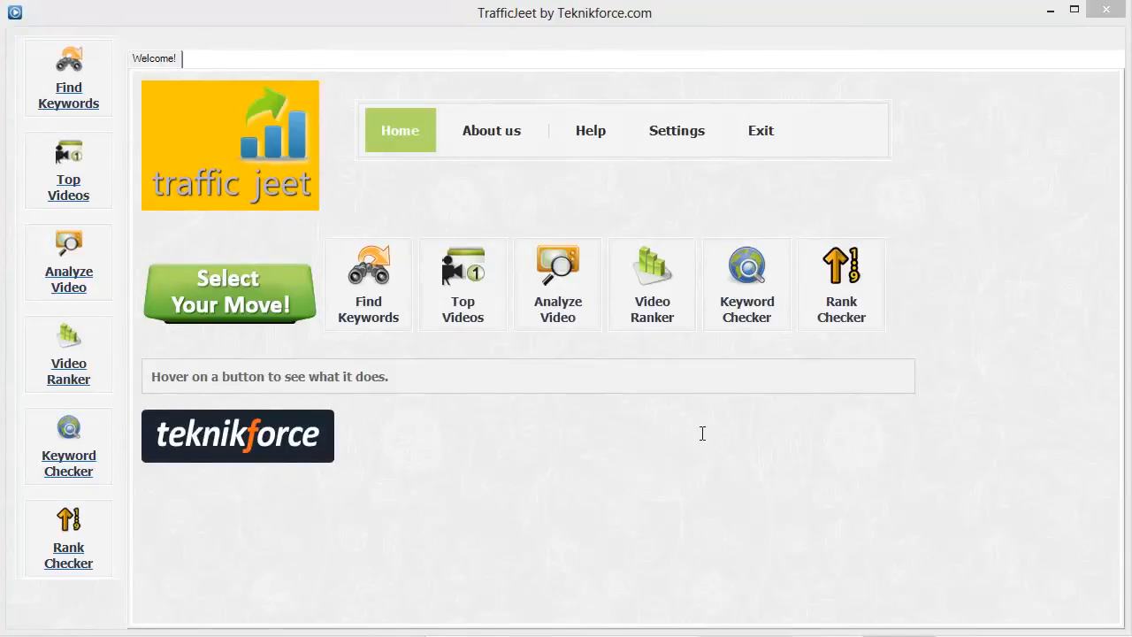
{"action": "mouse_move", "coordinate": [724, 335]}
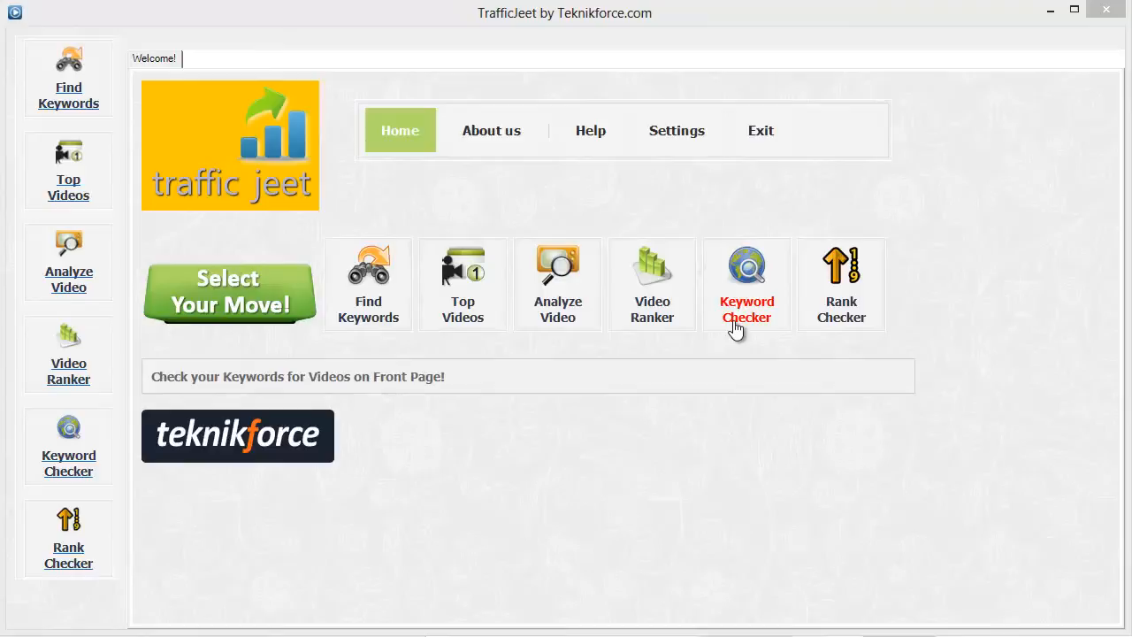
Step: Launch the Keyword Checker, bringing up the empty Paste Your Keywords dialog
{"action": "left_click", "coordinate": [747, 283]}
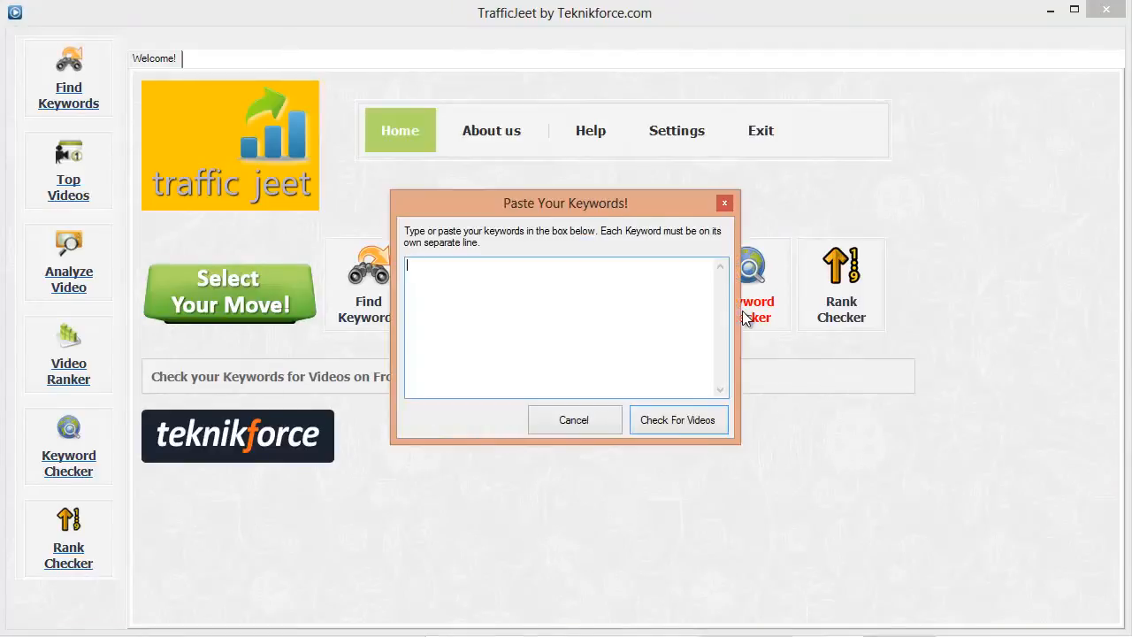
{"action": "mouse_move", "coordinate": [679, 419]}
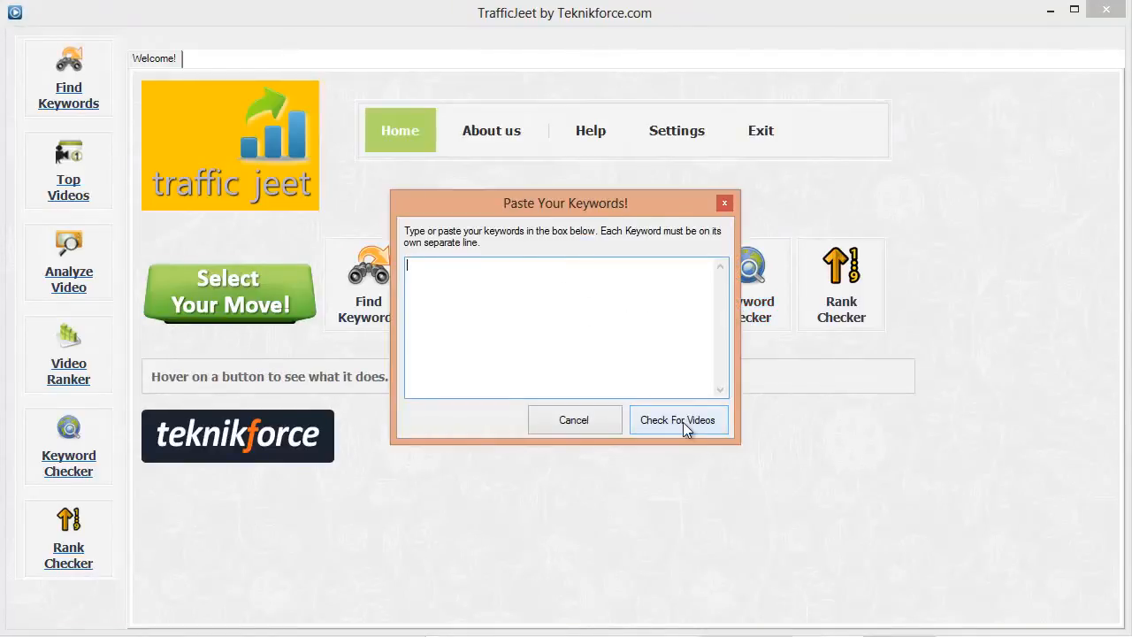
{"action": "mouse_move", "coordinate": [559, 296]}
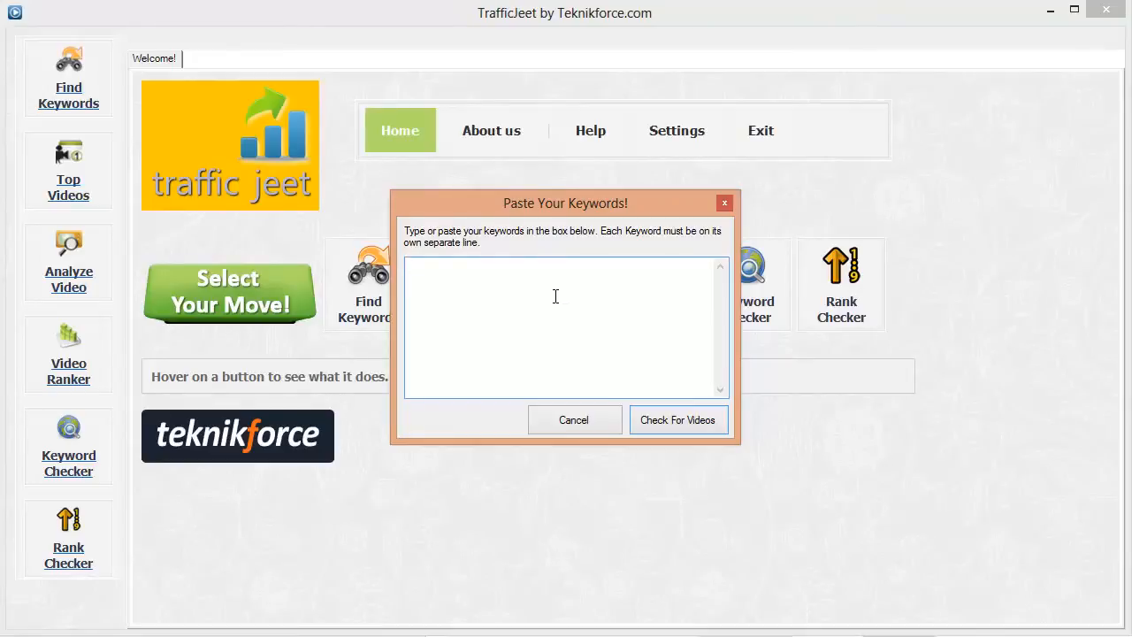
{"action": "mouse_move", "coordinate": [545, 297]}
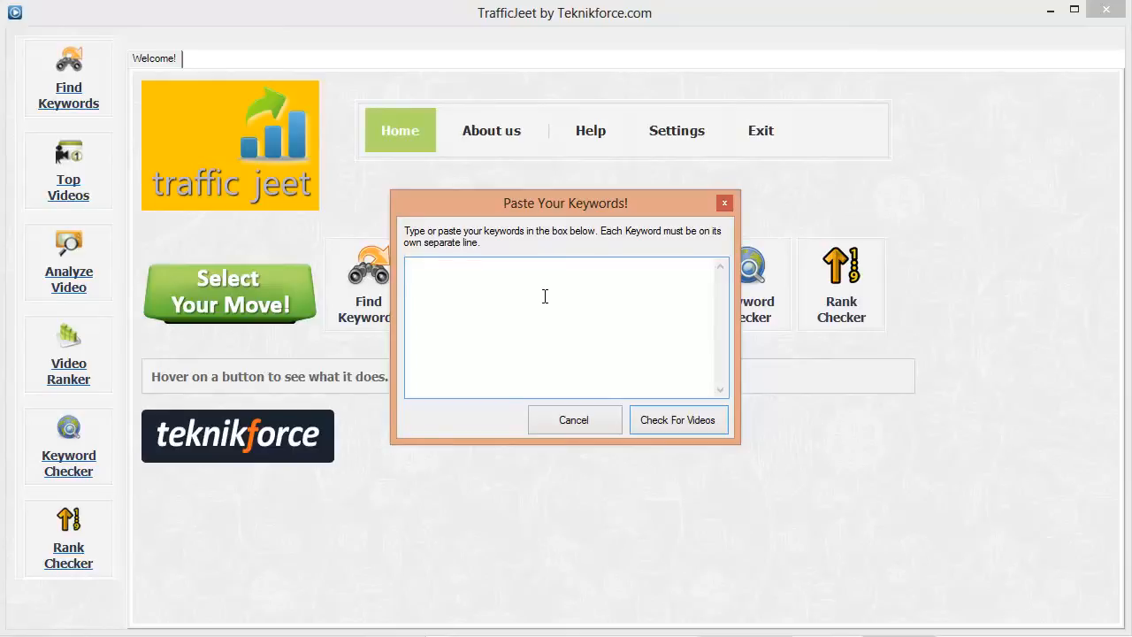
Step: Enter 'android installation training' and 'motorola ara' and run Check For Videos
{"action": "left_click", "coordinate": [545, 266]}
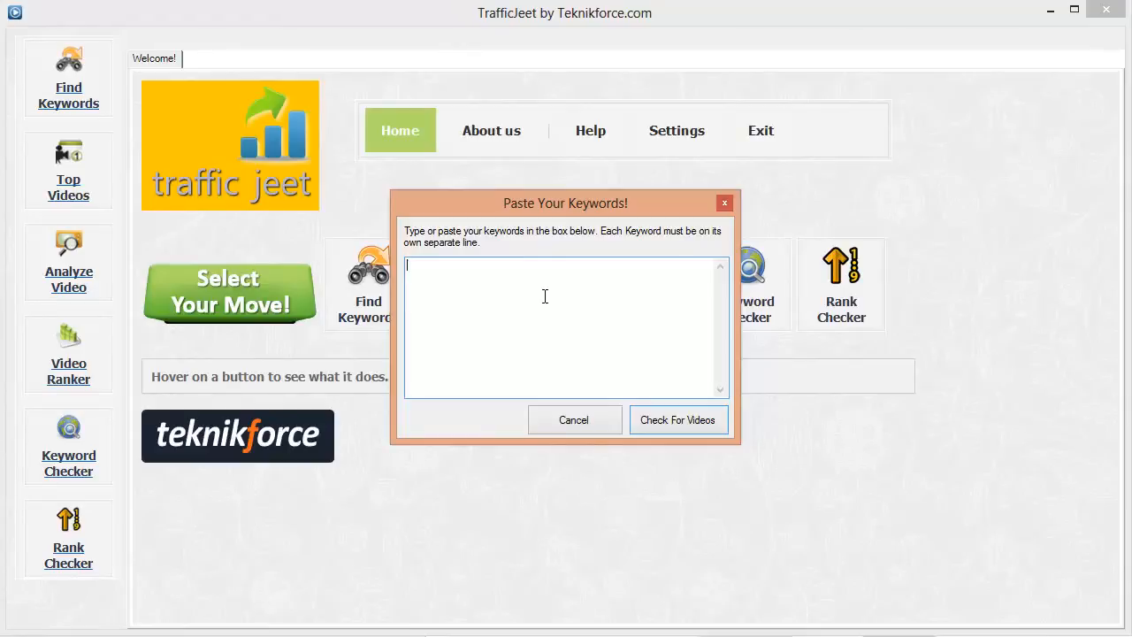
{"action": "mouse_move", "coordinate": [497, 305]}
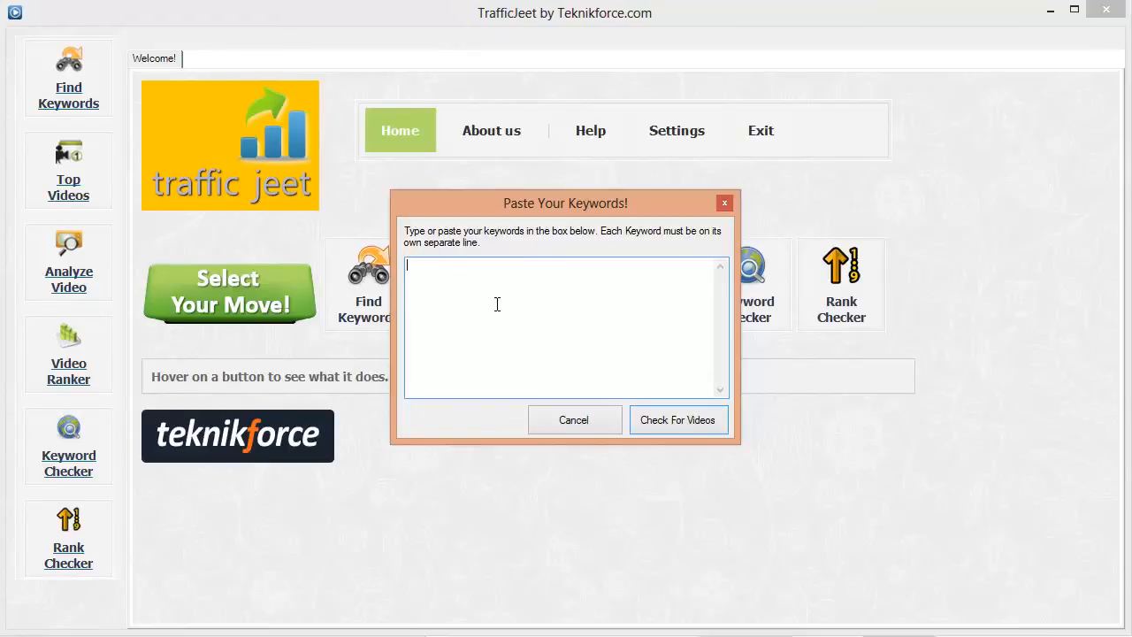
{"action": "type", "text": "android installation training"}
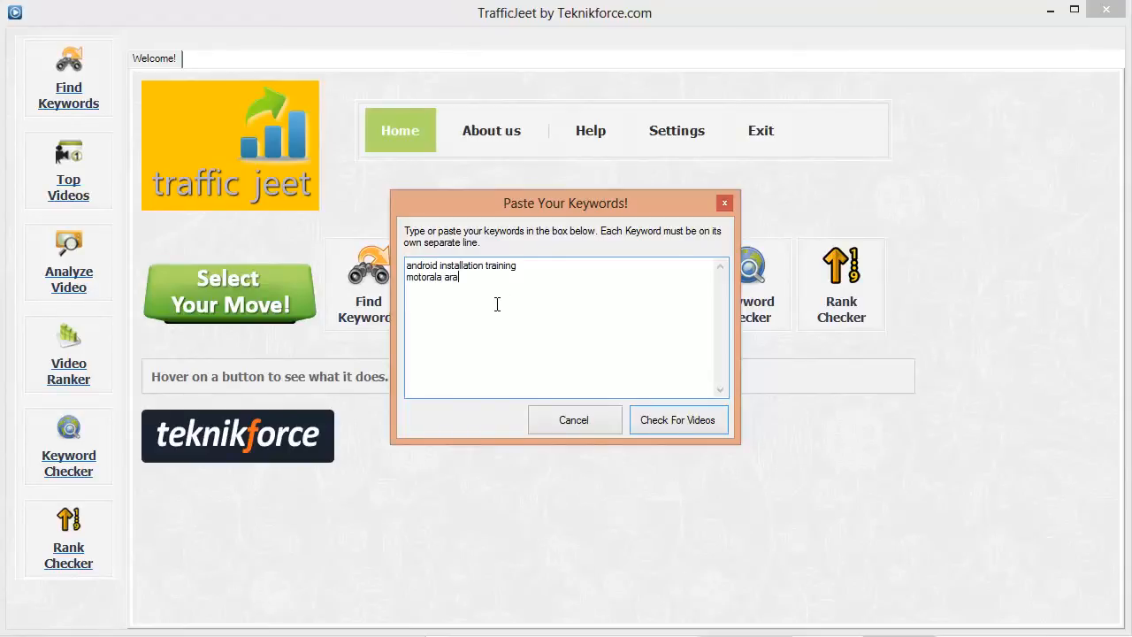
{"action": "mouse_move", "coordinate": [538, 274]}
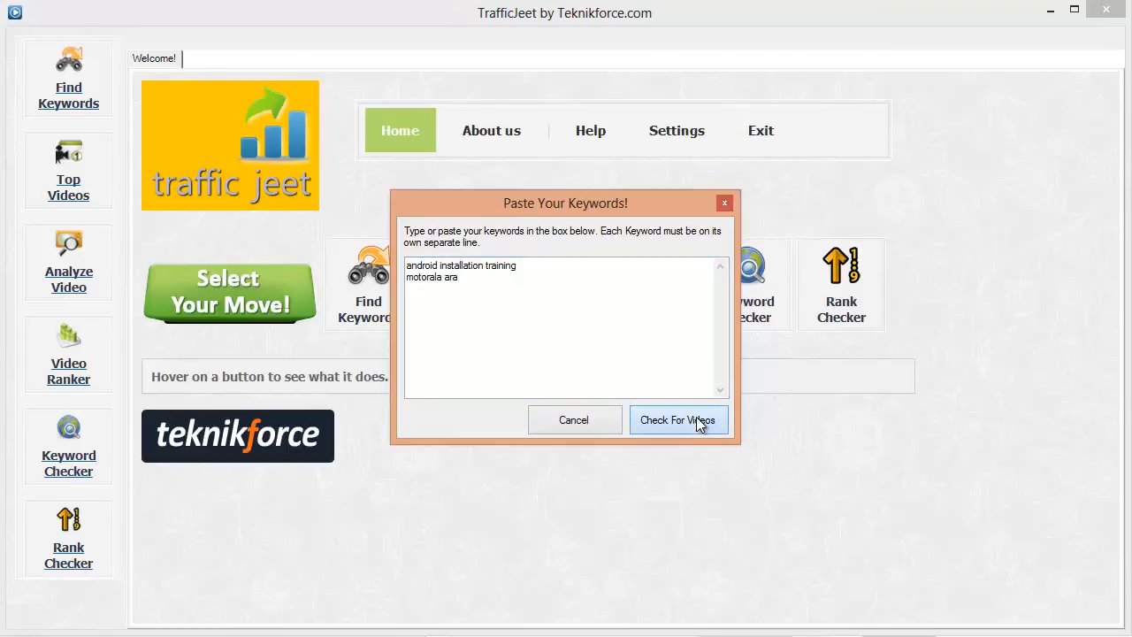
{"action": "left_click", "coordinate": [678, 420]}
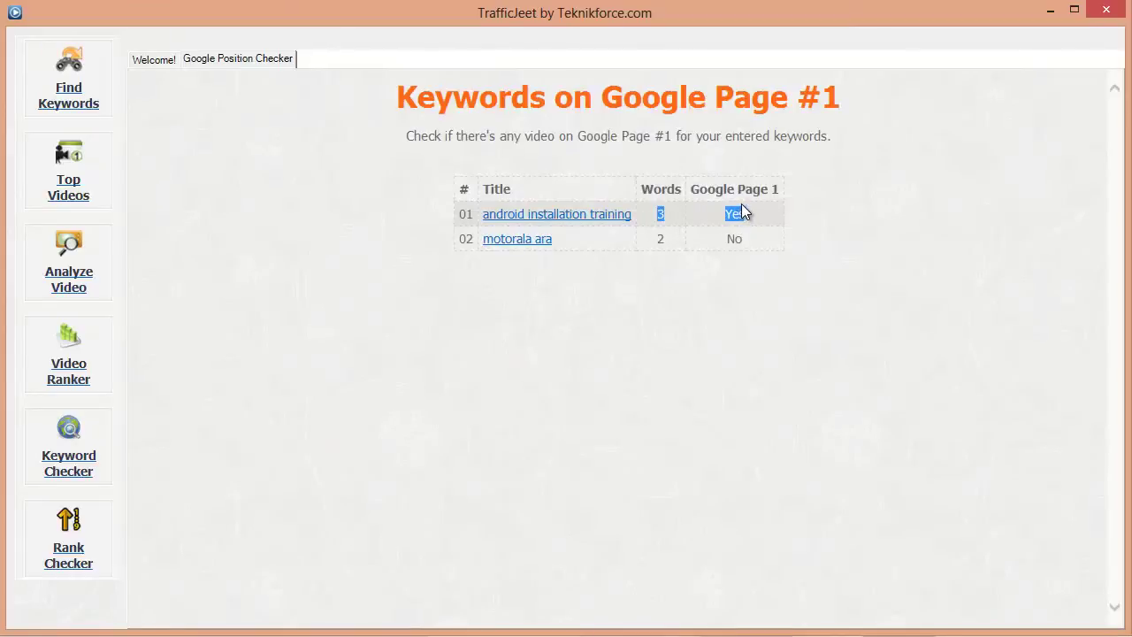
Step: Review the Google Page 1 column: android installation training Yes, motorola ara No
{"action": "left_click", "coordinate": [517, 239]}
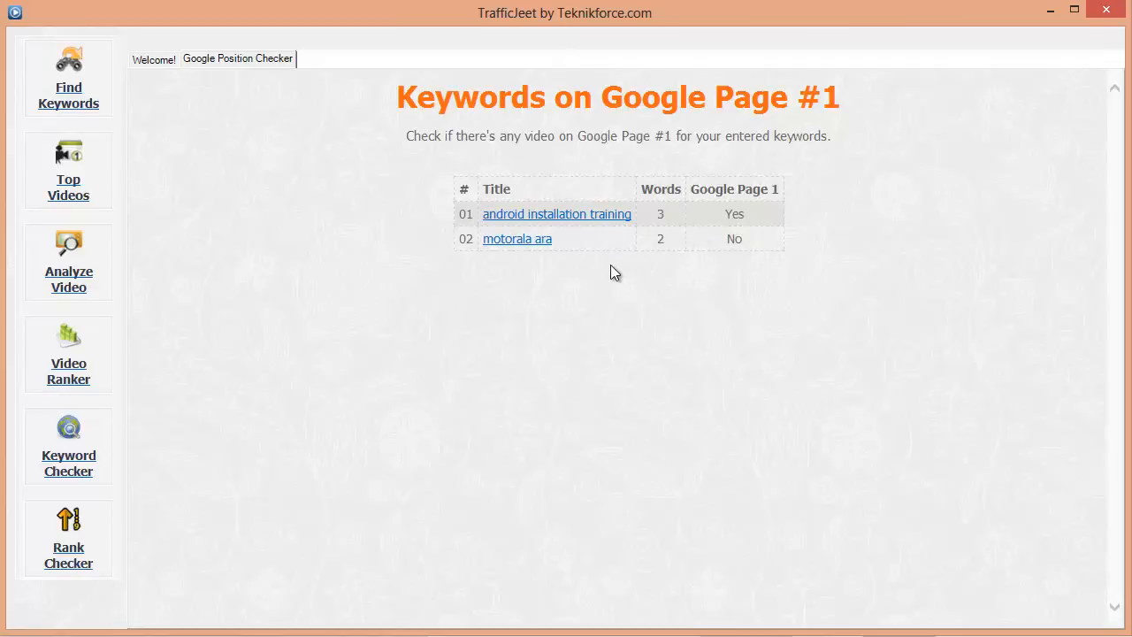
{"action": "mouse_move", "coordinate": [552, 244]}
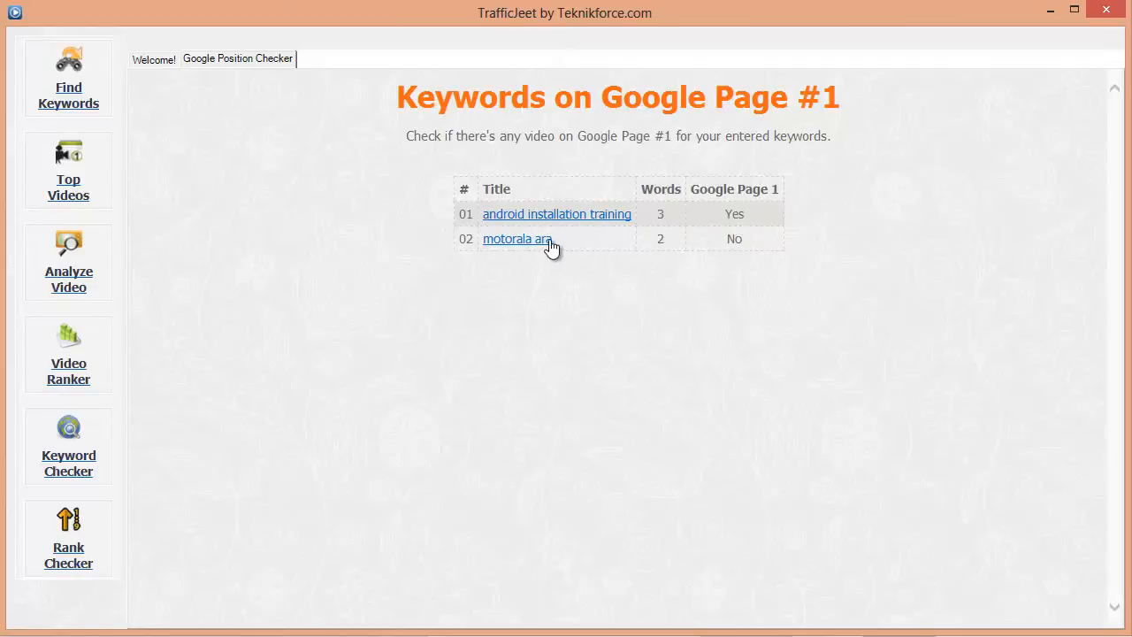
{"action": "mouse_move", "coordinate": [591, 258]}
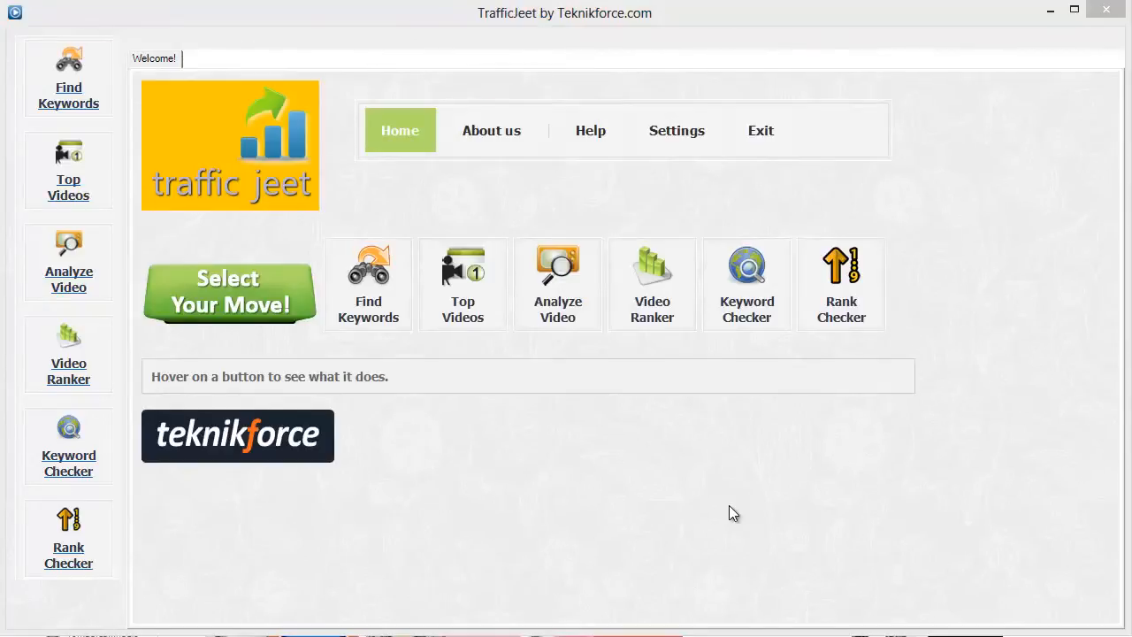
{"action": "mouse_move", "coordinate": [800, 341]}
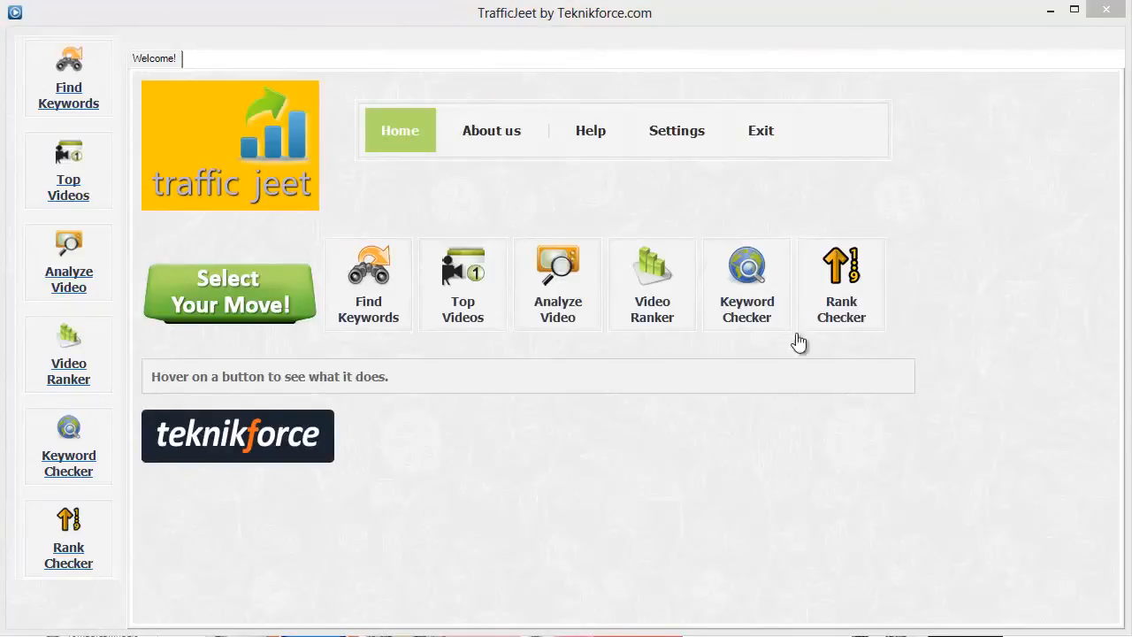
{"action": "mouse_move", "coordinate": [842, 328]}
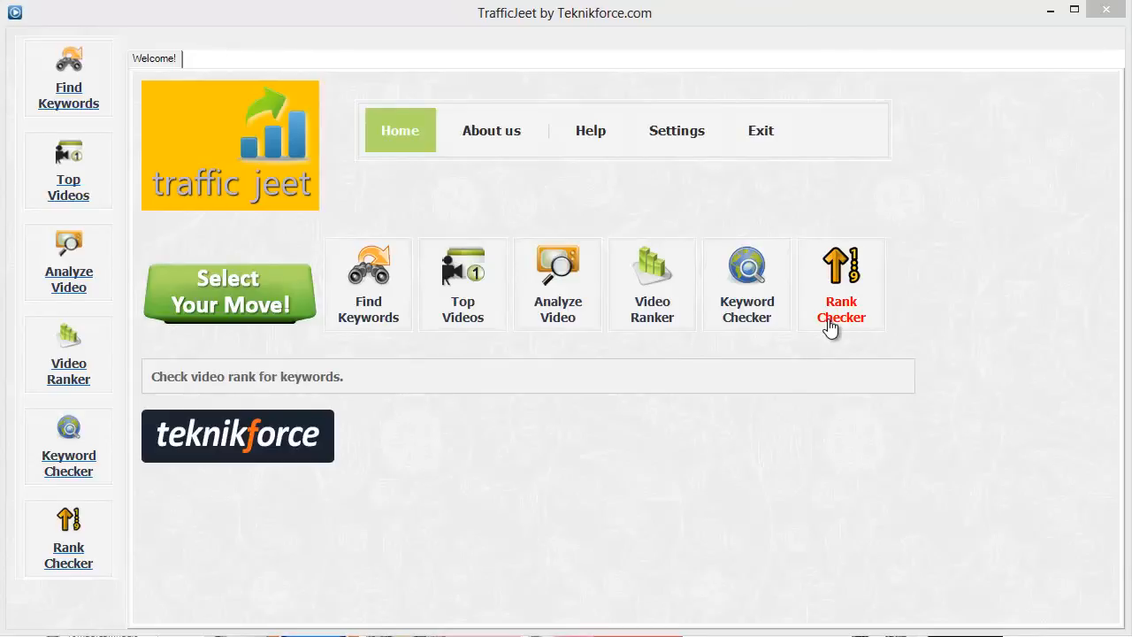
{"action": "mouse_move", "coordinate": [835, 318]}
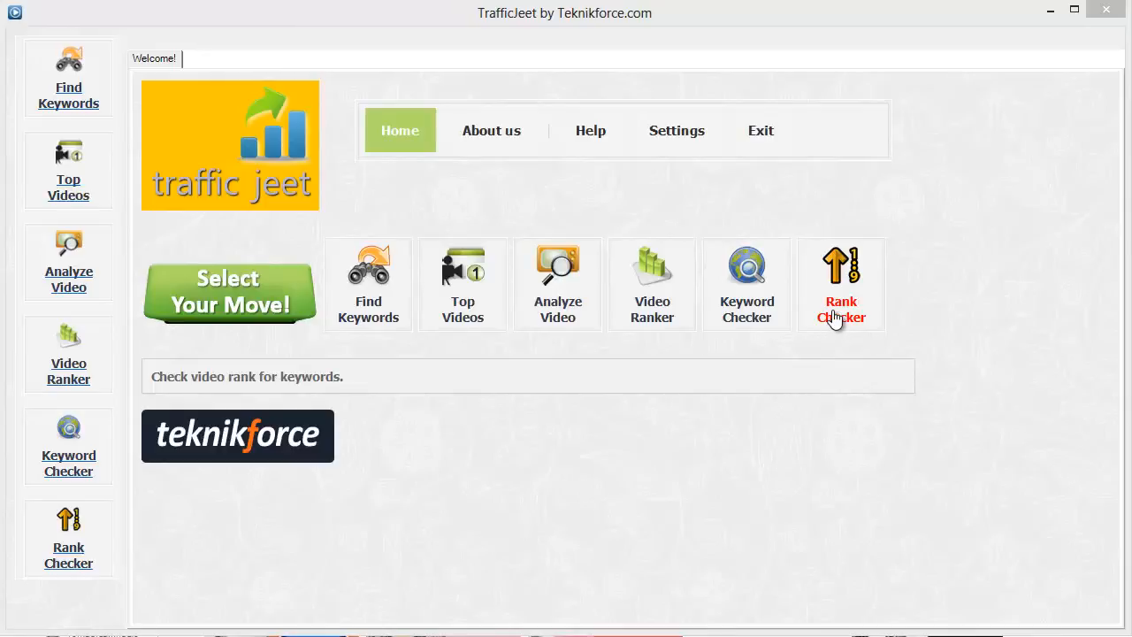
Step: Start the Rank Checker and select the saved 'Introducing yourself' set in the set chooser
{"action": "left_click", "coordinate": [841, 283]}
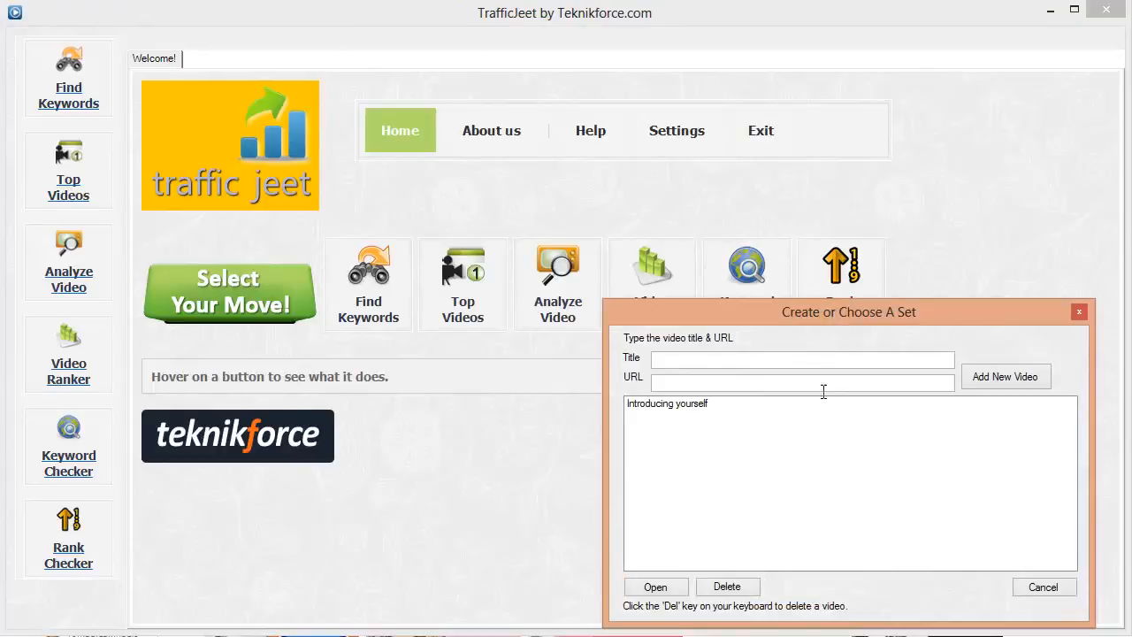
{"action": "left_click", "coordinate": [800, 382]}
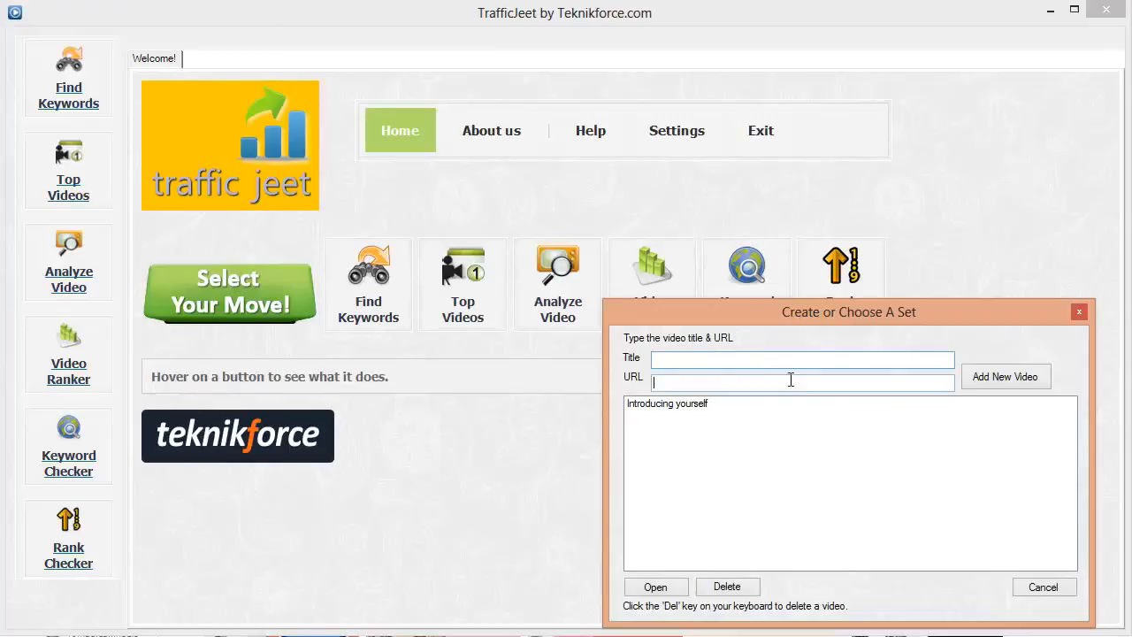
{"action": "mouse_move", "coordinate": [777, 415]}
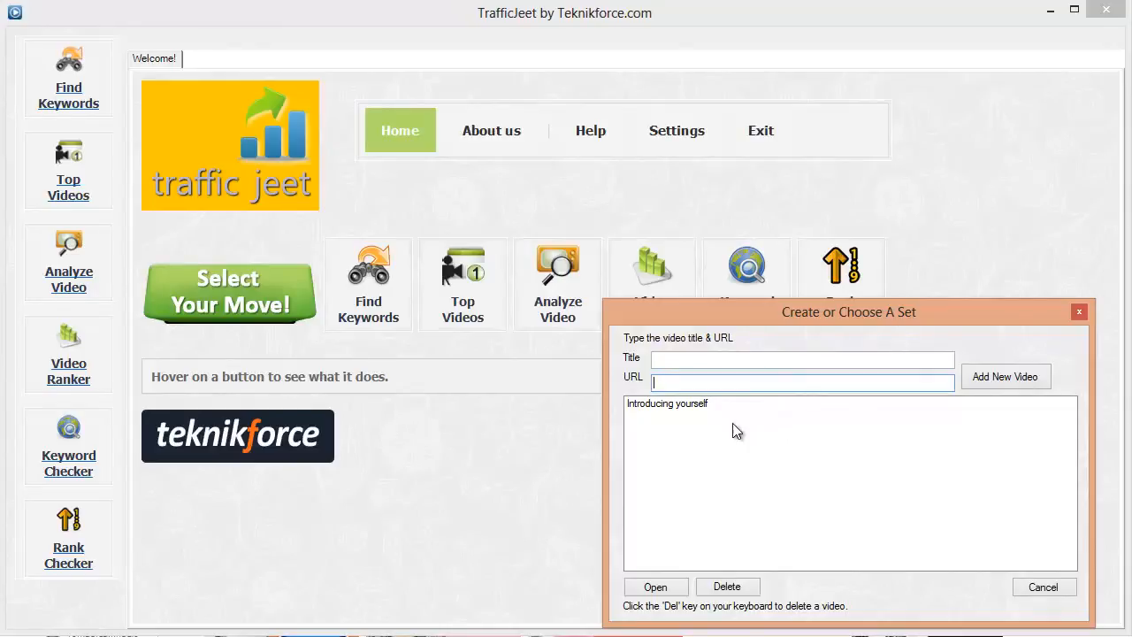
{"action": "mouse_move", "coordinate": [699, 423]}
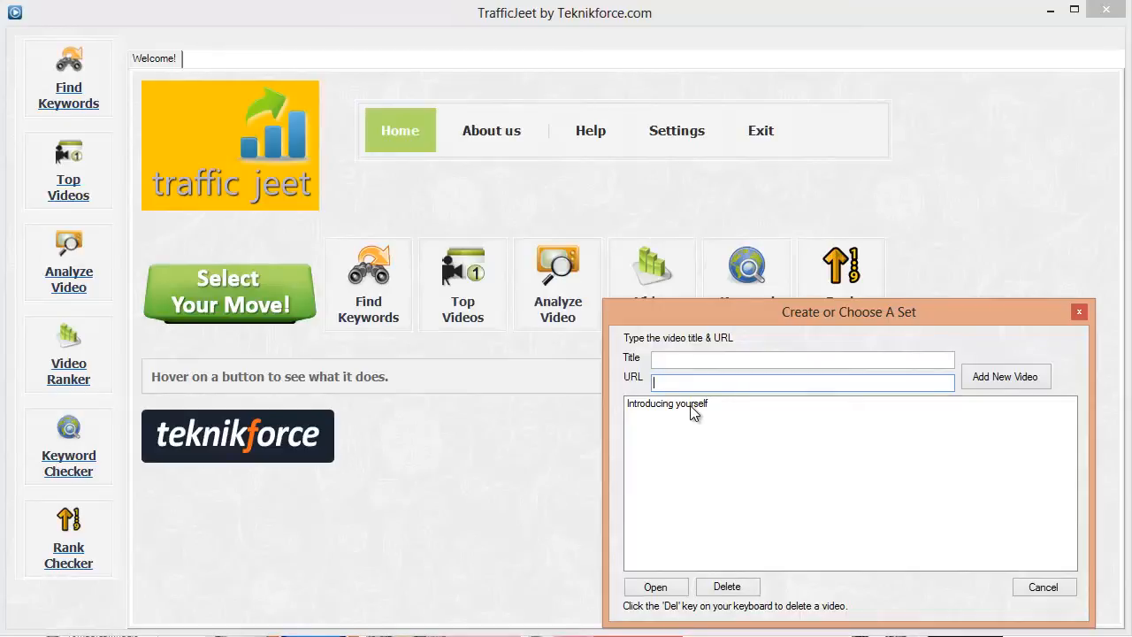
{"action": "left_click_drag", "start_coordinate": [849, 312], "coordinate": [768, 287]}
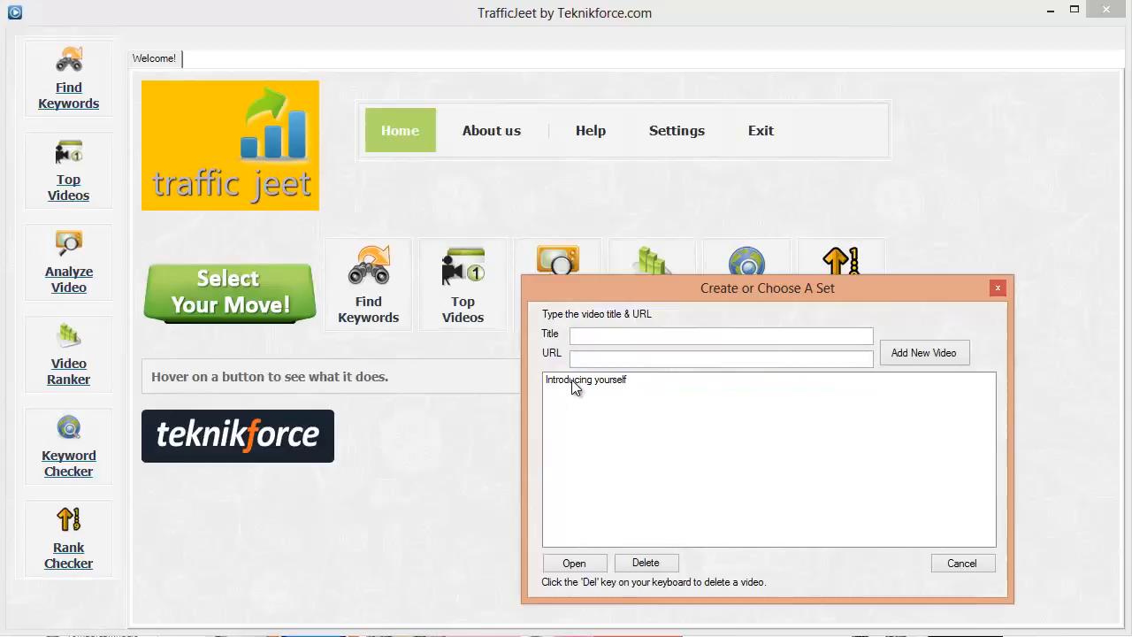
{"action": "mouse_move", "coordinate": [605, 389]}
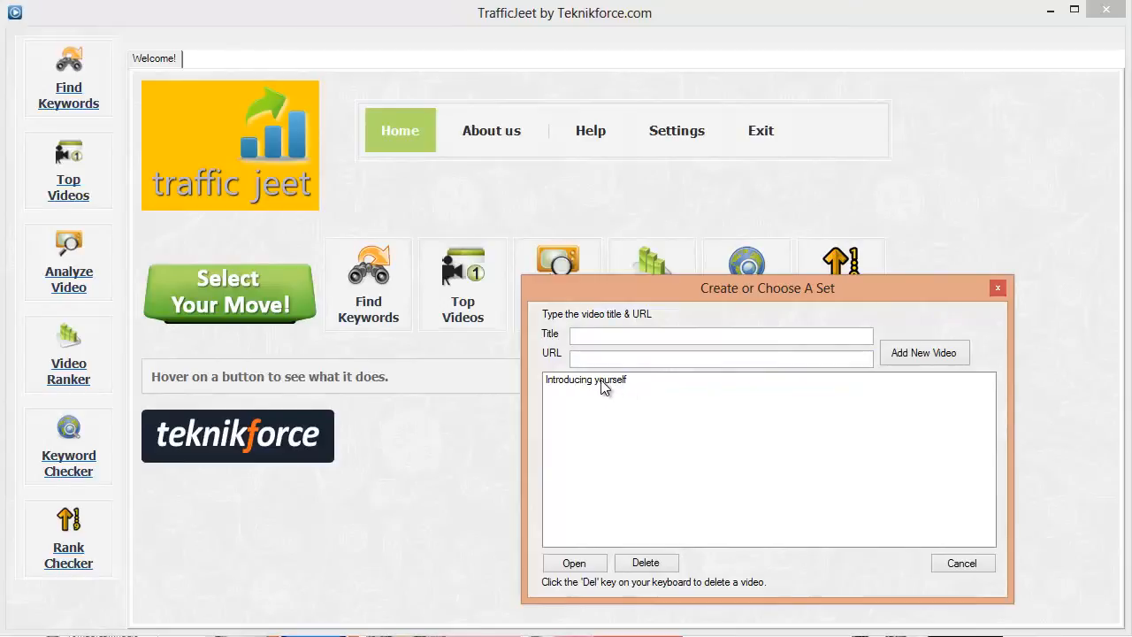
{"action": "mouse_move", "coordinate": [616, 393]}
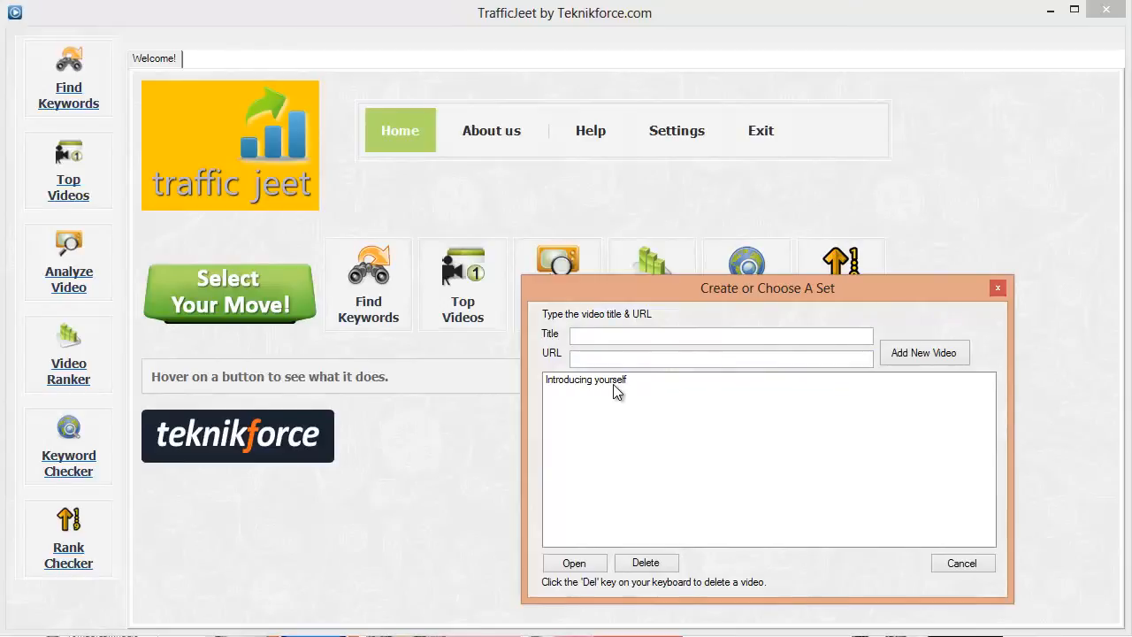
{"action": "mouse_move", "coordinate": [605, 380]}
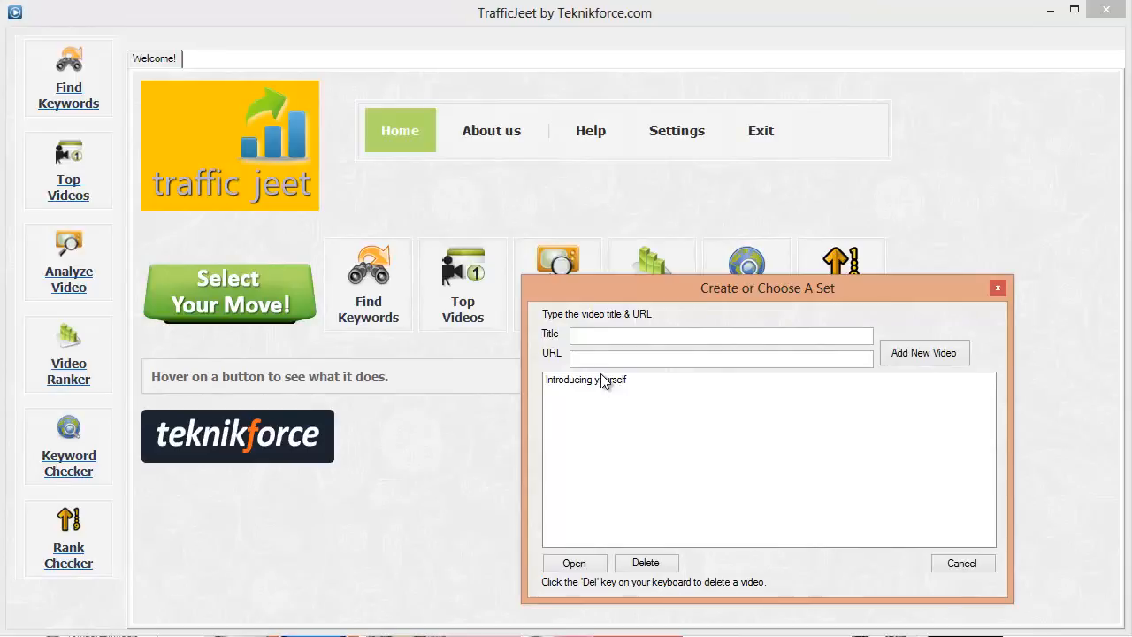
{"action": "mouse_move", "coordinate": [609, 387]}
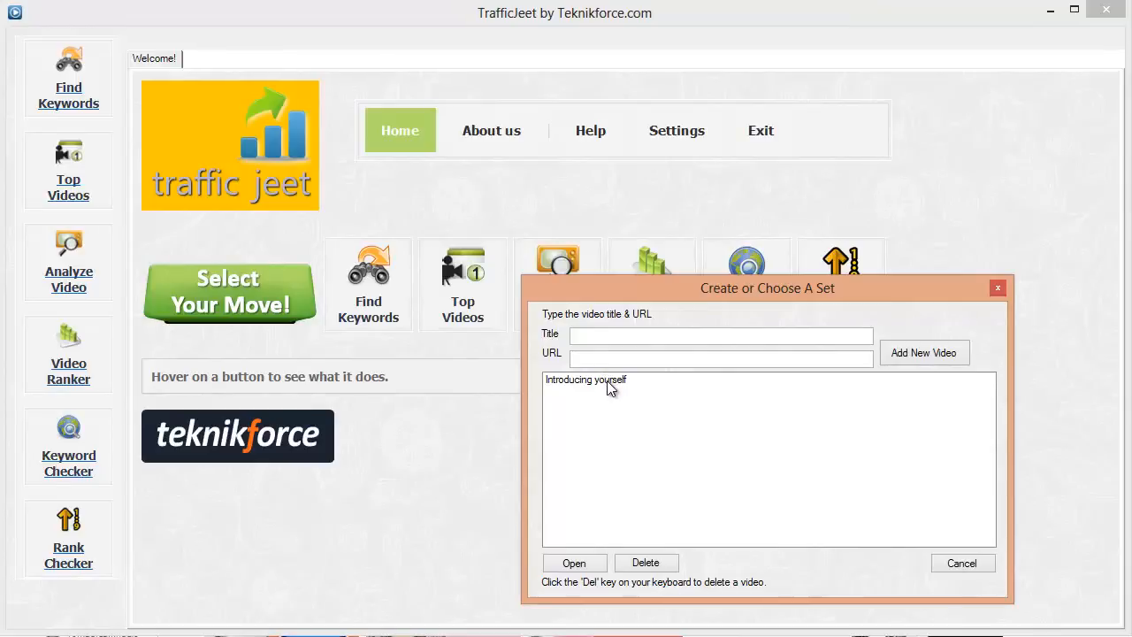
{"action": "left_click", "coordinate": [588, 378]}
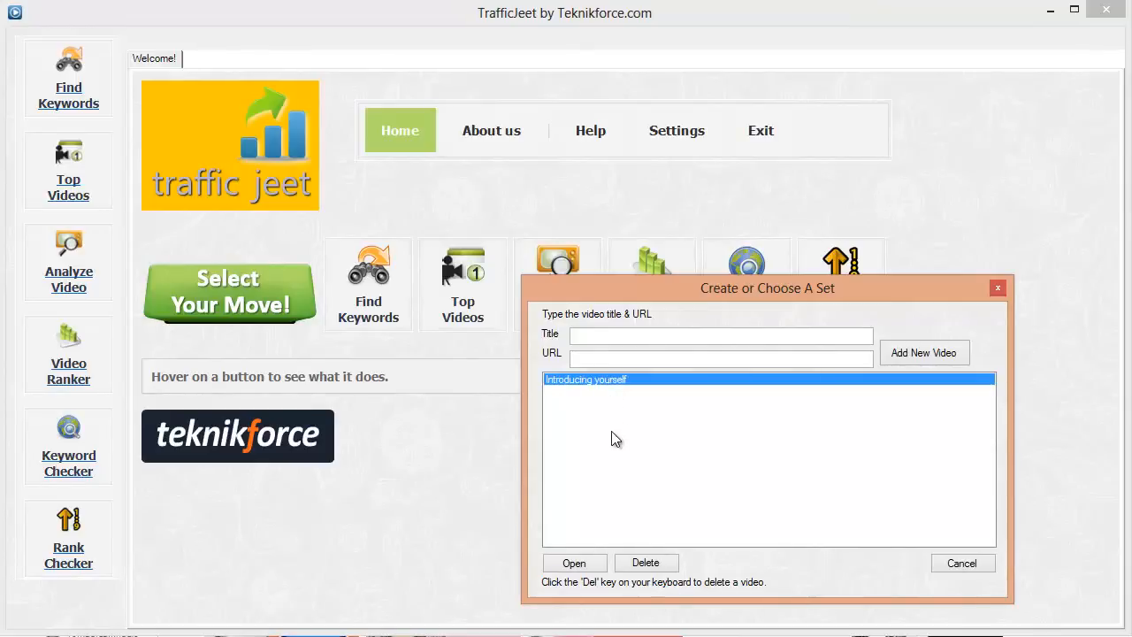
{"action": "mouse_move", "coordinate": [606, 388]}
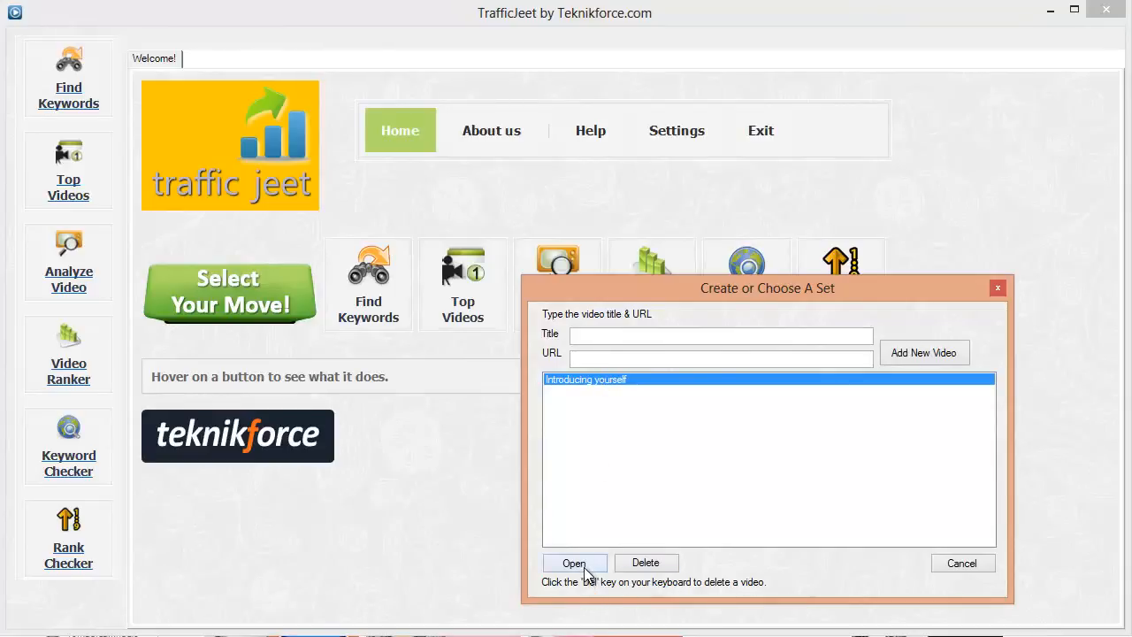
Step: Load the 'Introducing yourself' set, showing its four keywords with current and old ranks
{"action": "left_click", "coordinate": [573, 563]}
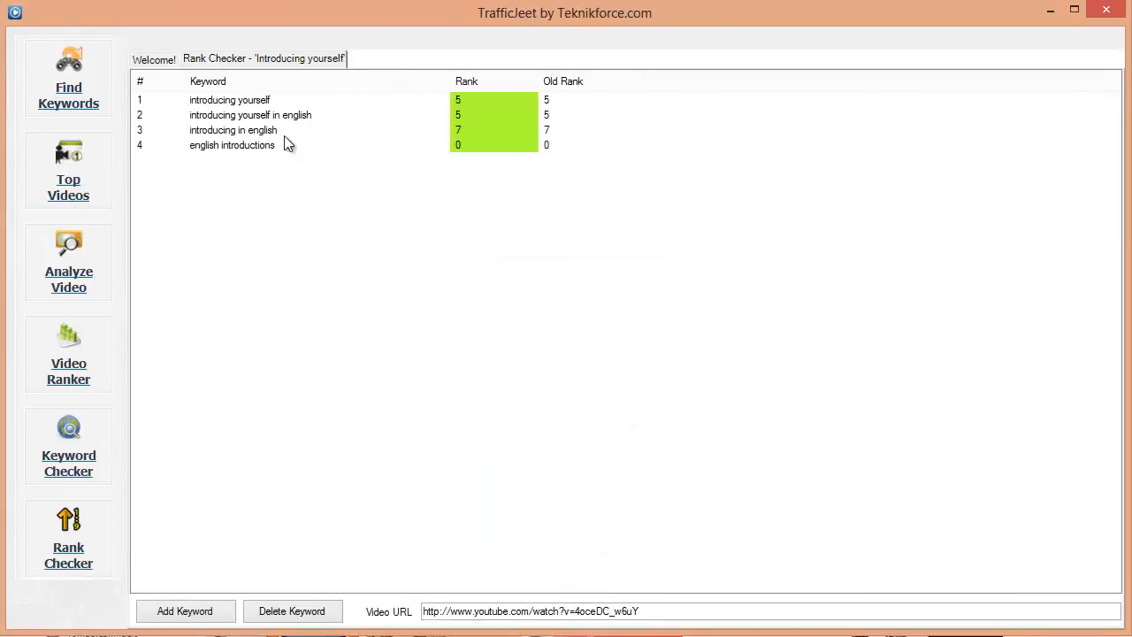
{"action": "mouse_move", "coordinate": [467, 109]}
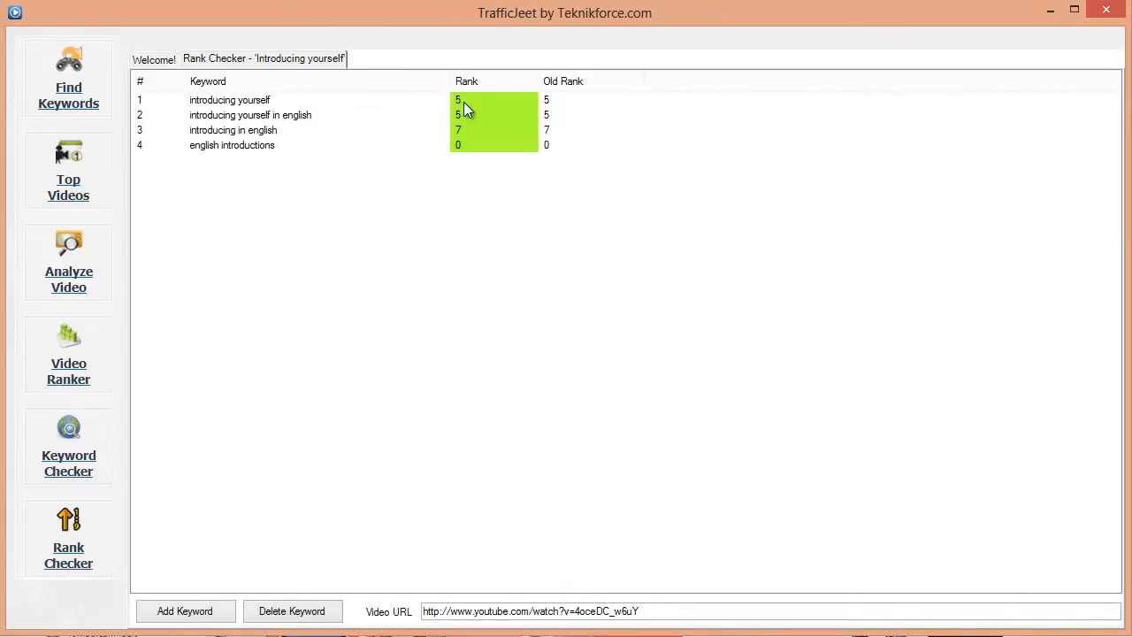
{"action": "mouse_move", "coordinate": [400, 123]}
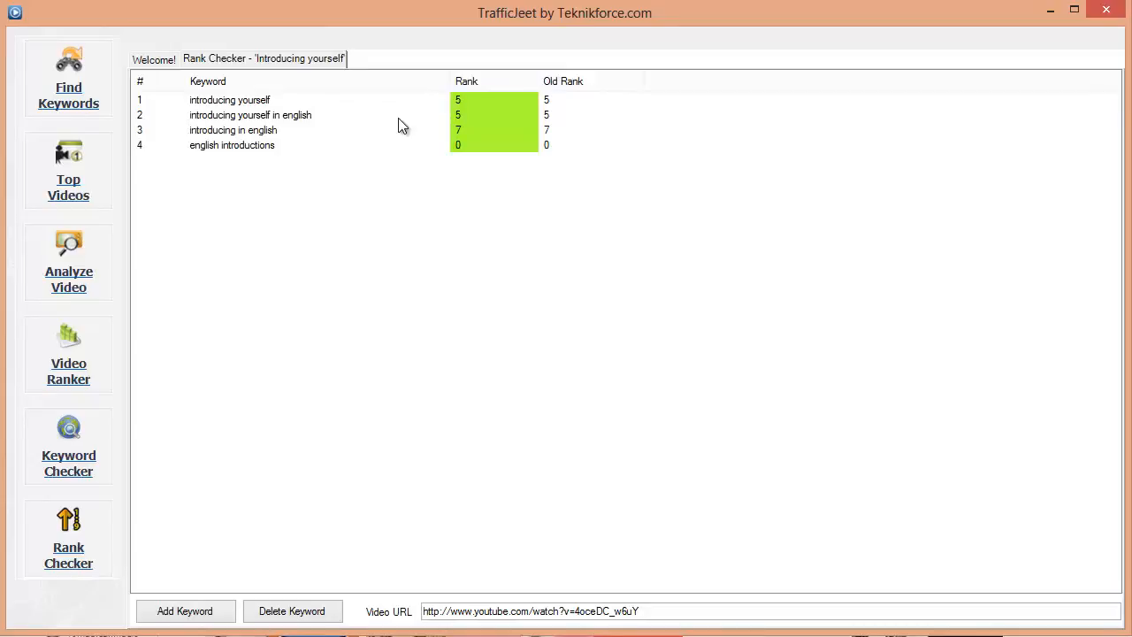
{"action": "mouse_move", "coordinate": [281, 129]}
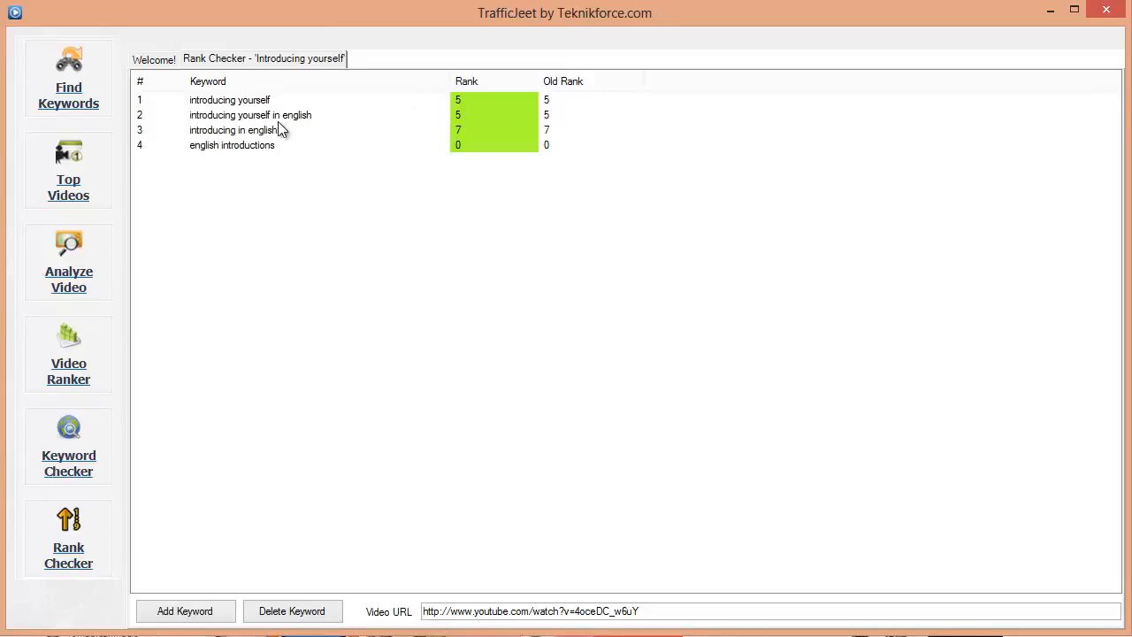
{"action": "mouse_move", "coordinate": [353, 147]}
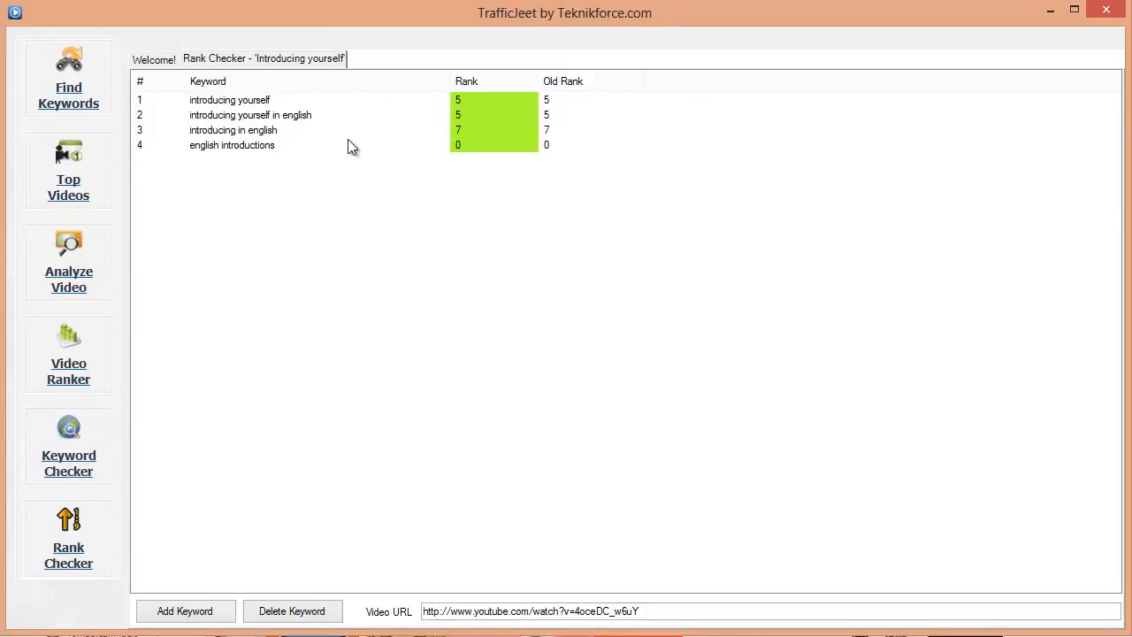
{"action": "mouse_move", "coordinate": [485, 124]}
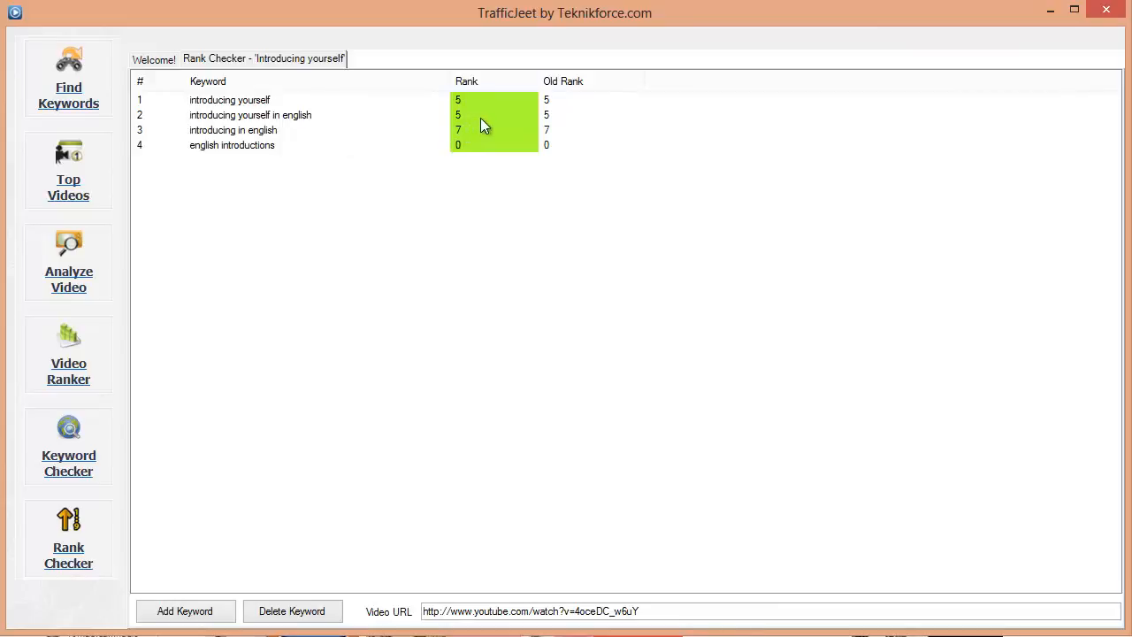
{"action": "mouse_move", "coordinate": [476, 145]}
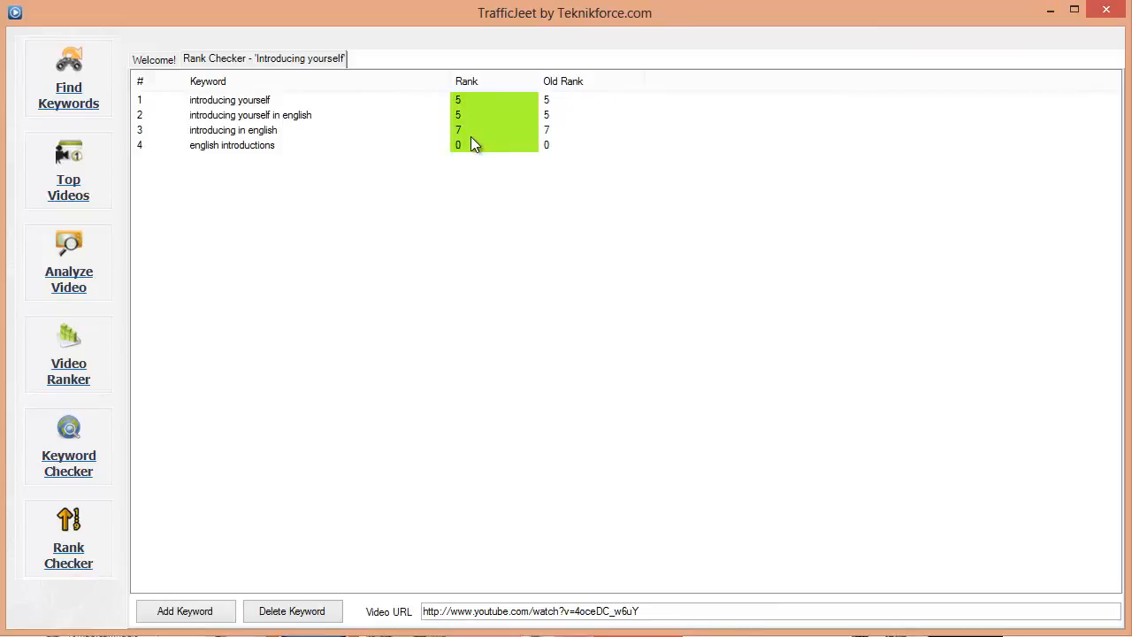
{"action": "mouse_move", "coordinate": [219, 573]}
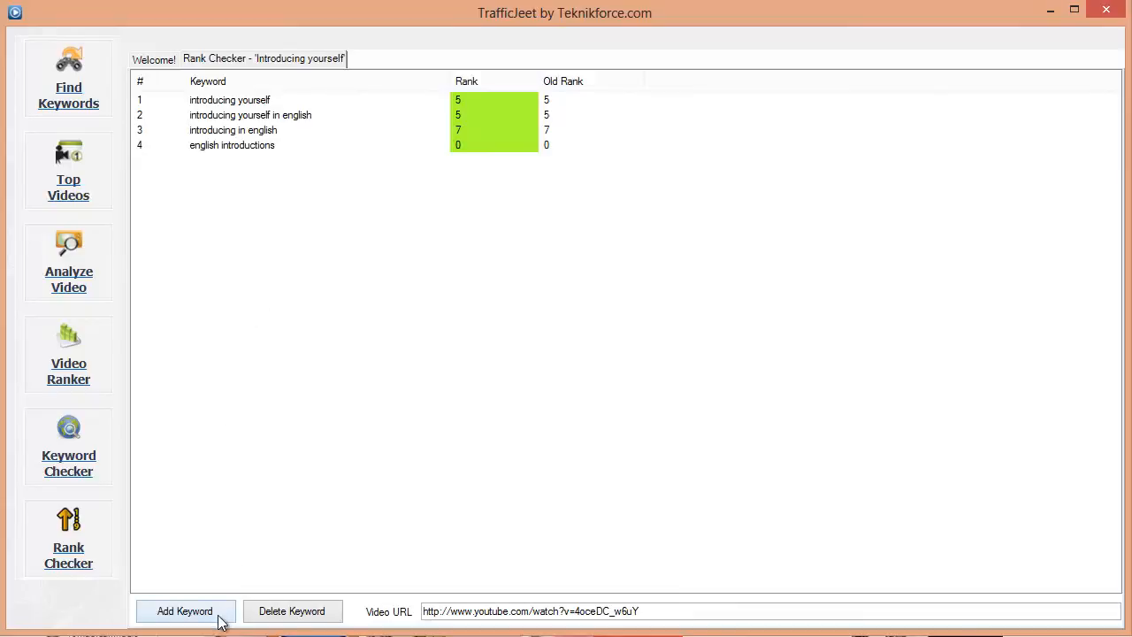
Step: Add 'how to introduce yourself in english' as a fifth keyword, which comes back ranked 3
{"action": "left_click", "coordinate": [184, 612]}
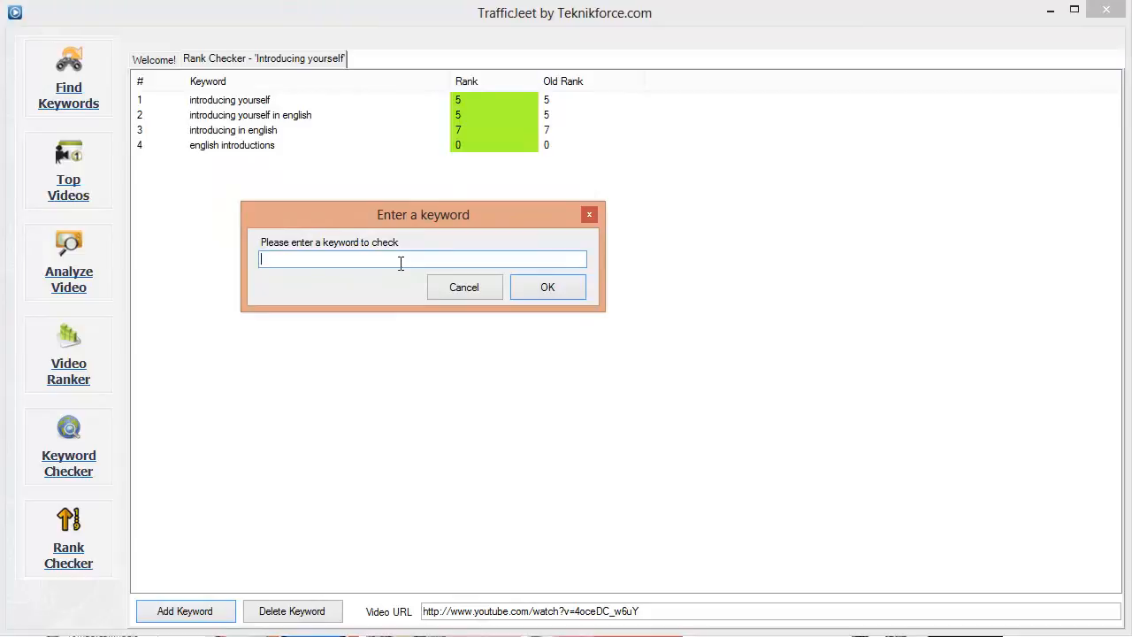
{"action": "type", "text": "how"}
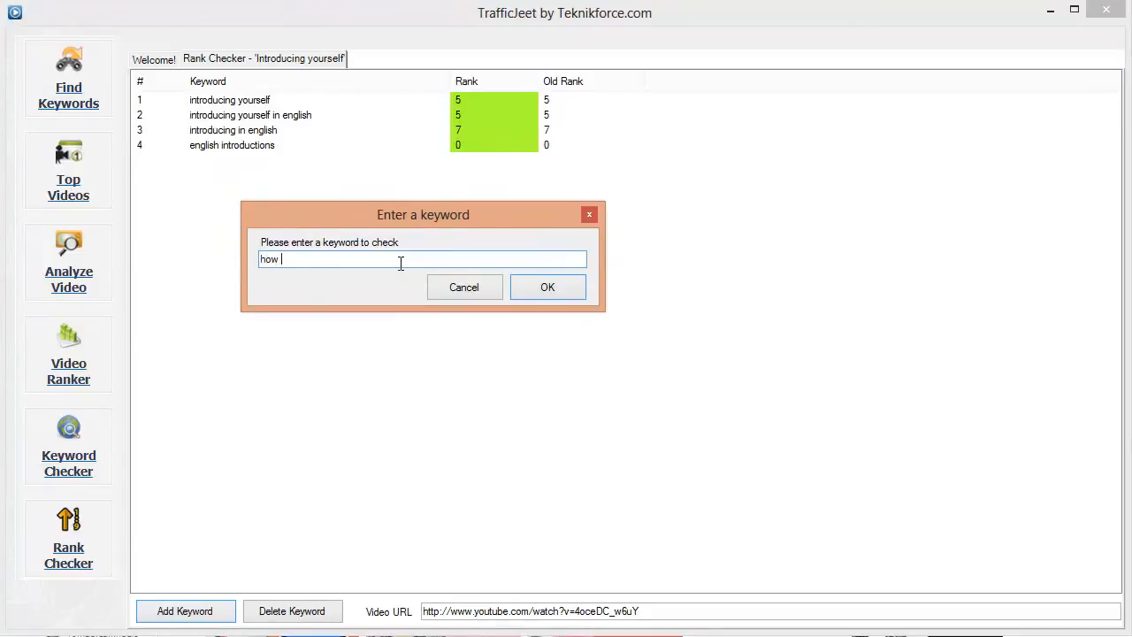
{"action": "type", "text": "to into"}
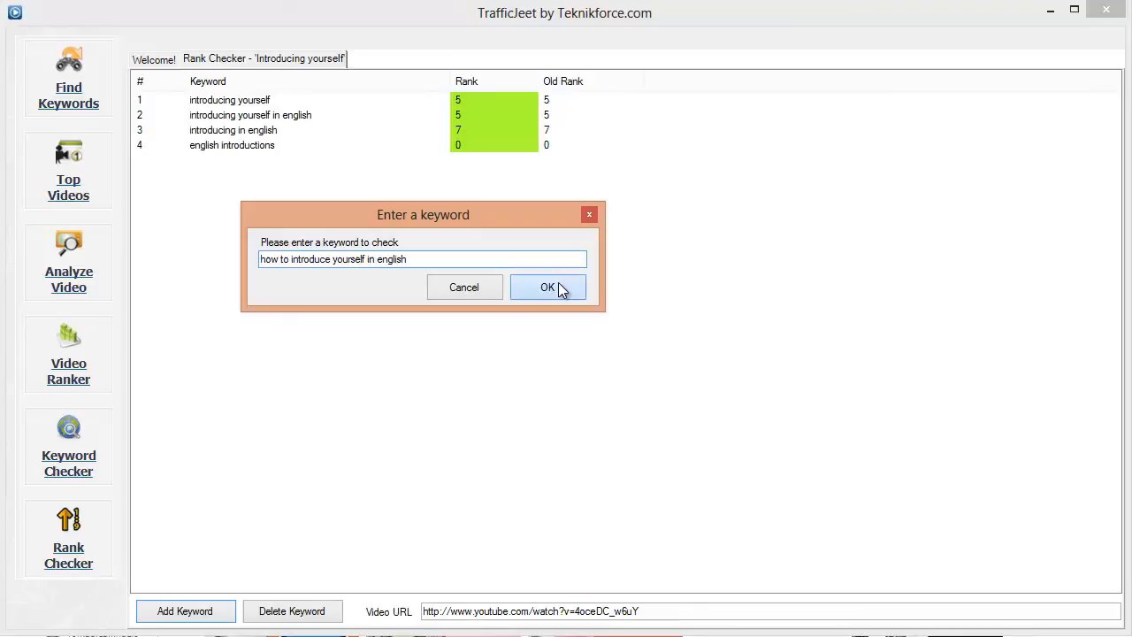
{"action": "left_click", "coordinate": [547, 287]}
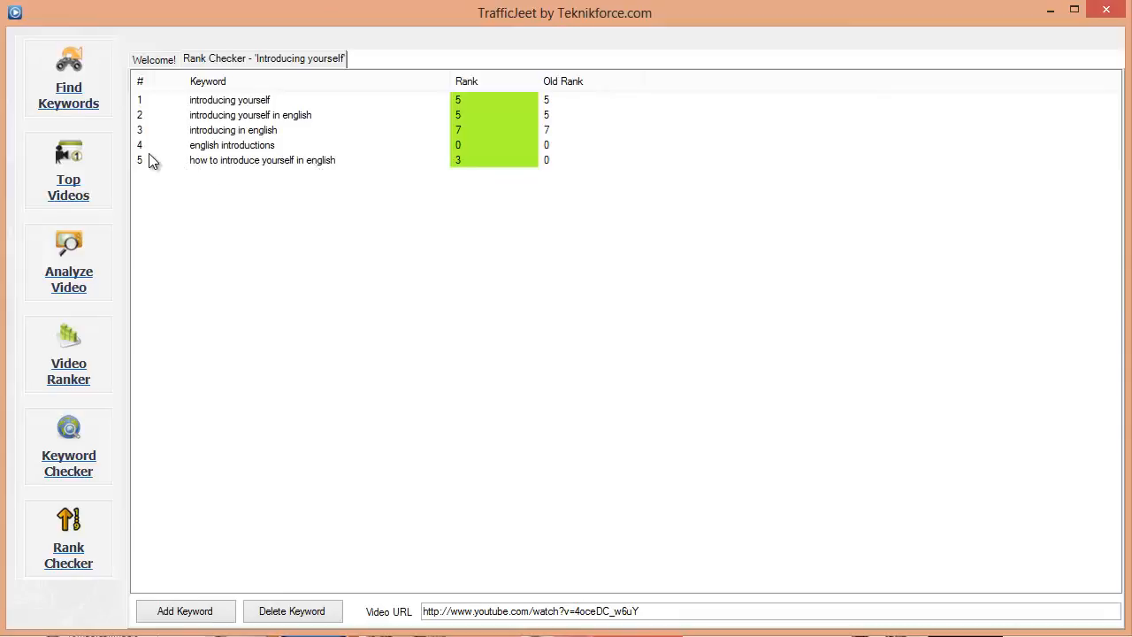
{"action": "mouse_move", "coordinate": [304, 184]}
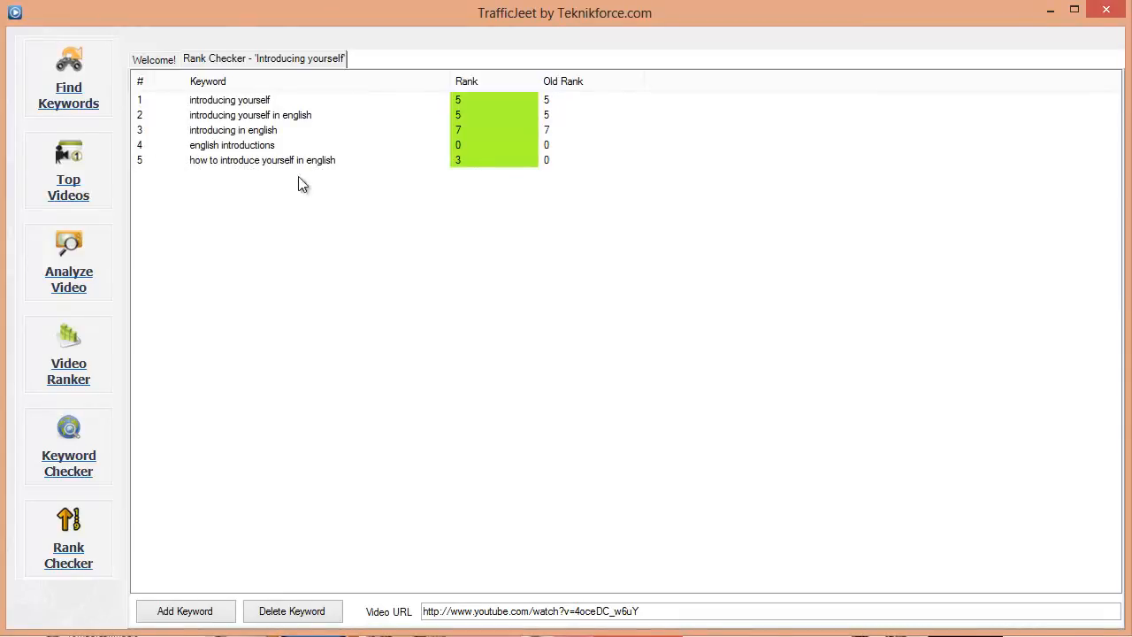
{"action": "mouse_move", "coordinate": [308, 170]}
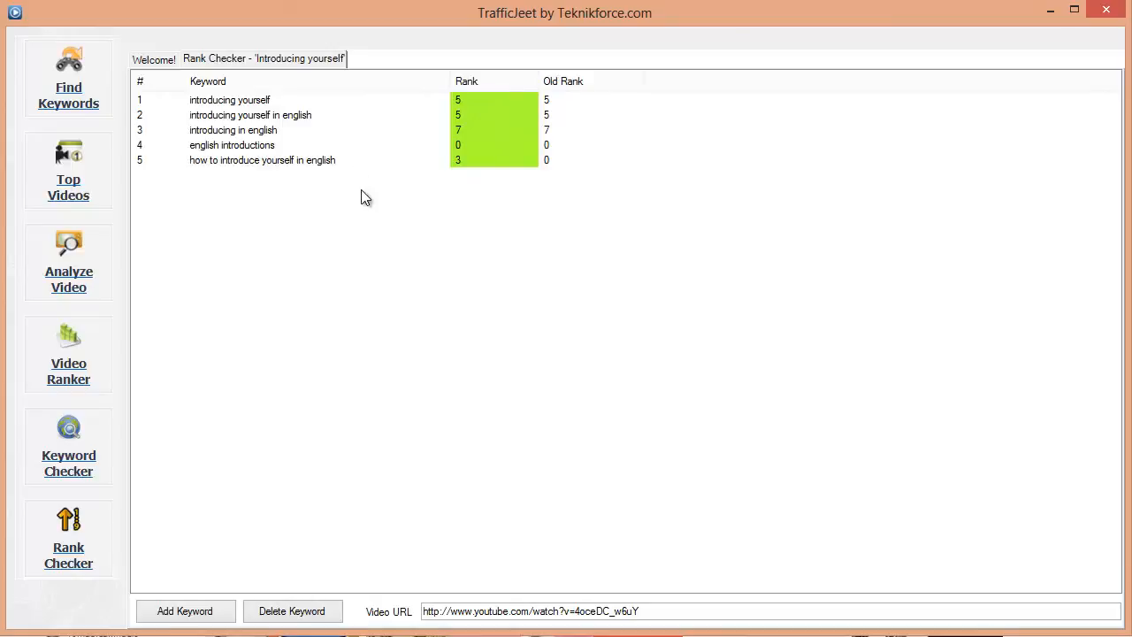
{"action": "mouse_move", "coordinate": [363, 184]}
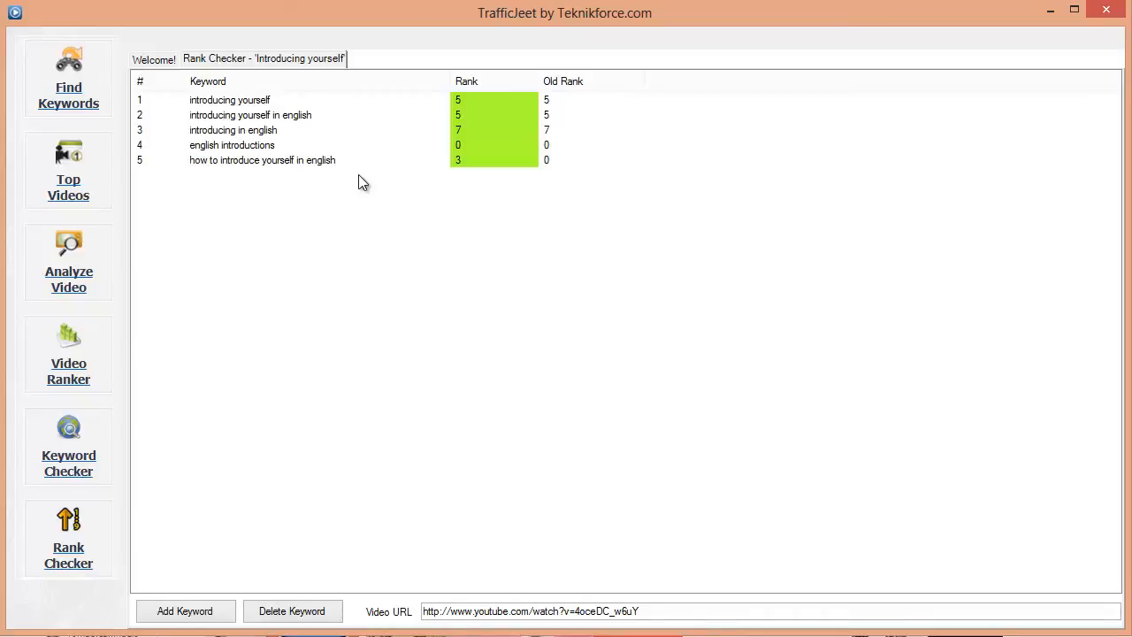
{"action": "mouse_move", "coordinate": [343, 177]}
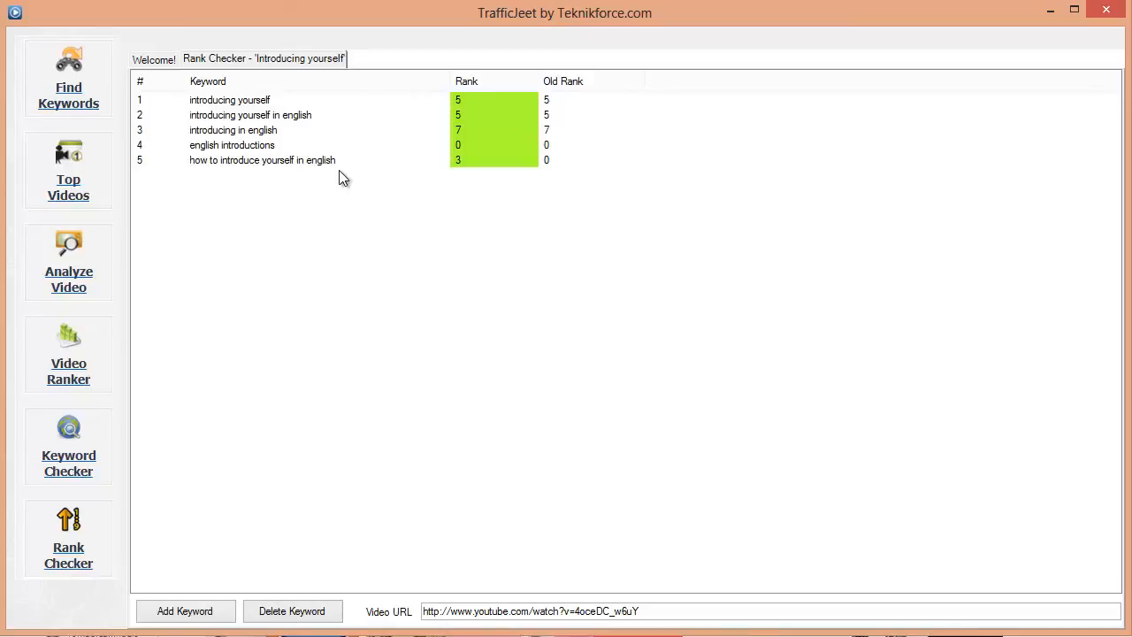
{"action": "mouse_move", "coordinate": [291, 146]}
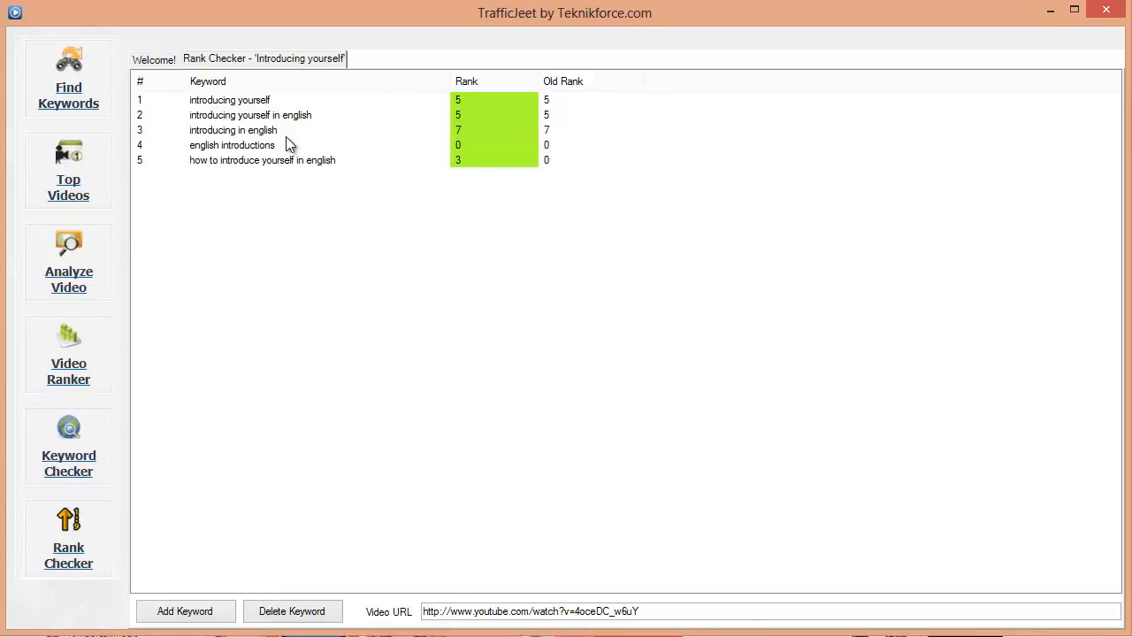
{"action": "mouse_move", "coordinate": [251, 44]}
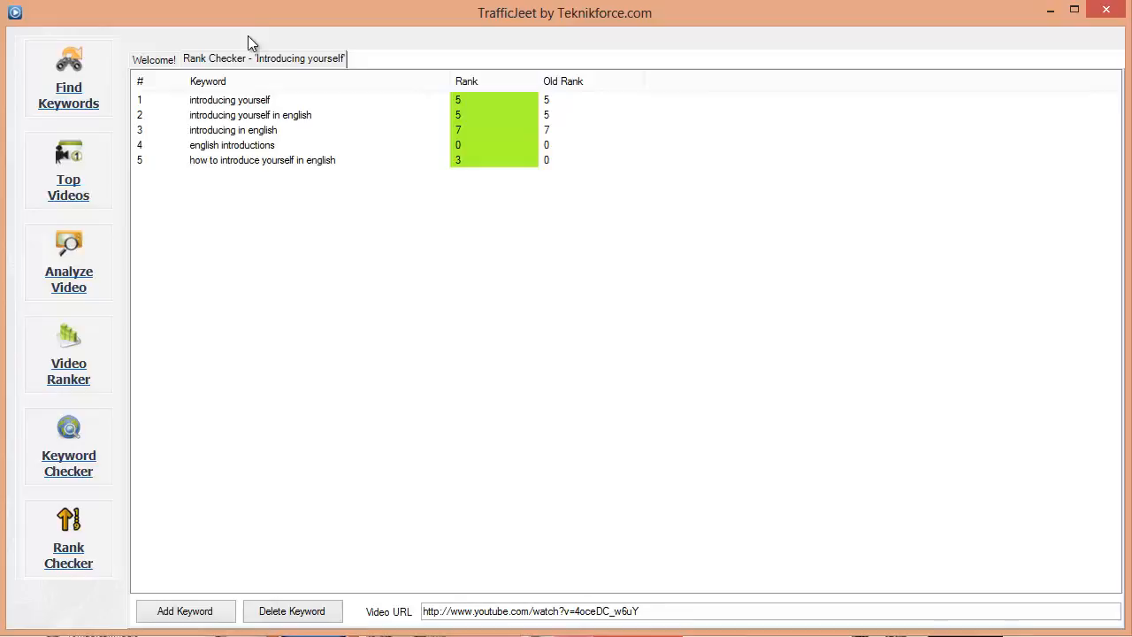
Step: Leave the five-keyword rank list and go back to the Welcome home screen
{"action": "left_click", "coordinate": [154, 59]}
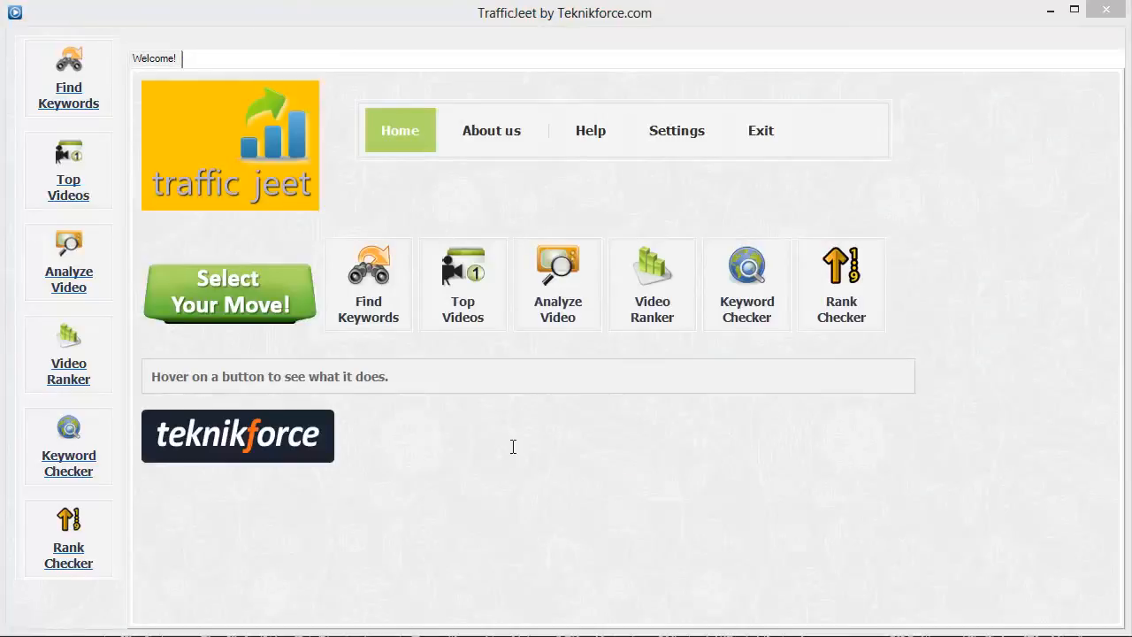
{"action": "mouse_move", "coordinate": [559, 262]}
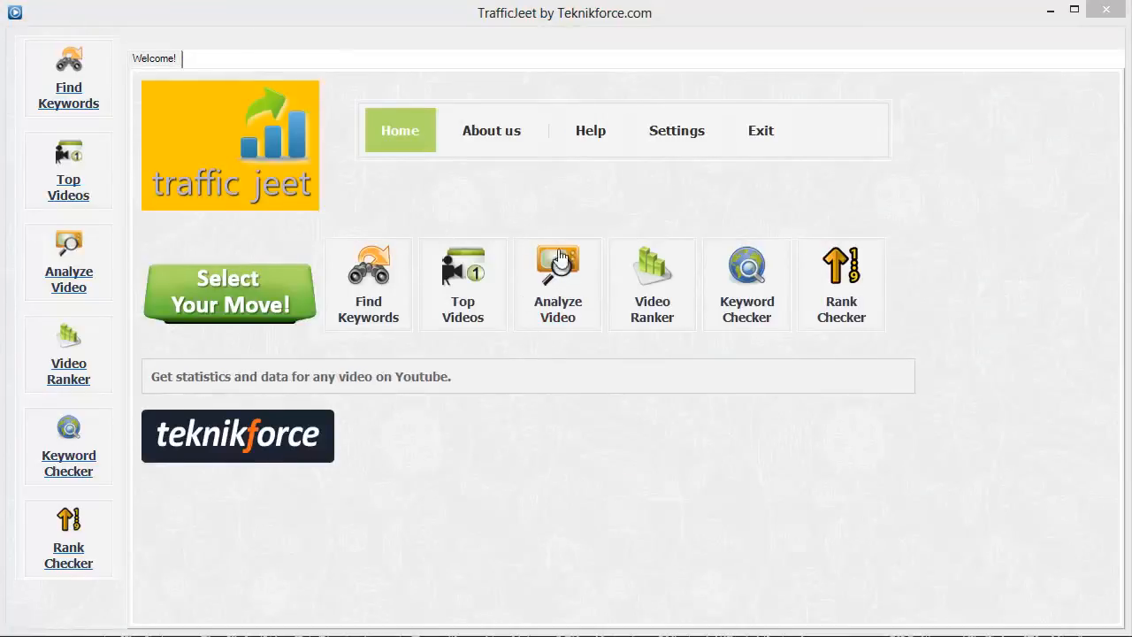
{"action": "mouse_move", "coordinate": [531, 292]}
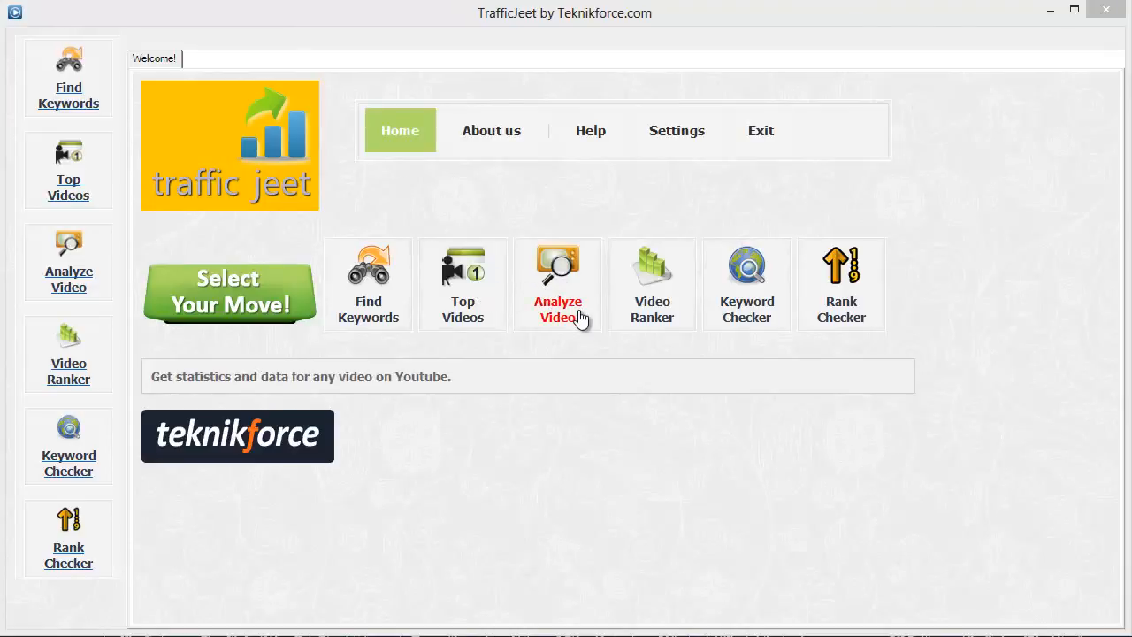
{"action": "mouse_move", "coordinate": [651, 308]}
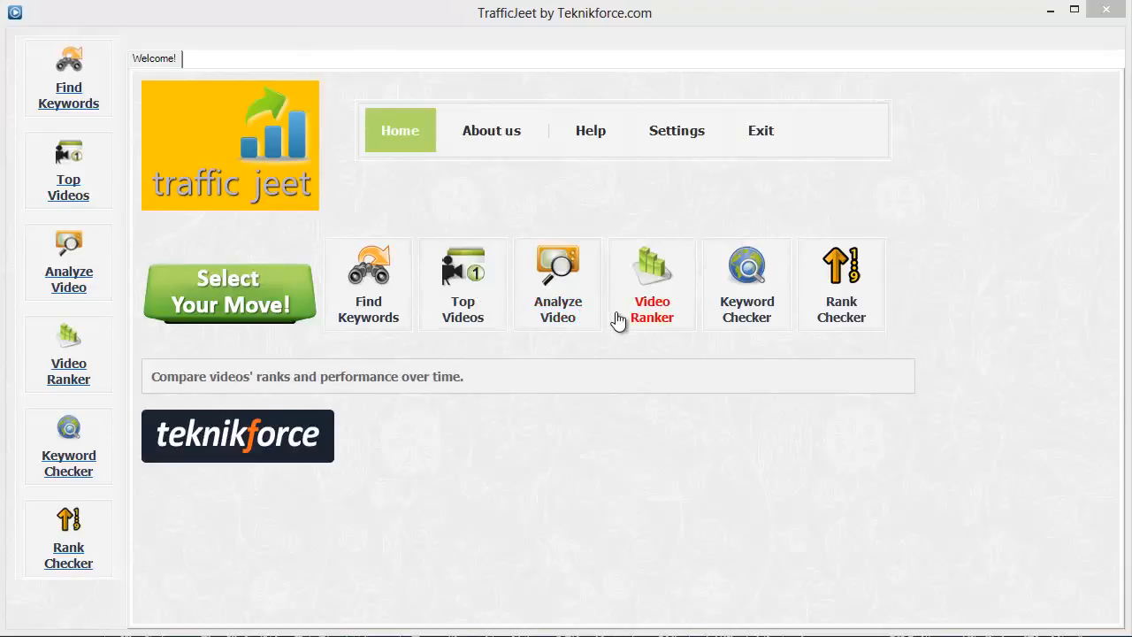
{"action": "mouse_move", "coordinate": [676, 322]}
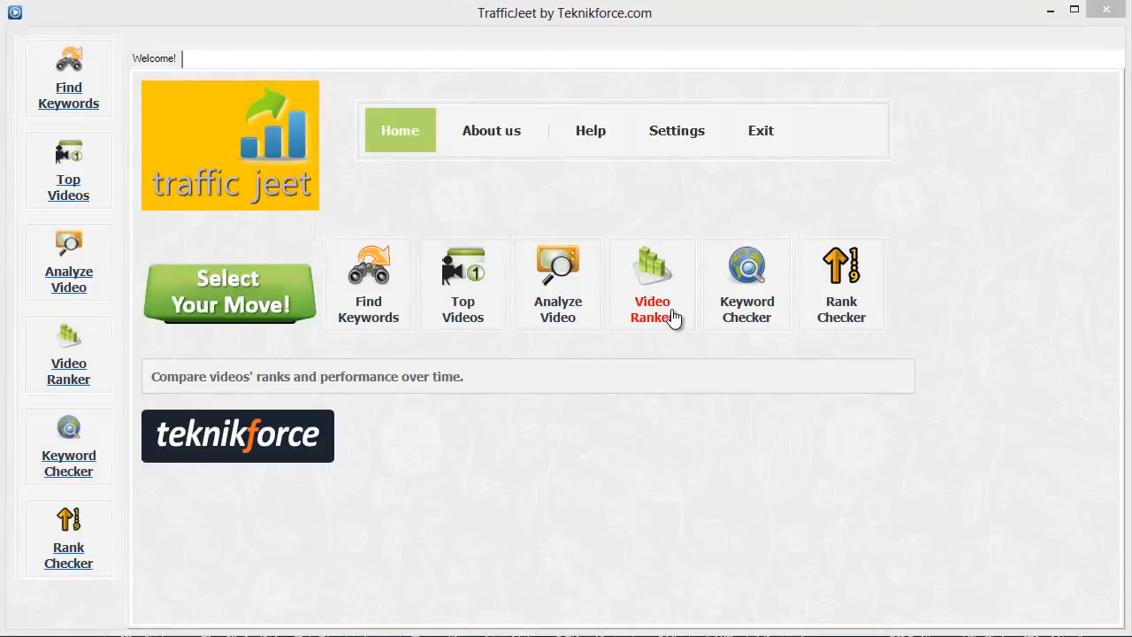
{"action": "mouse_move", "coordinate": [674, 315]}
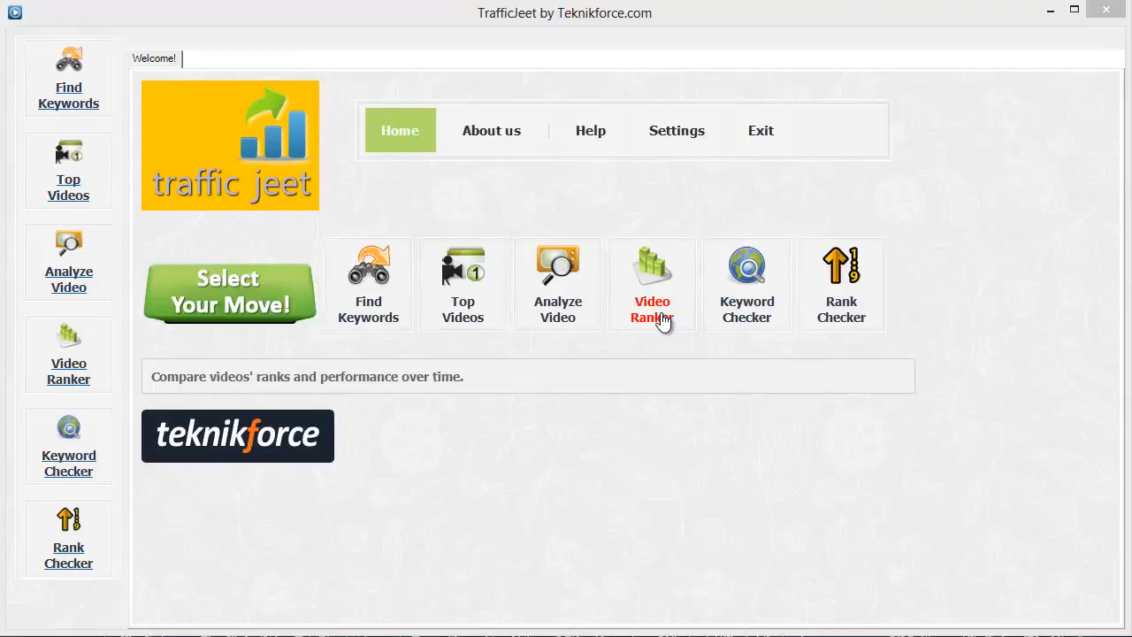
{"action": "mouse_move", "coordinate": [655, 322]}
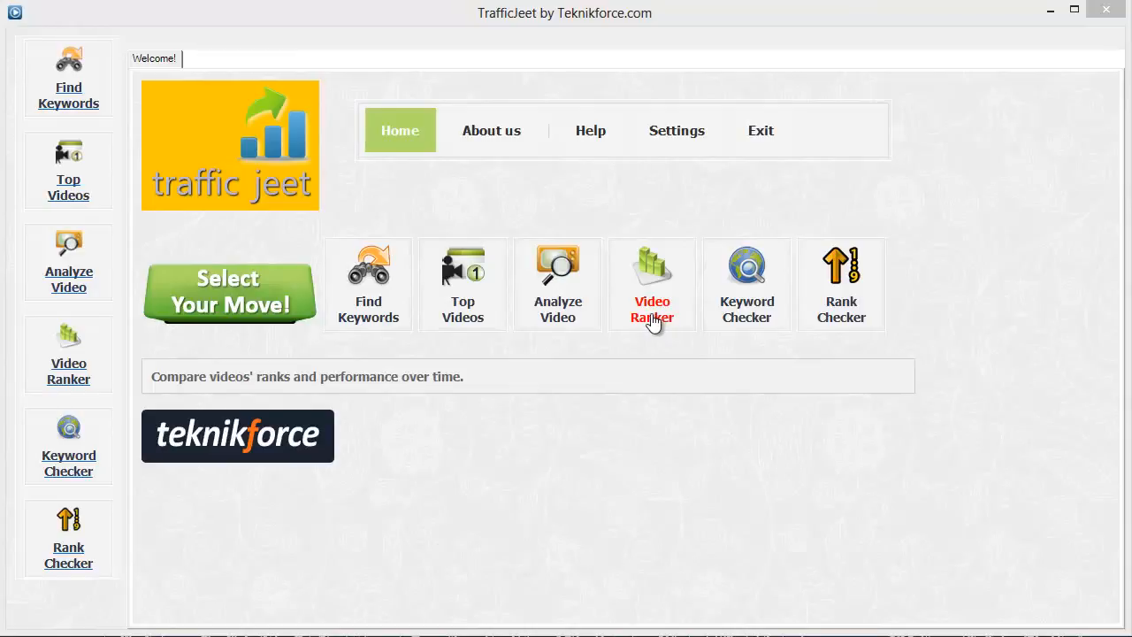
{"action": "mouse_move", "coordinate": [676, 292]}
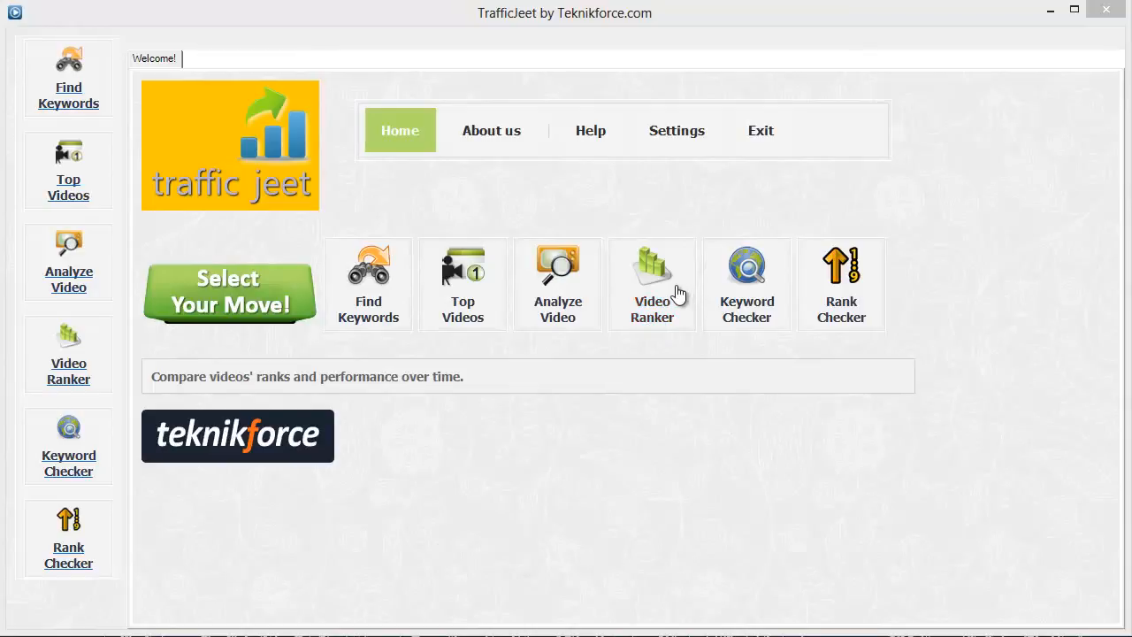